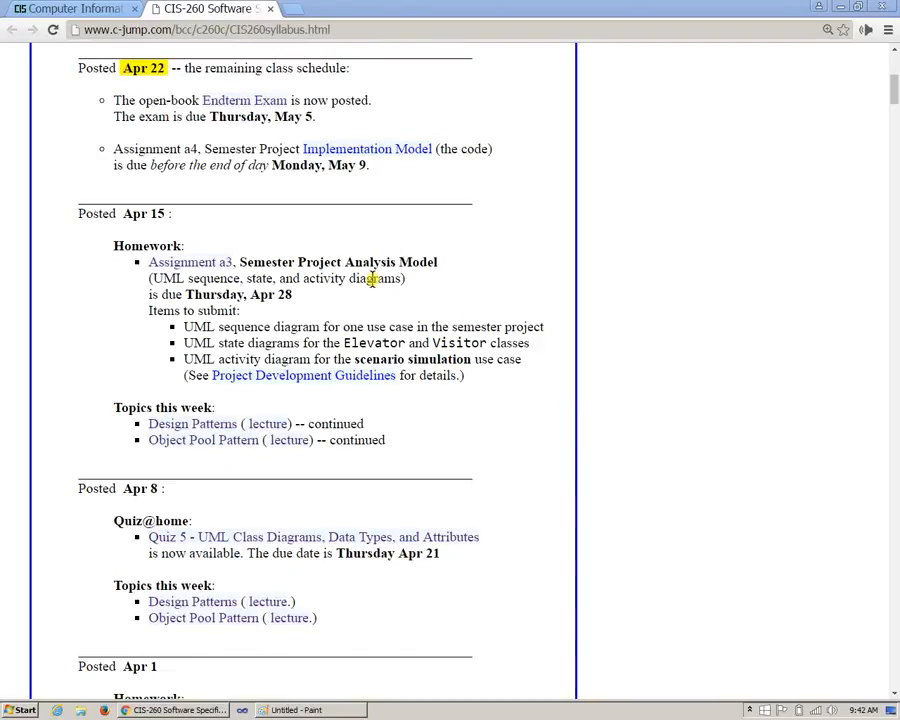
mouse_move(200, 424)
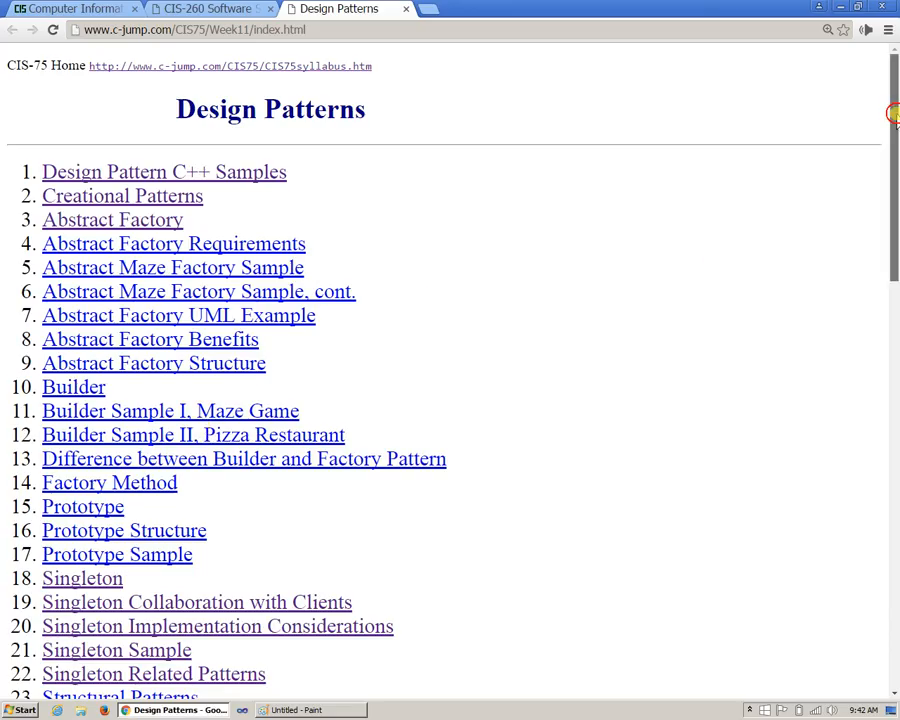
Step: Scroll the Design Patterns index down until item 31, Composite, is visible
scroll(down, 3)
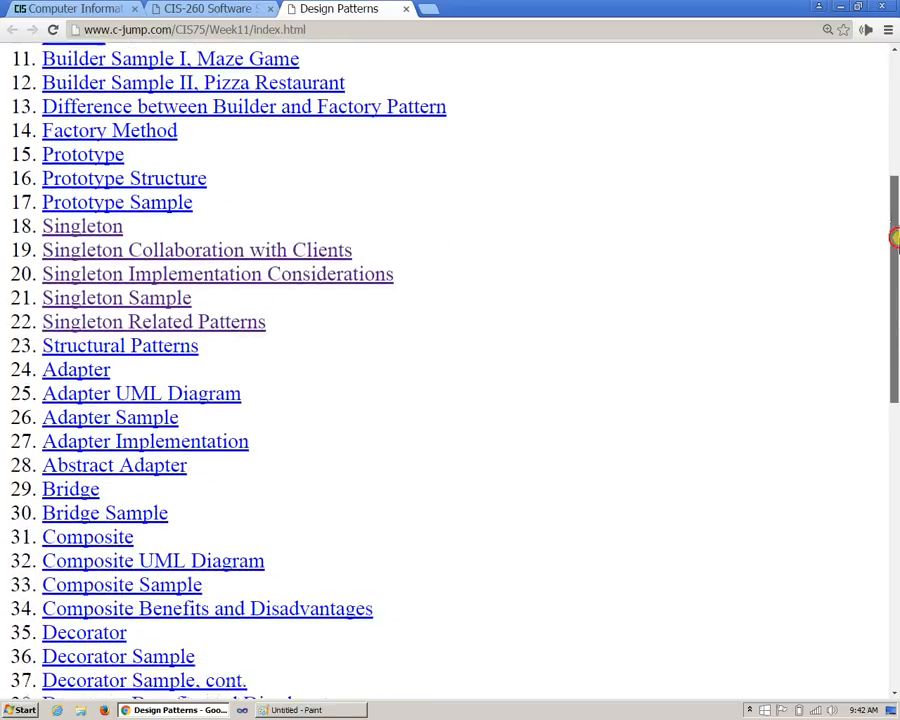
scroll(down, 3)
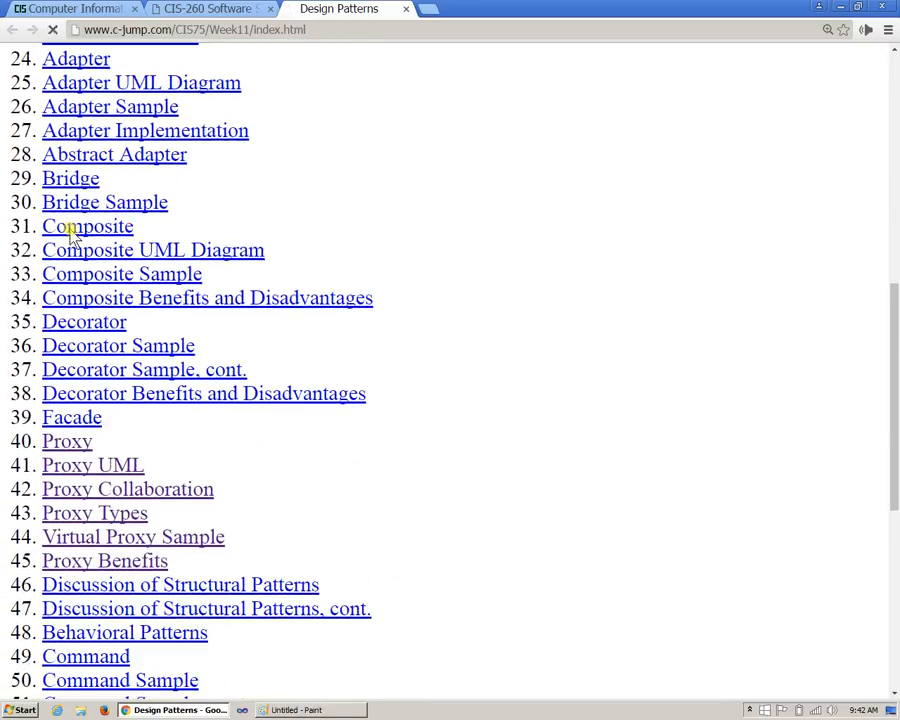
Step: Follow the '31. Composite' link and highlight the word Composite in the heading
click(88, 226)
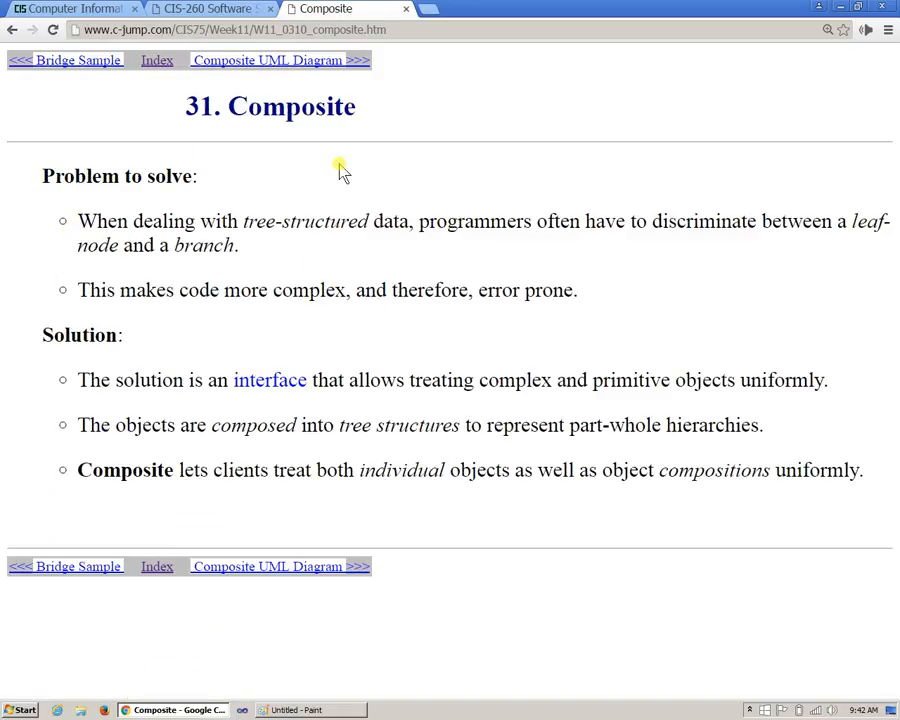
double_click(292, 106)
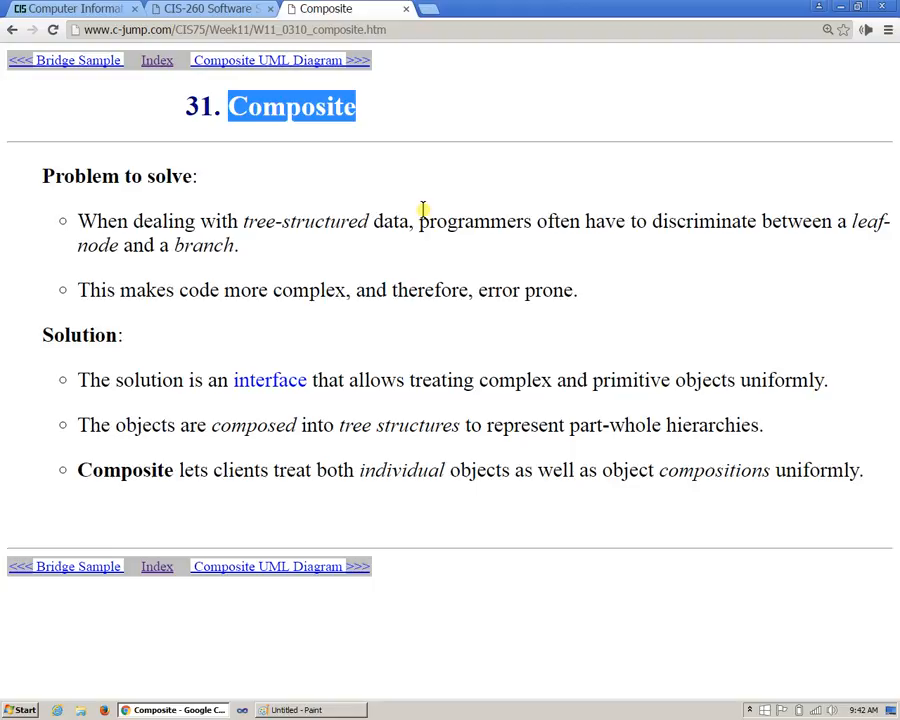
mouse_move(308, 220)
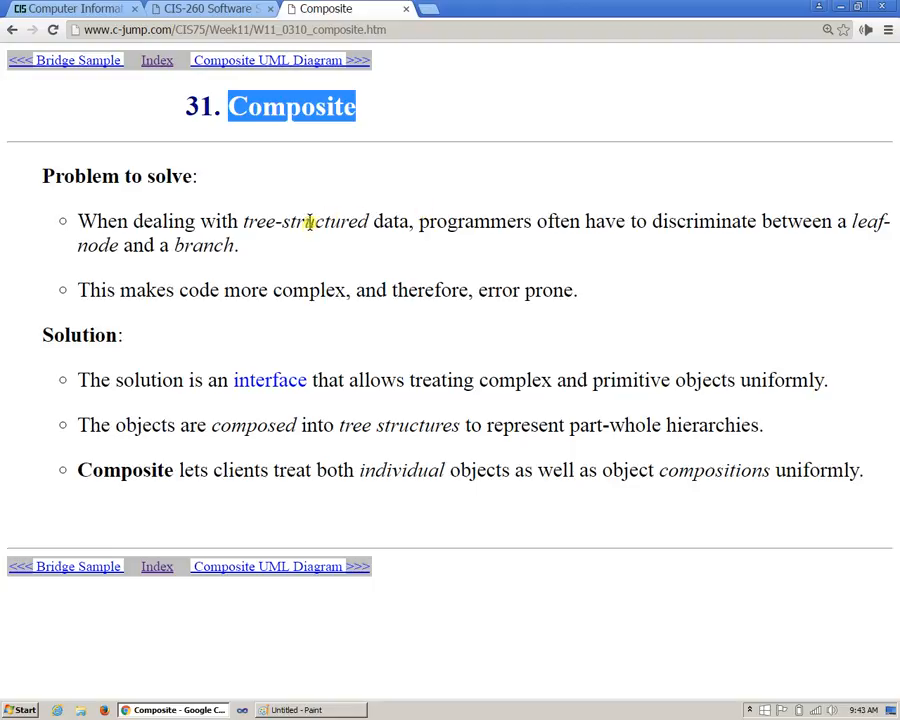
mouse_move(318, 264)
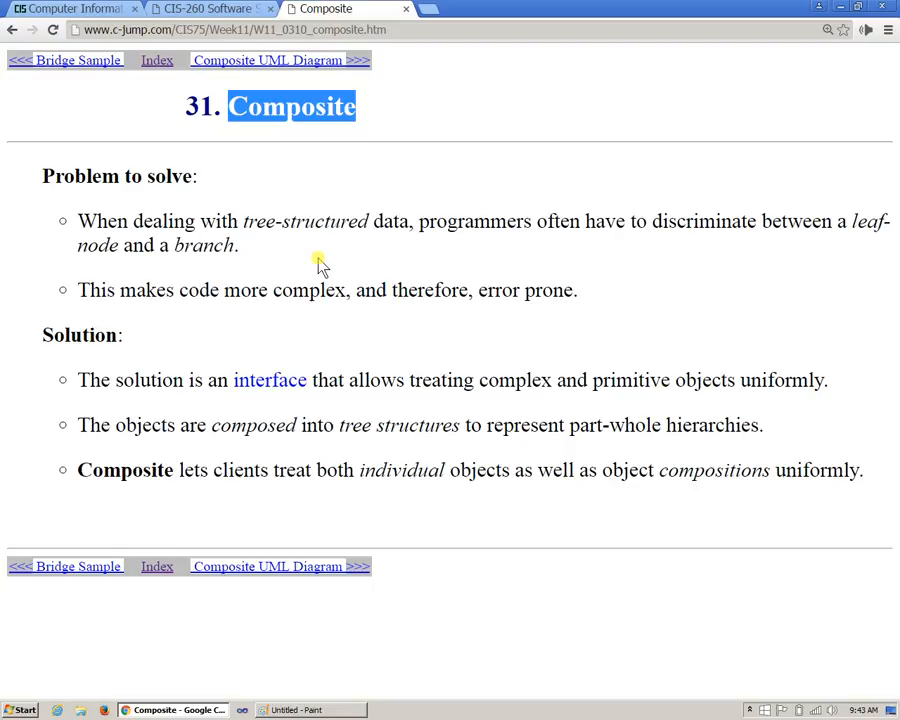
mouse_move(302, 248)
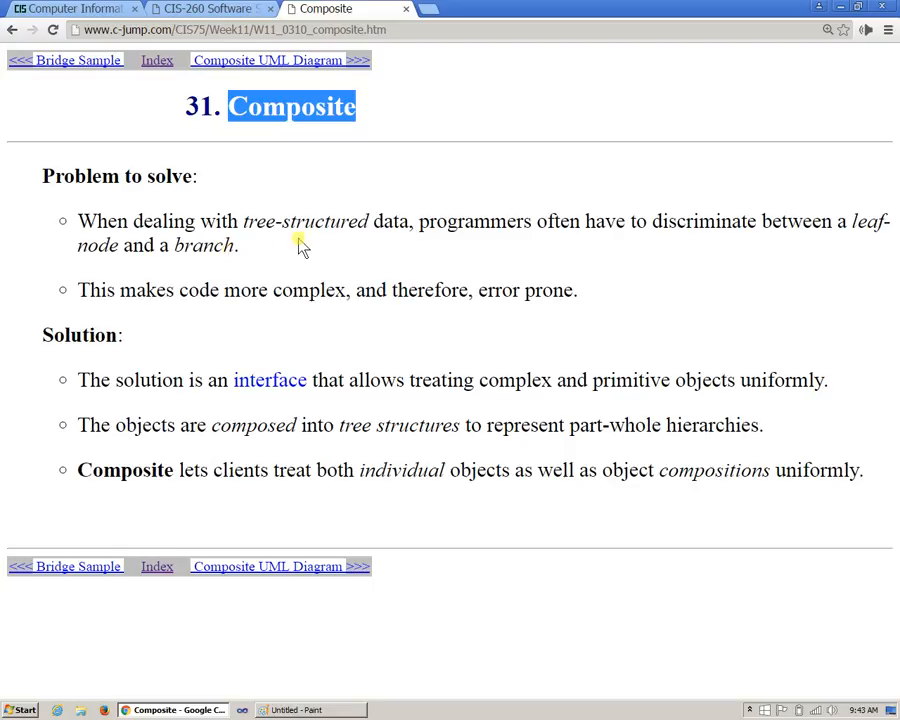
mouse_move(656, 248)
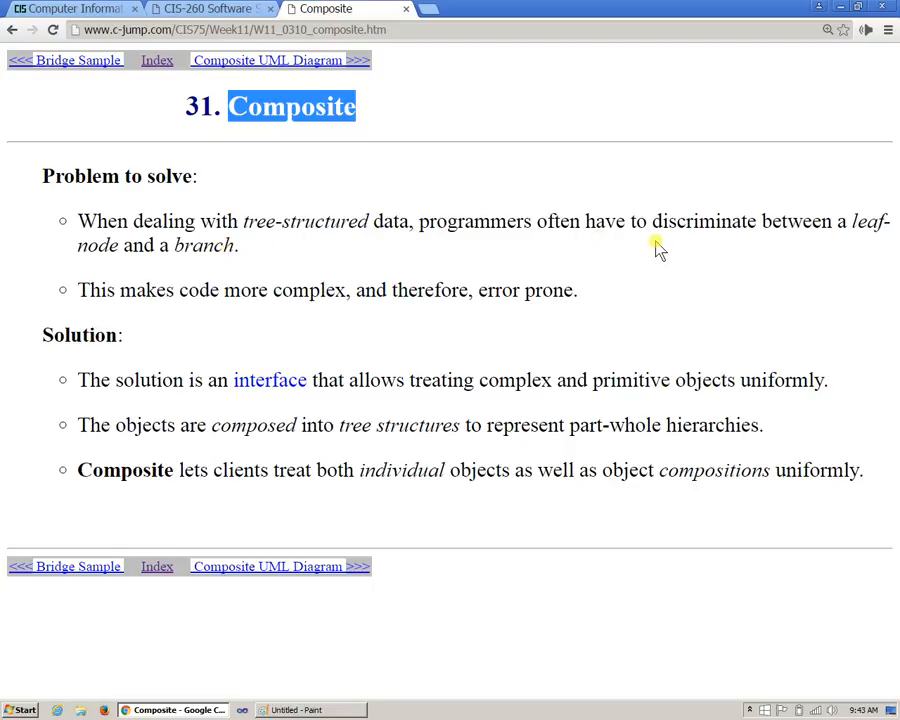
mouse_move(218, 264)
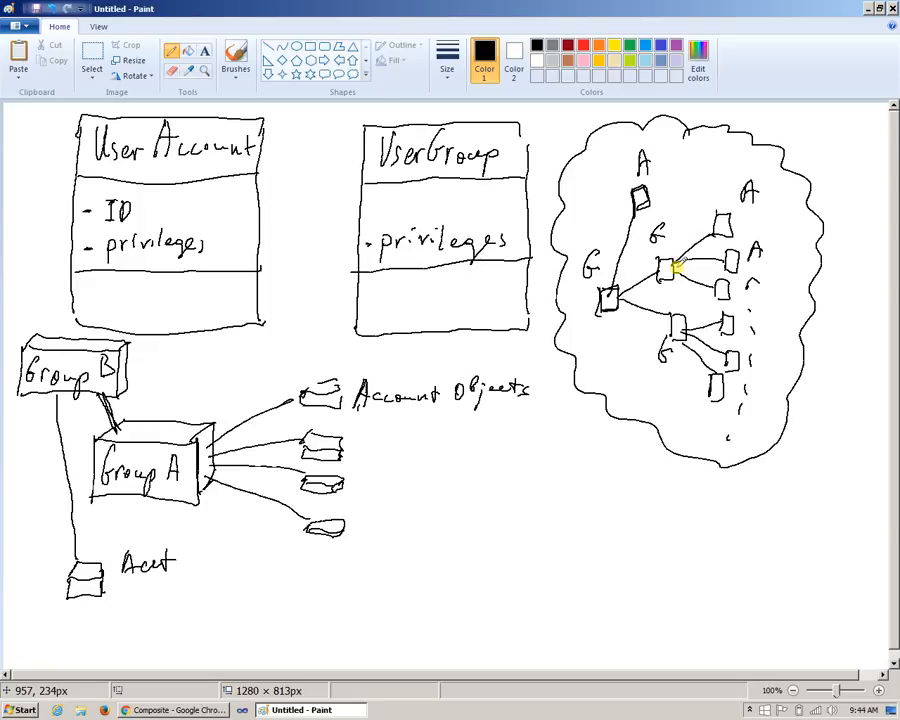
mouse_move(660, 268)
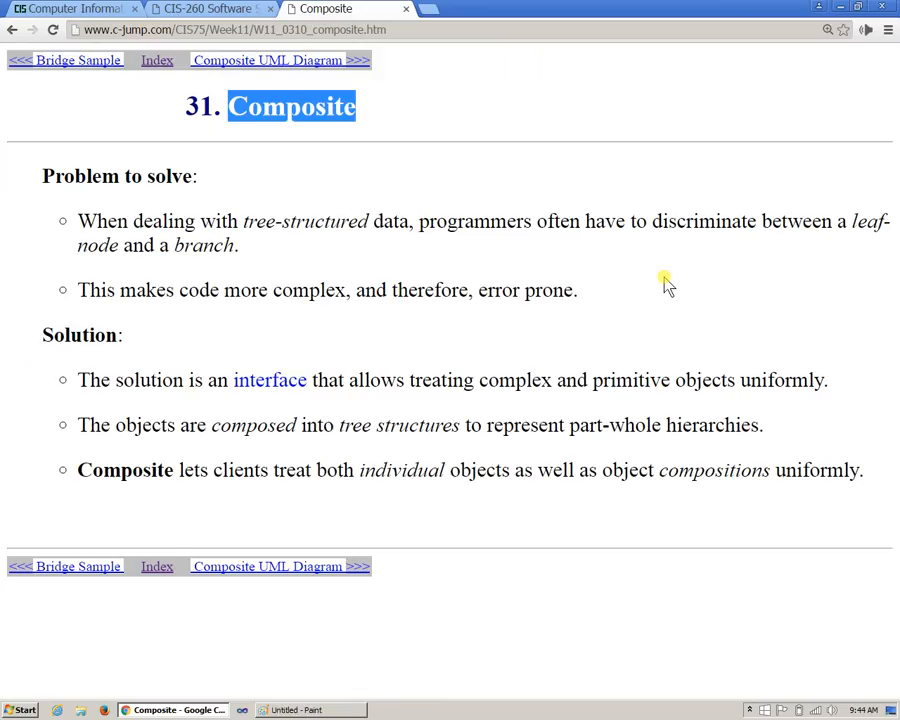
mouse_move(358, 310)
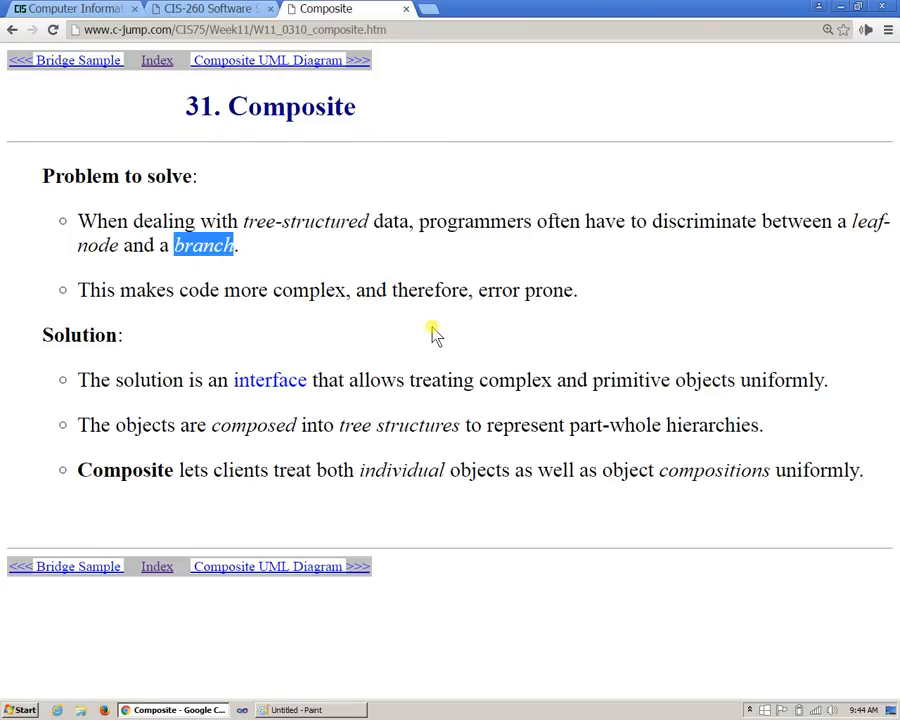
mouse_move(248, 290)
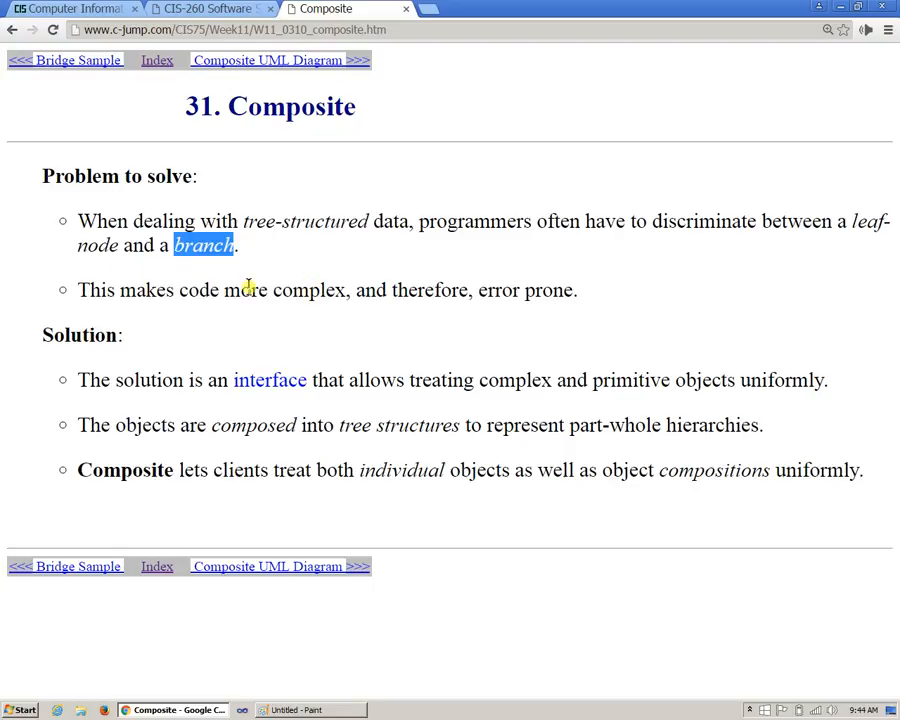
mouse_move(784, 298)
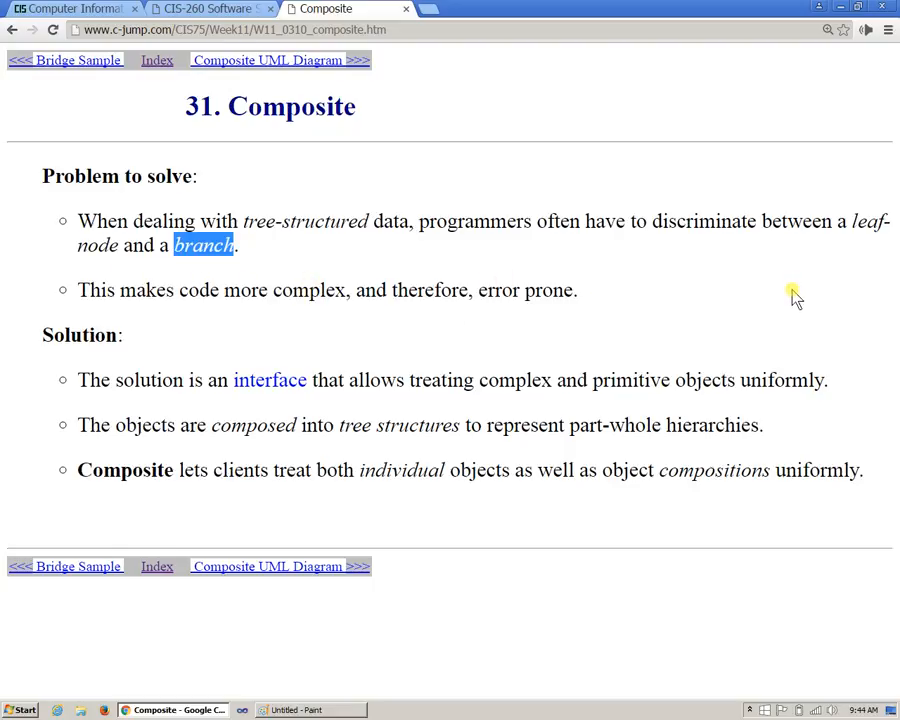
mouse_move(684, 334)
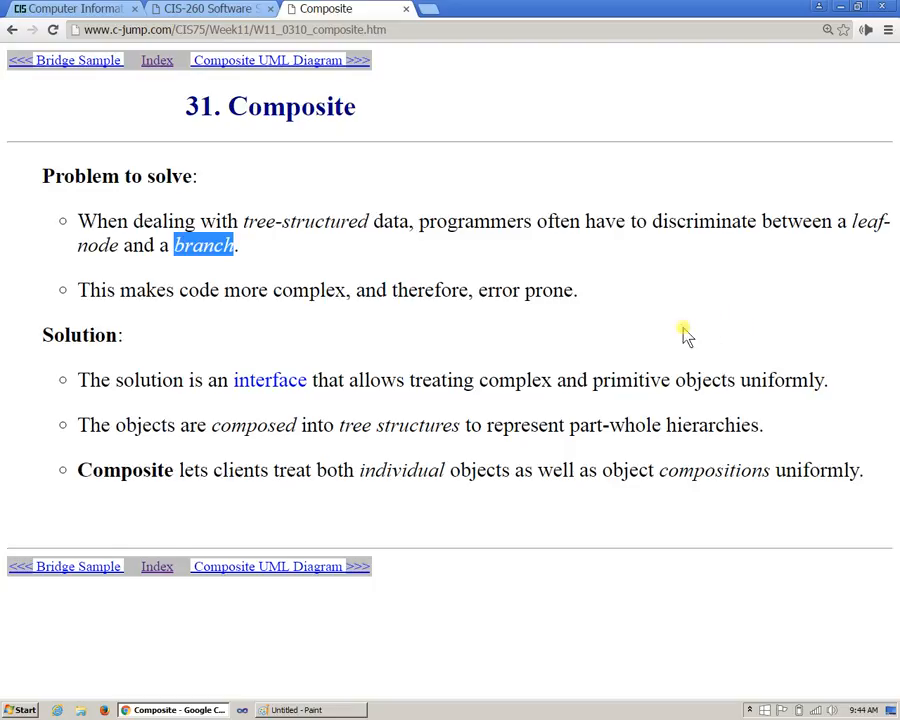
Step: Return to the Paint sketch and pick orange as the drawing colour for a node
click(300, 708)
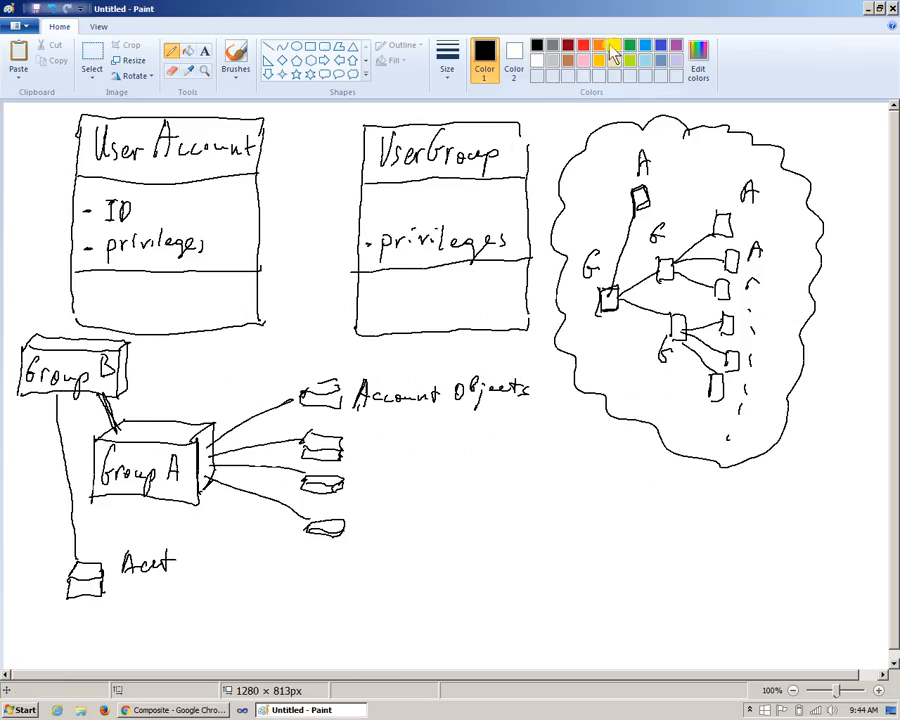
click(612, 46)
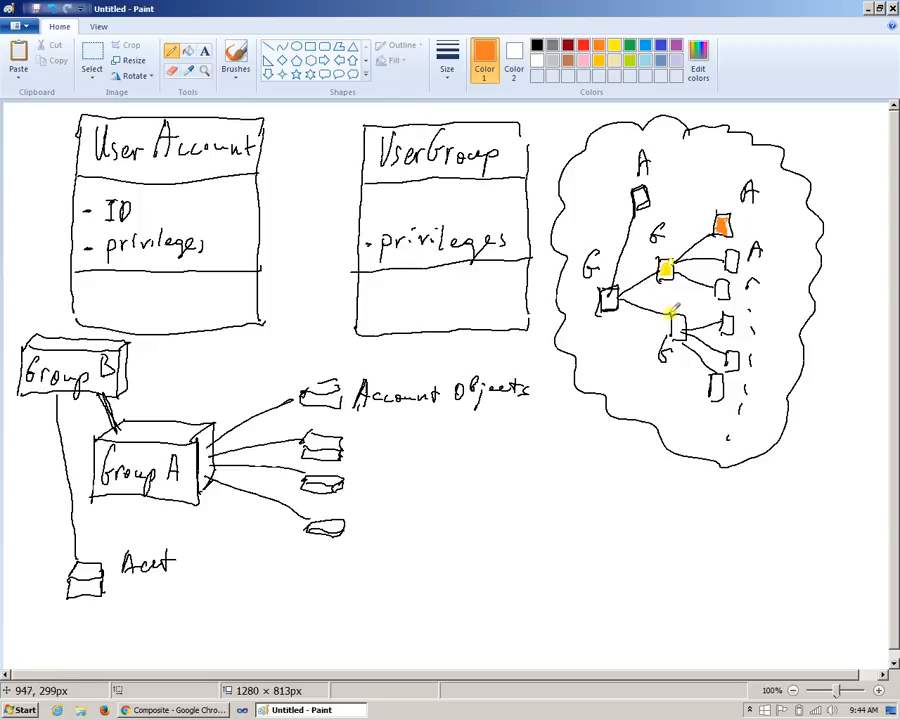
mouse_move(622, 170)
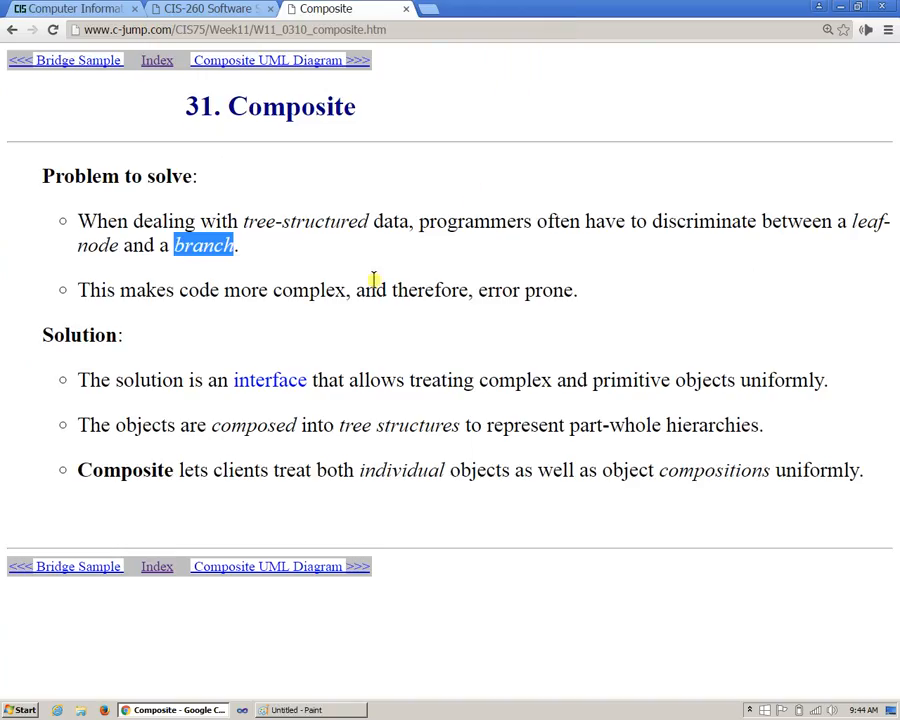
mouse_move(312, 290)
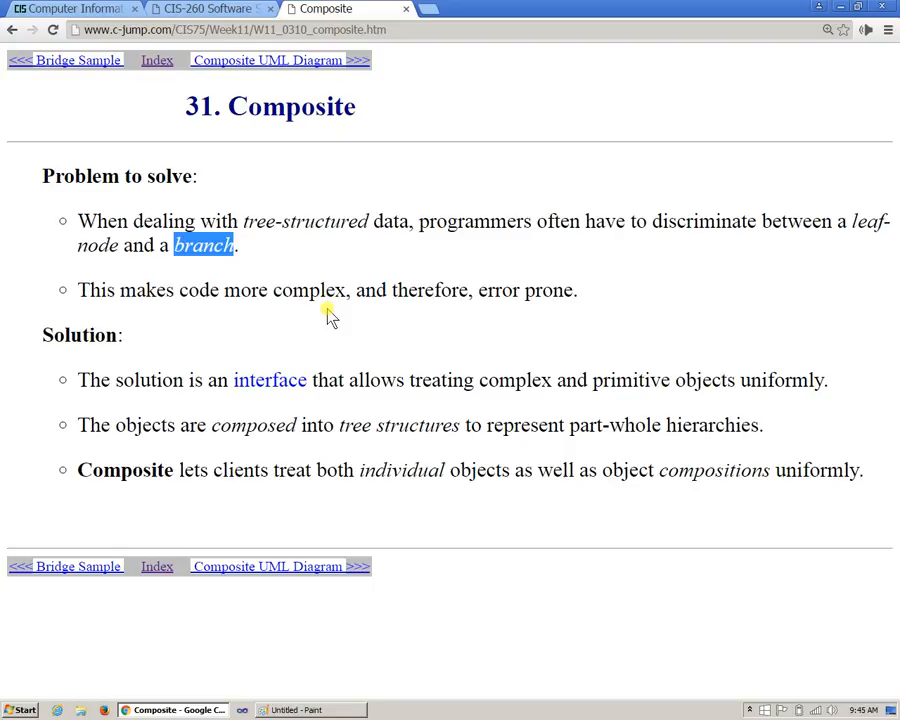
Step: Highlight the words 'complex' and 'interface' on the Composite slide
double_click(310, 290)
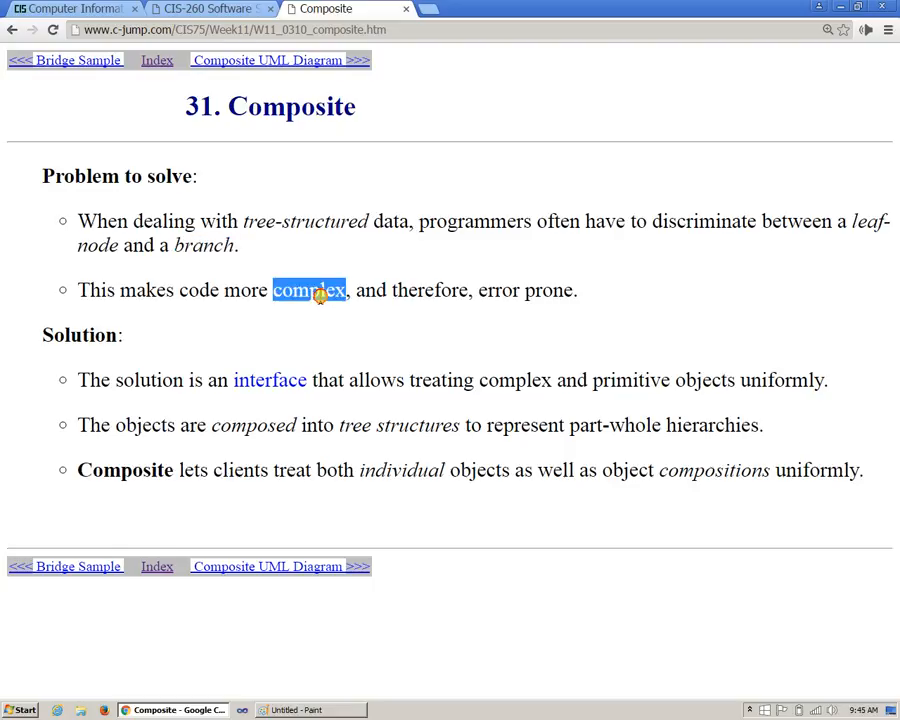
mouse_move(364, 336)
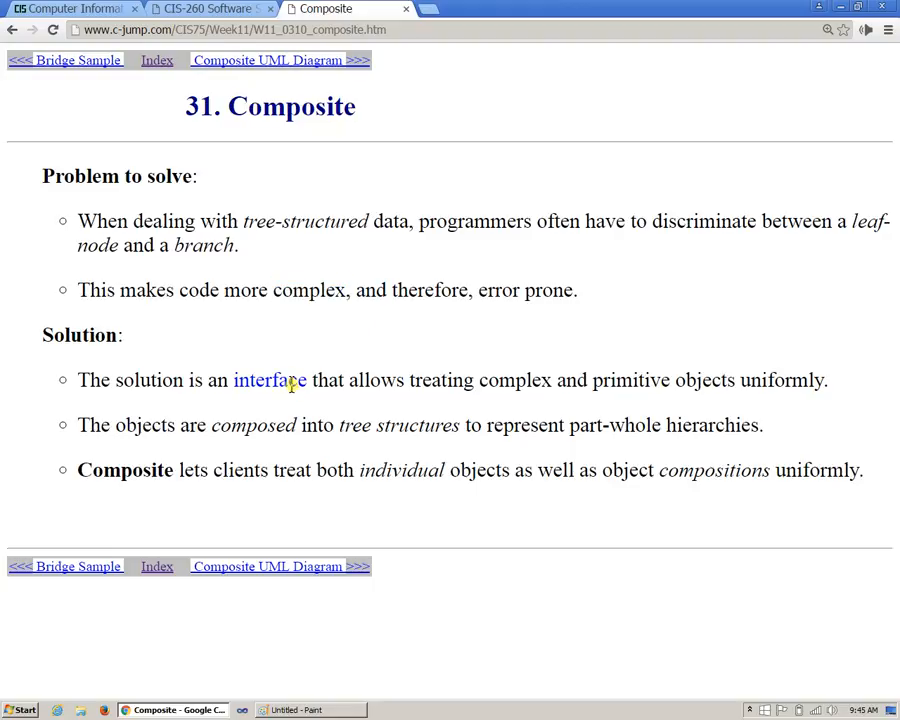
double_click(270, 380)
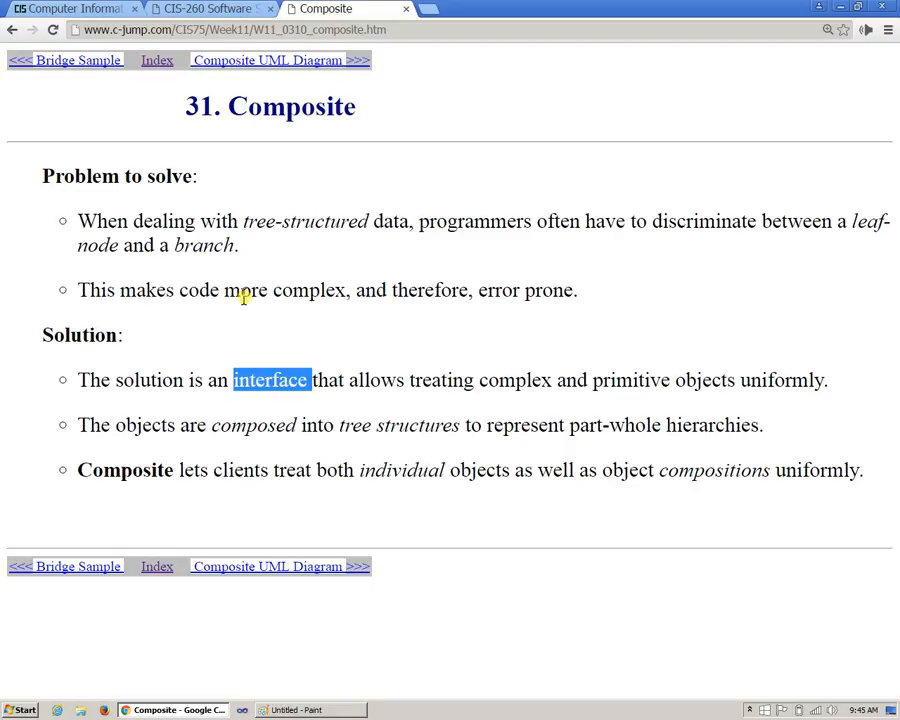
mouse_move(336, 310)
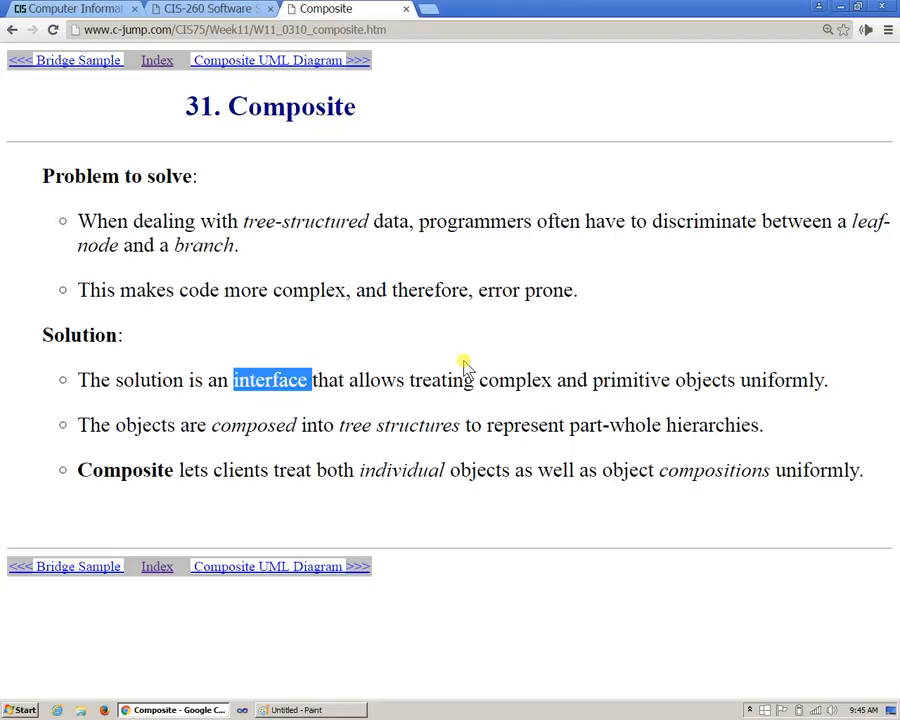
click(268, 60)
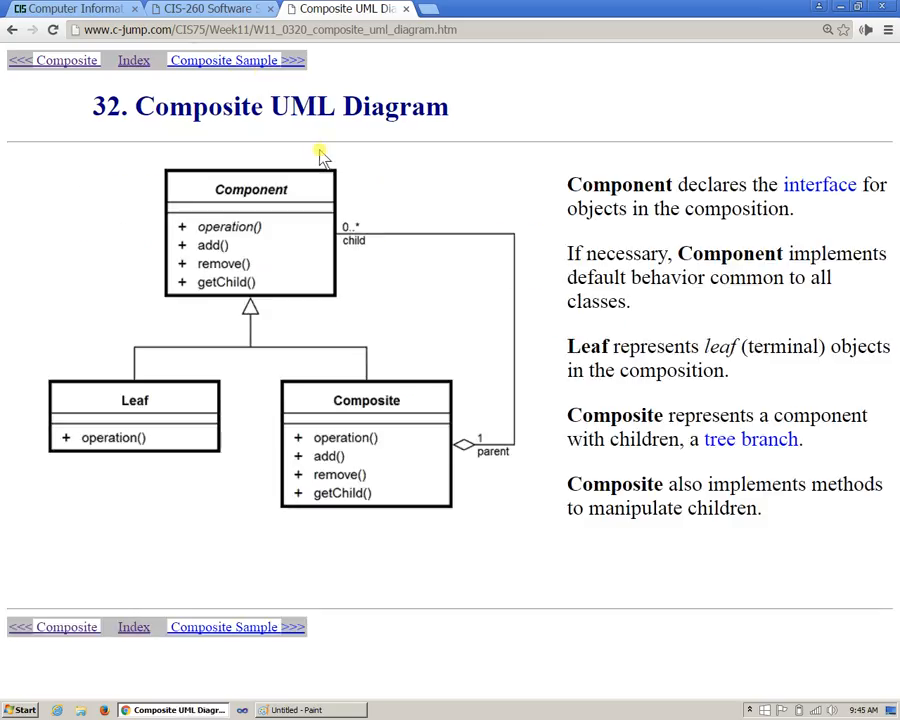
mouse_move(308, 332)
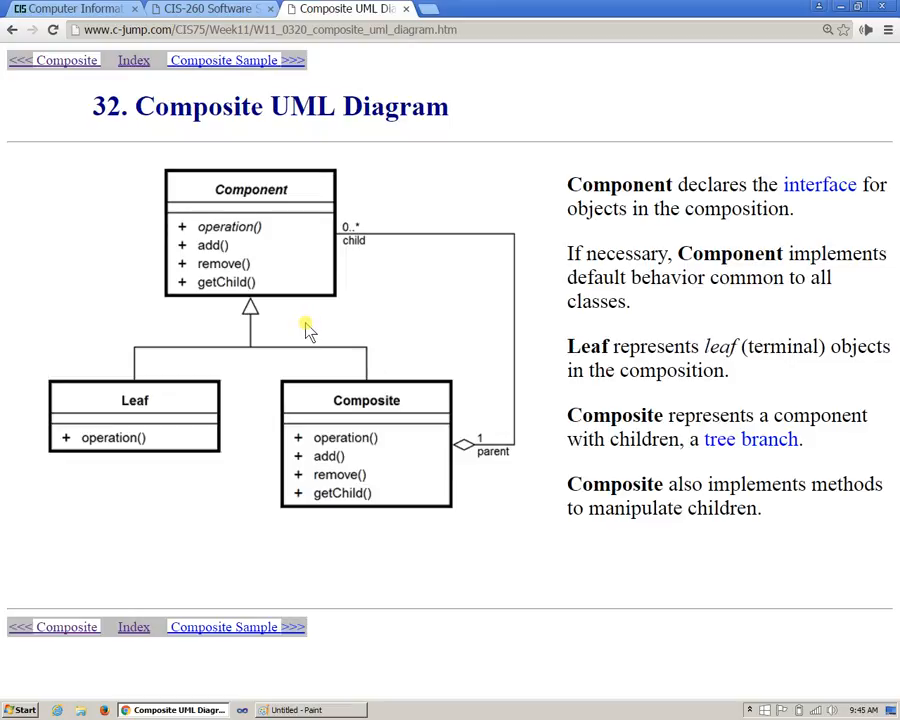
mouse_move(290, 240)
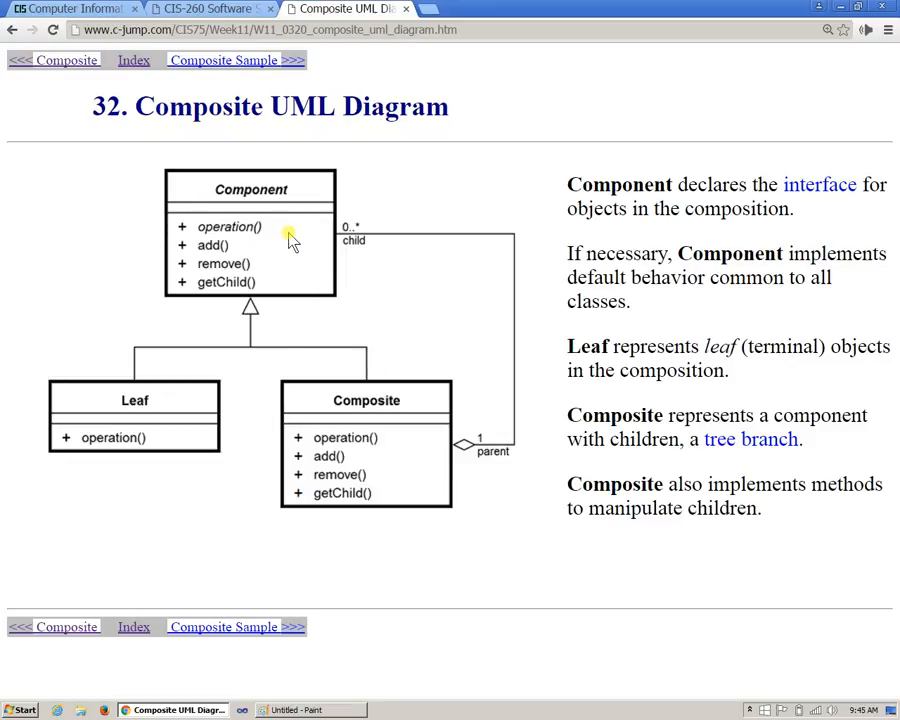
mouse_move(184, 400)
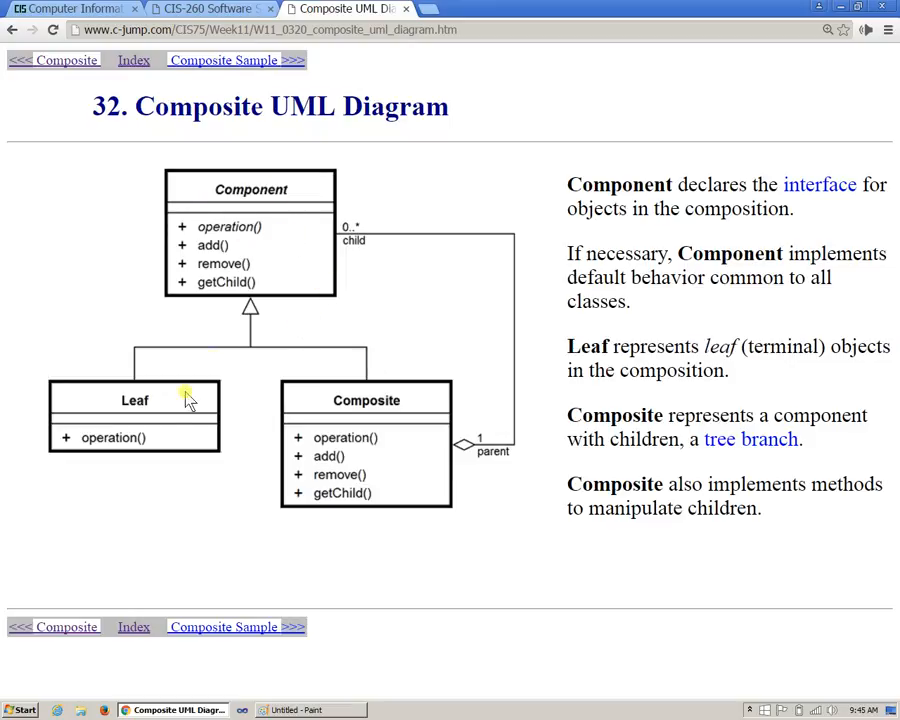
mouse_move(148, 444)
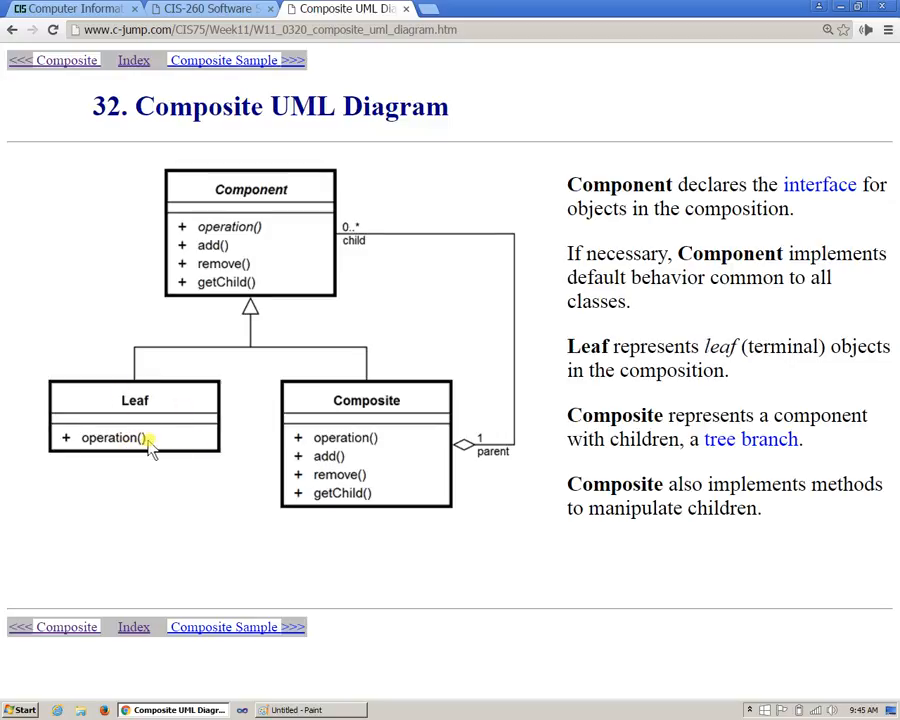
mouse_move(232, 248)
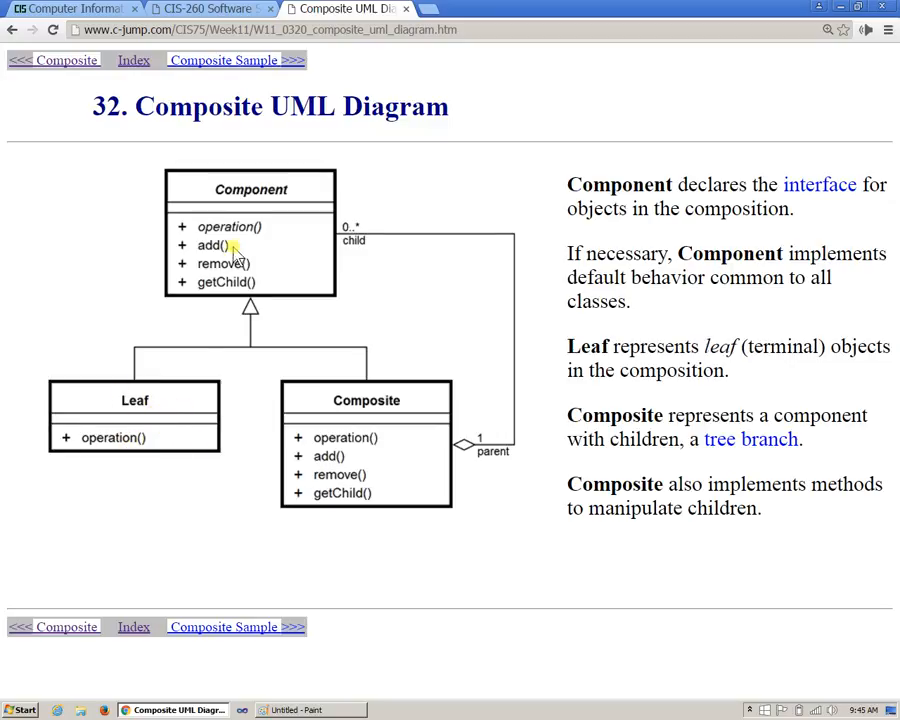
mouse_move(152, 390)
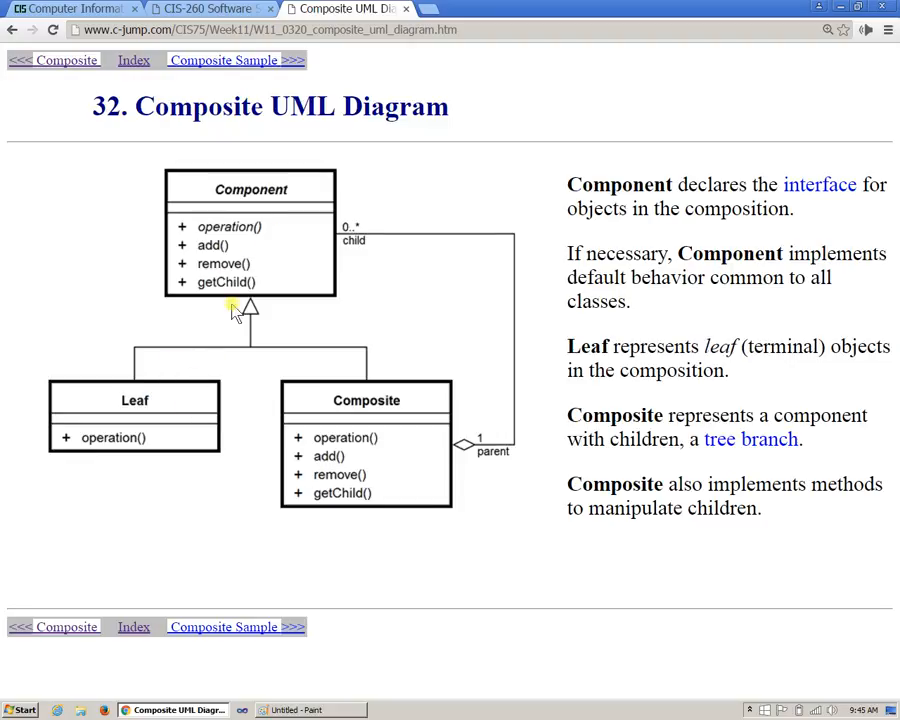
mouse_move(276, 248)
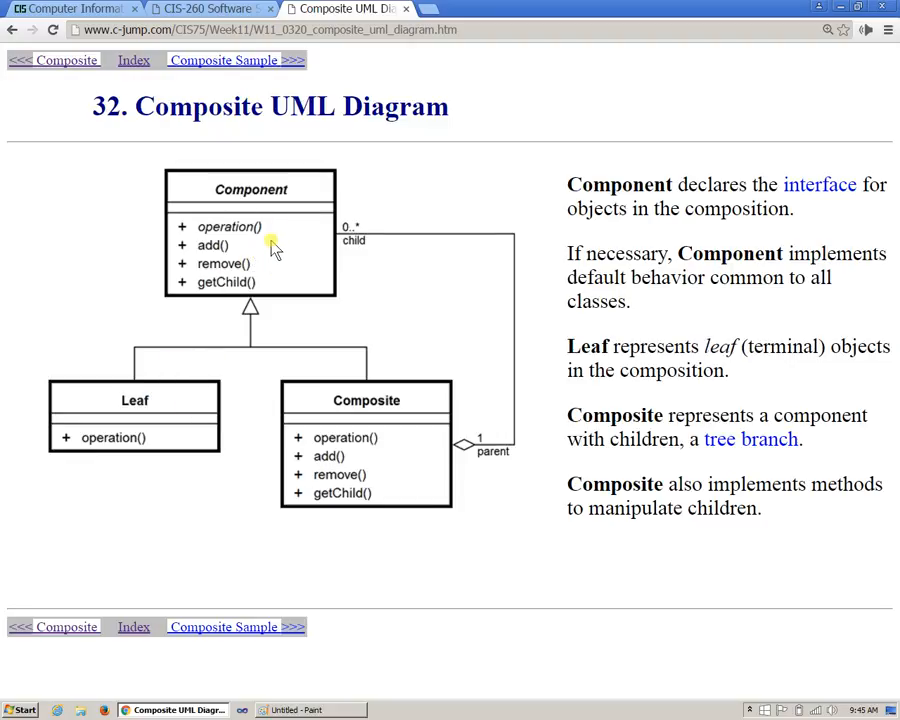
mouse_move(268, 226)
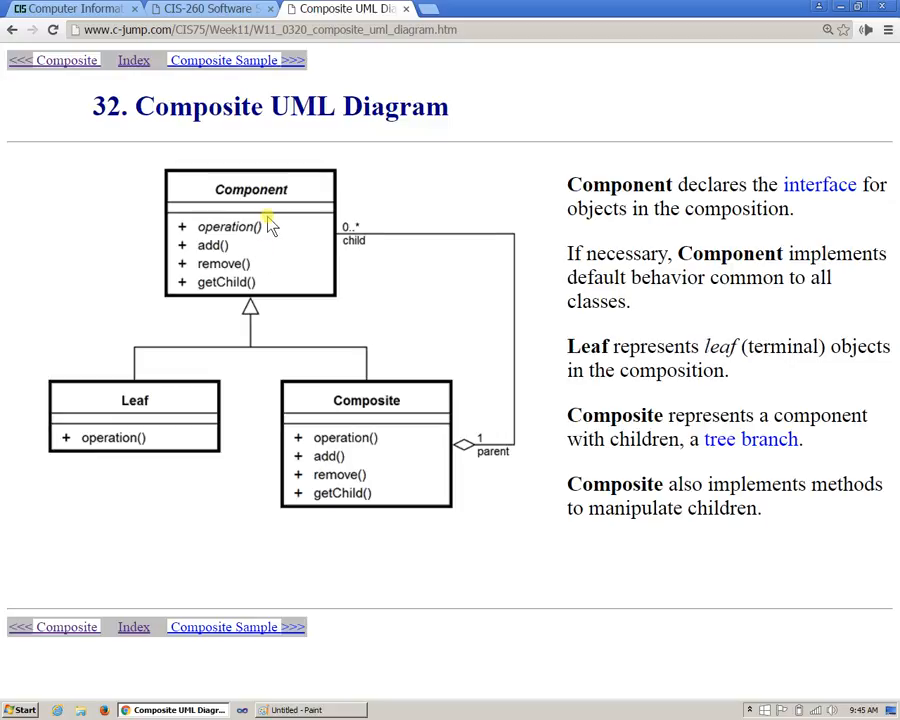
mouse_move(404, 466)
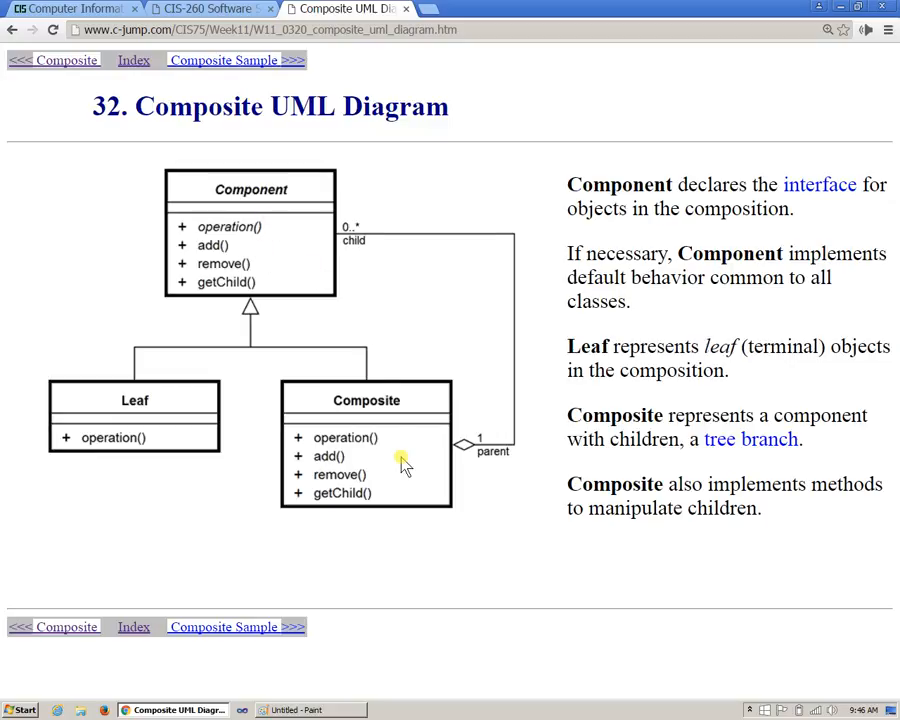
mouse_move(204, 196)
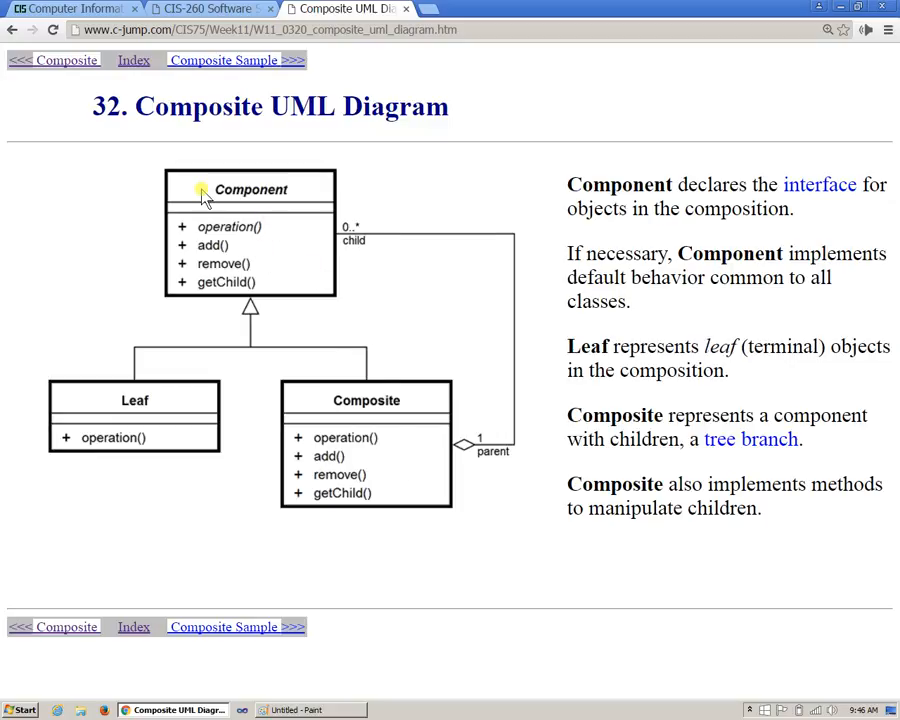
double_click(200, 106)
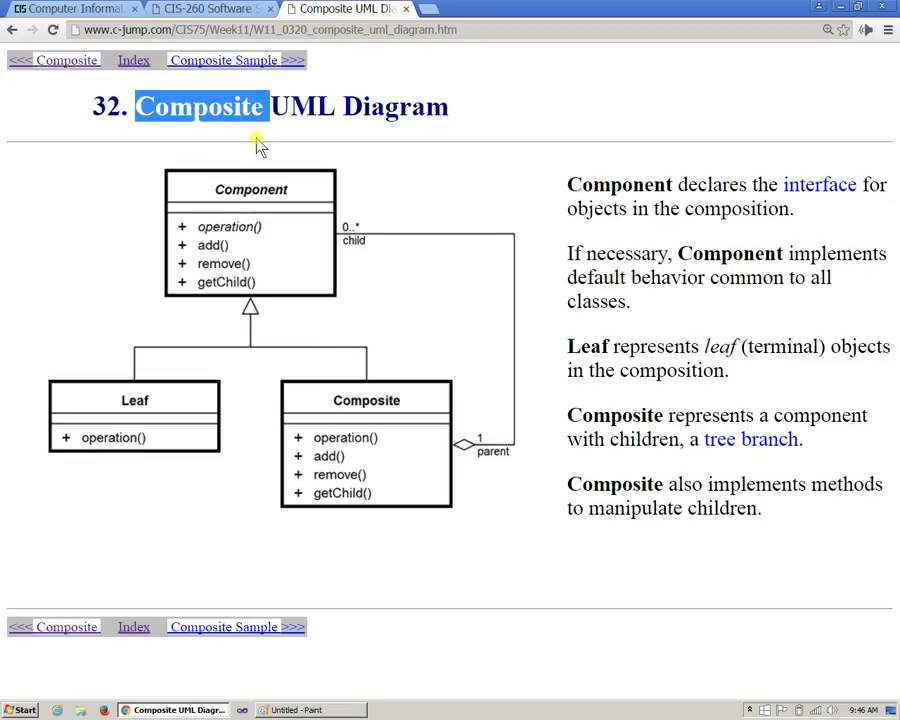
mouse_move(424, 288)
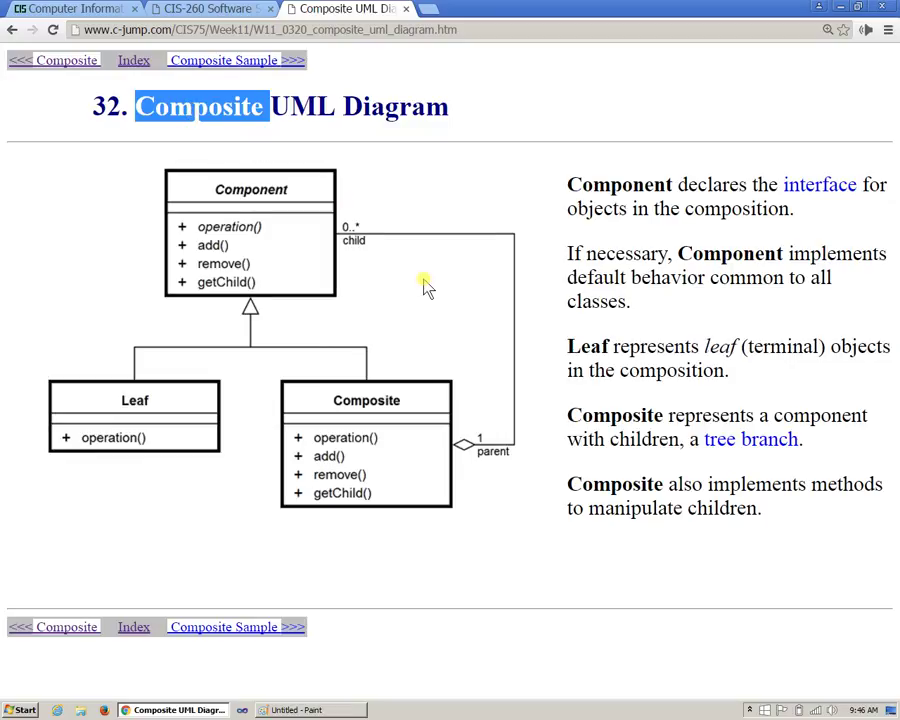
mouse_move(362, 442)
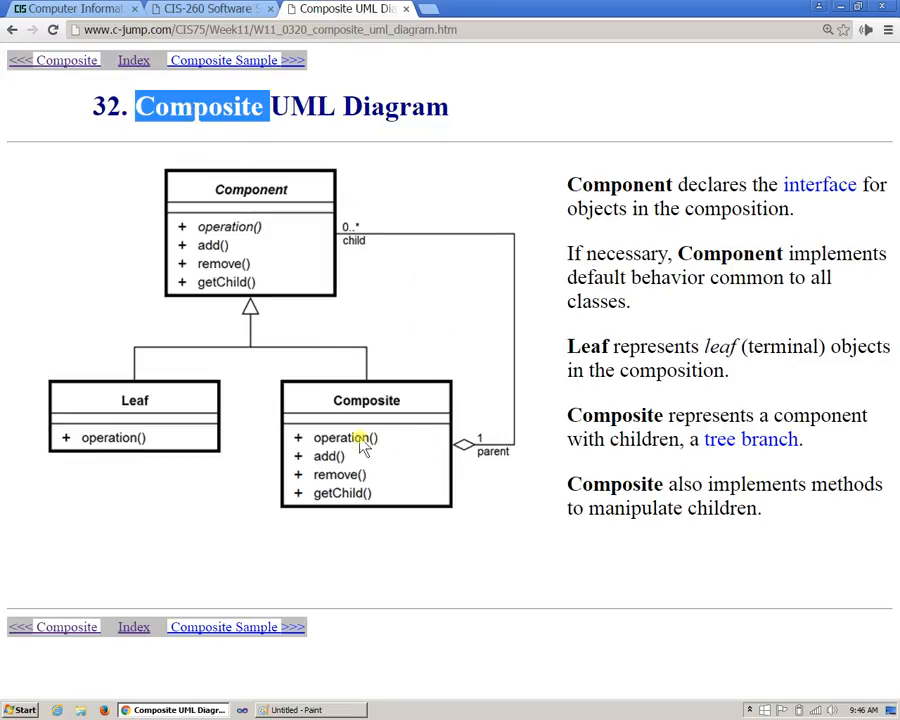
mouse_move(376, 458)
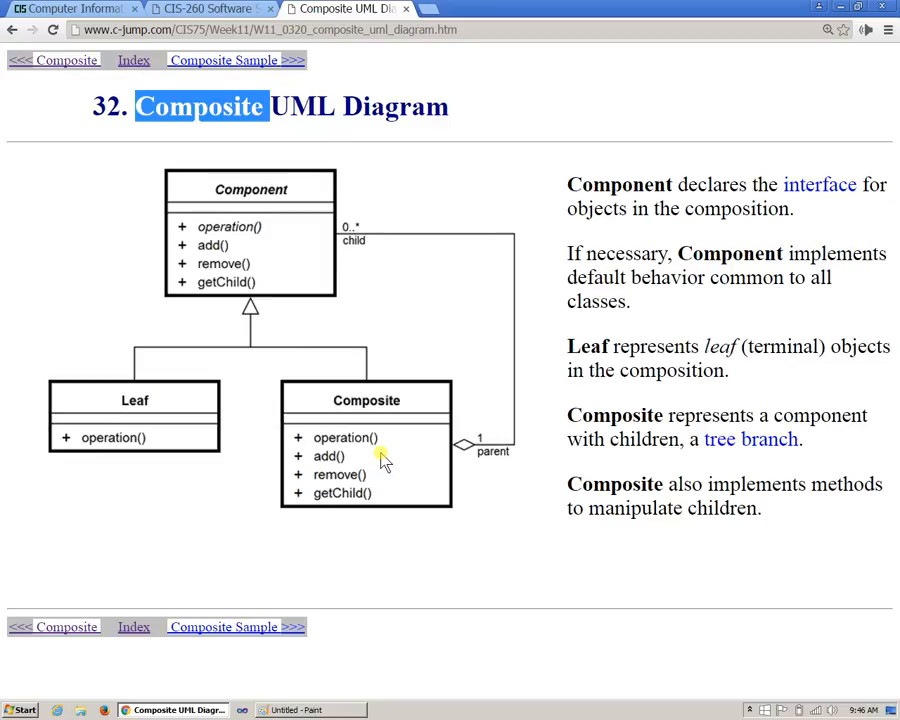
mouse_move(244, 232)
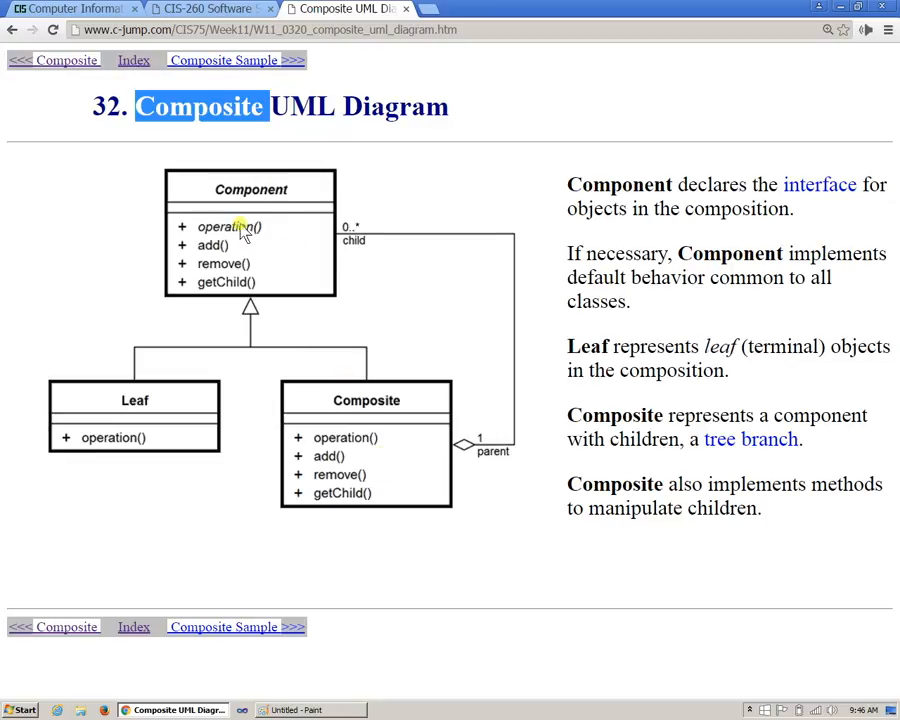
mouse_move(264, 204)
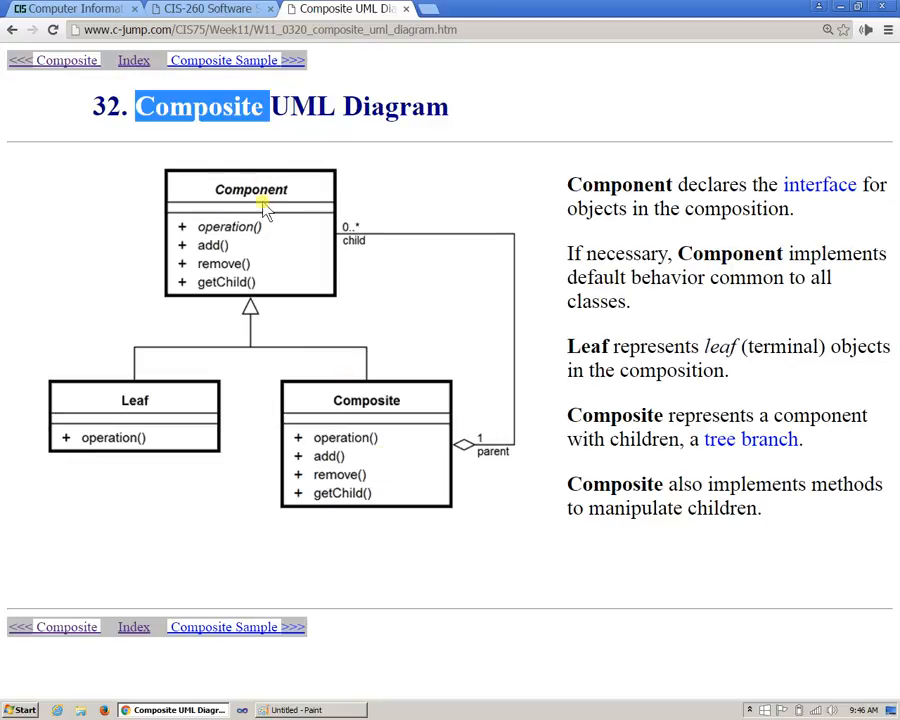
mouse_move(412, 450)
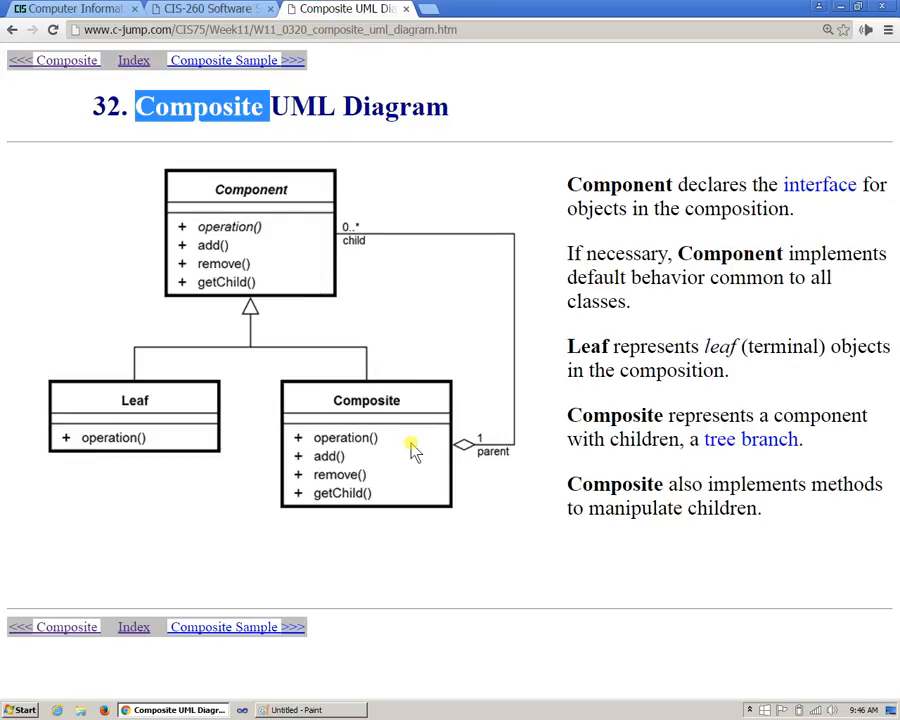
mouse_move(488, 440)
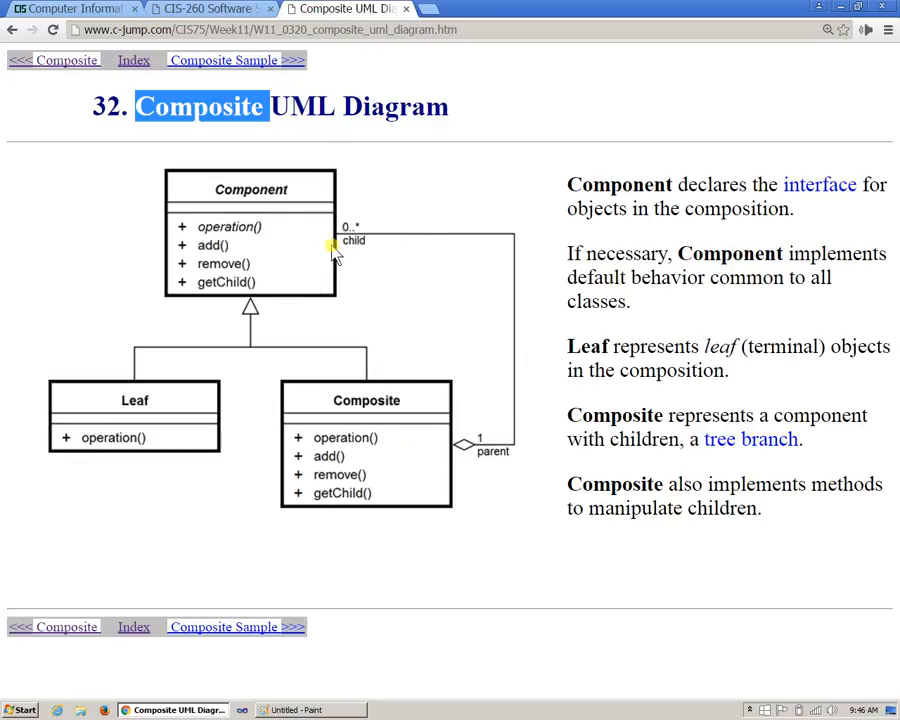
mouse_move(280, 258)
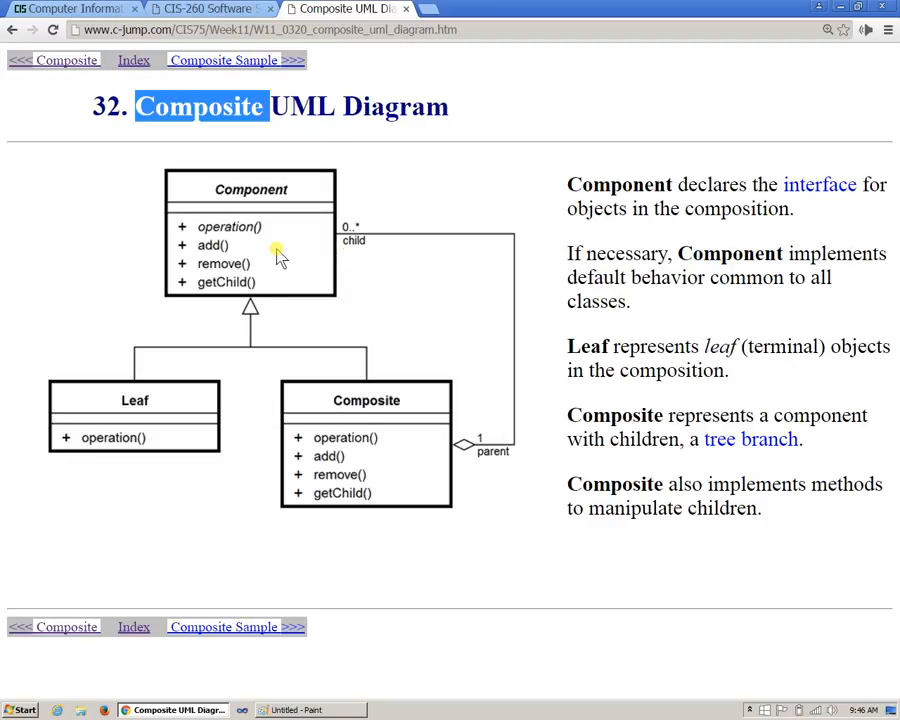
mouse_move(268, 256)
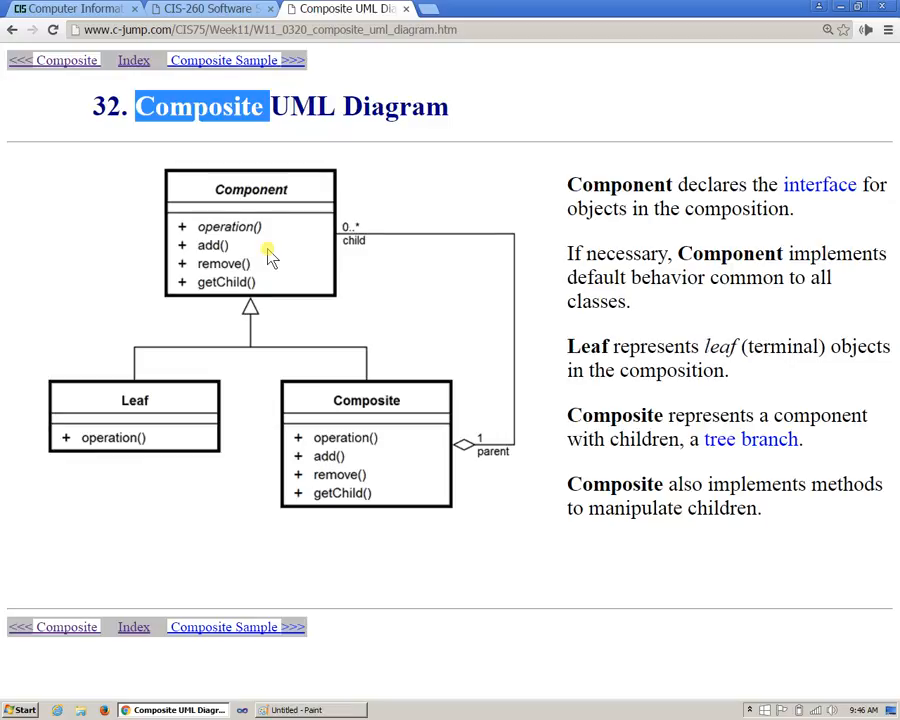
mouse_move(620, 264)
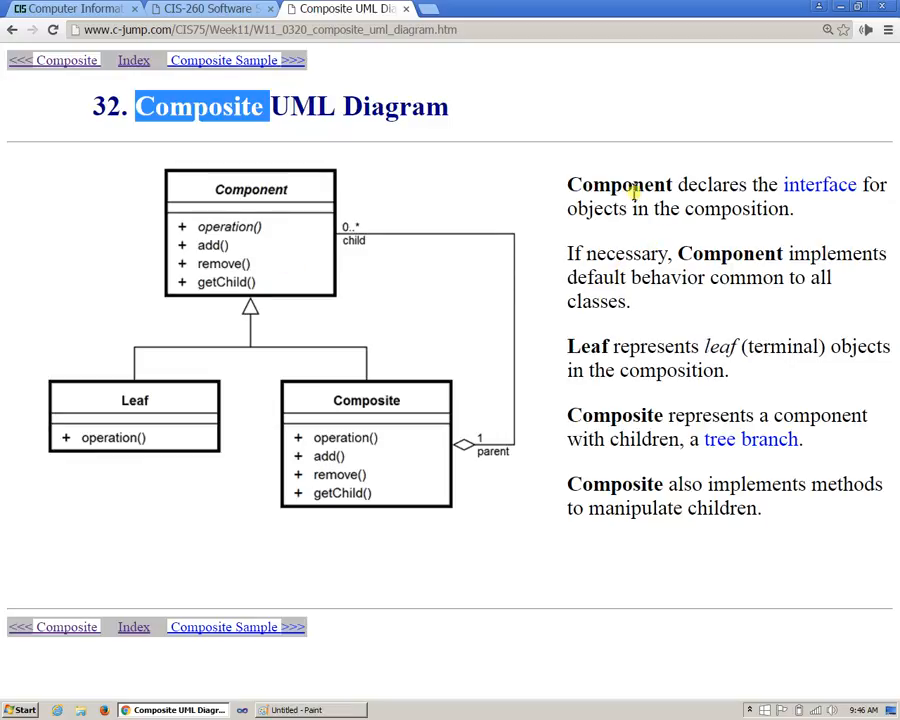
double_click(620, 184)
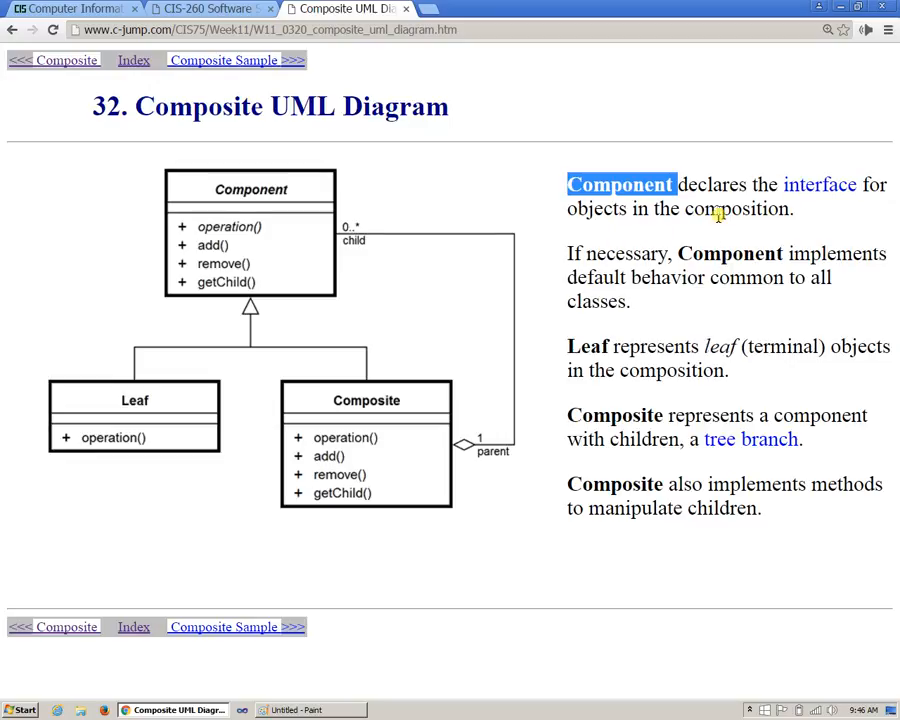
click(304, 710)
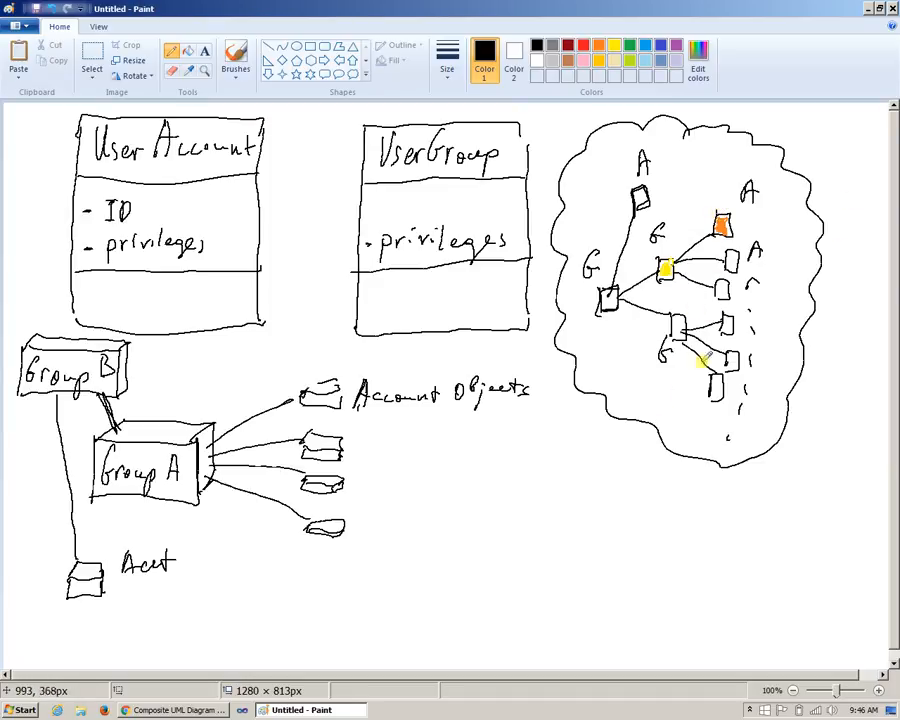
mouse_move(708, 290)
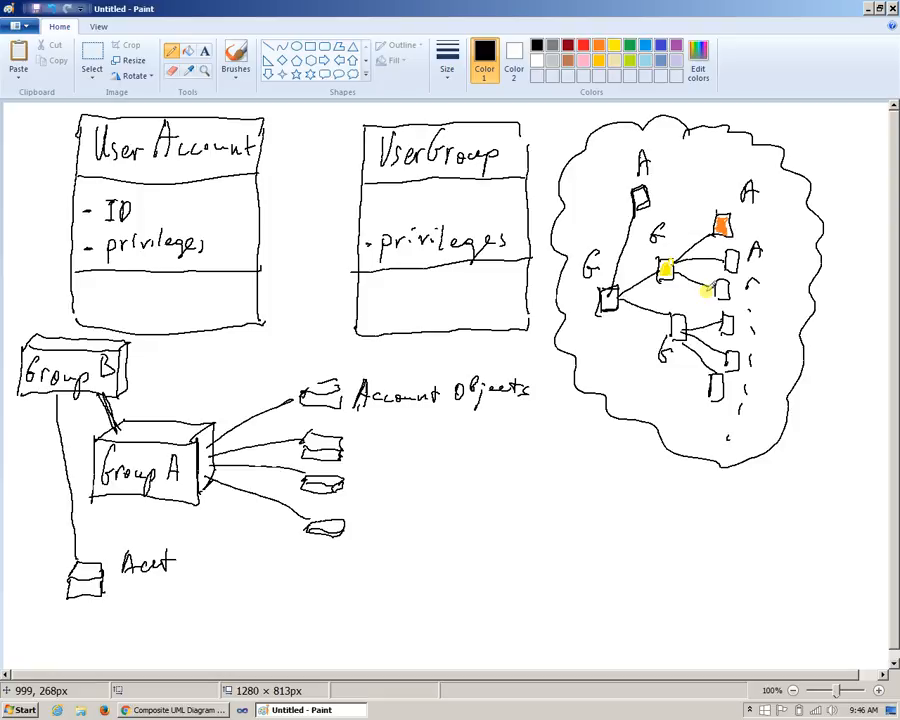
mouse_move(176, 710)
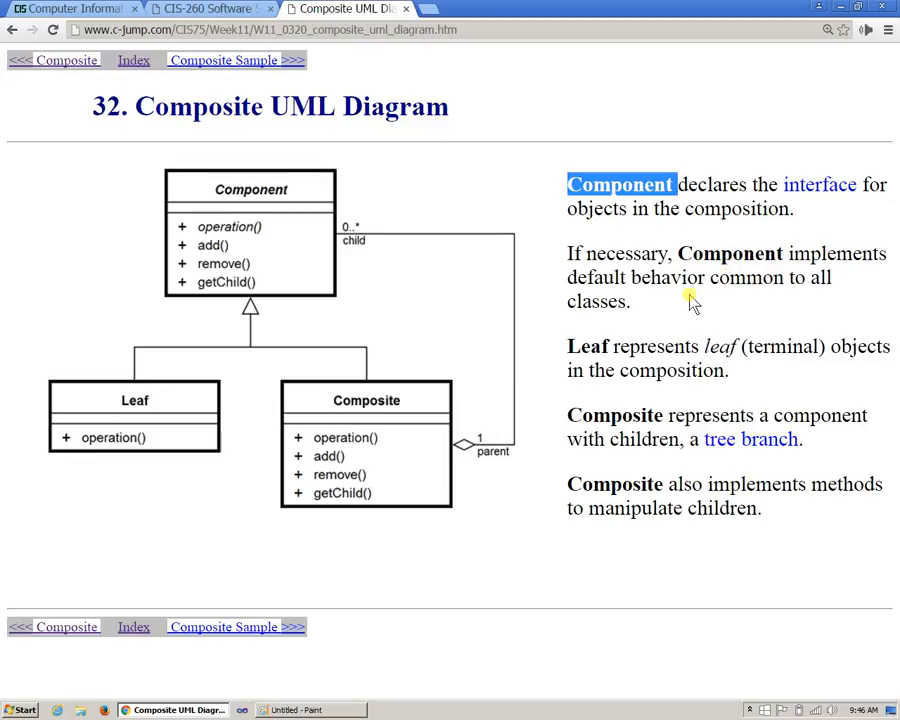
mouse_move(602, 338)
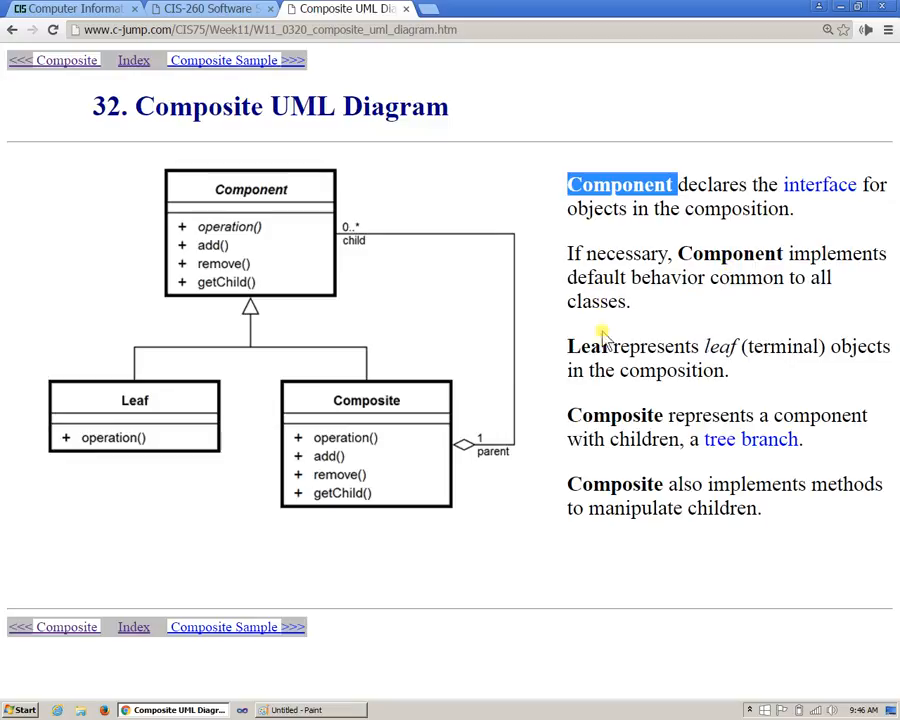
mouse_move(762, 356)
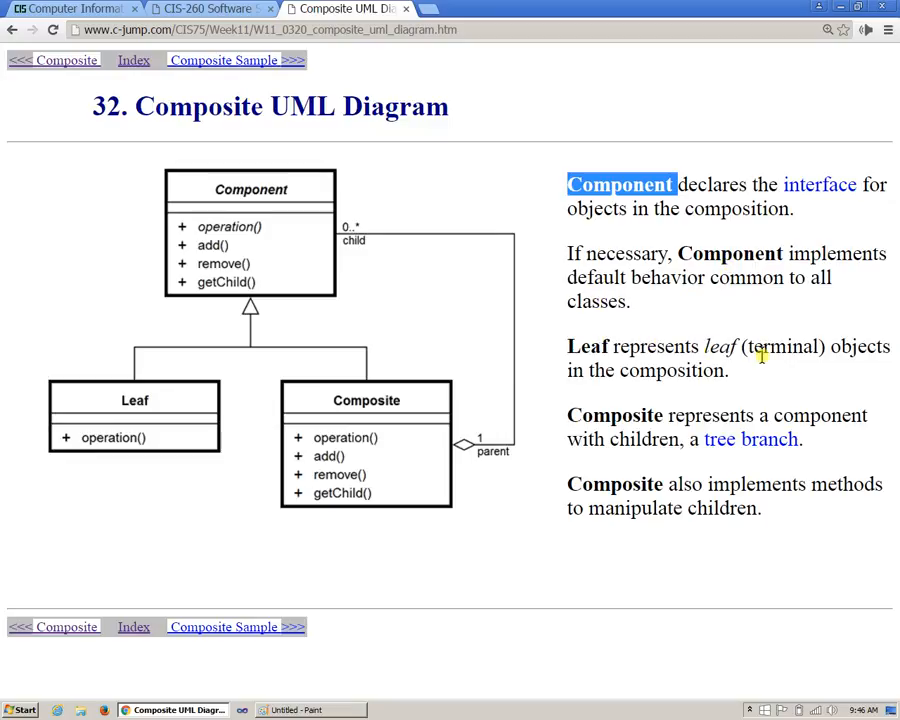
mouse_move(696, 416)
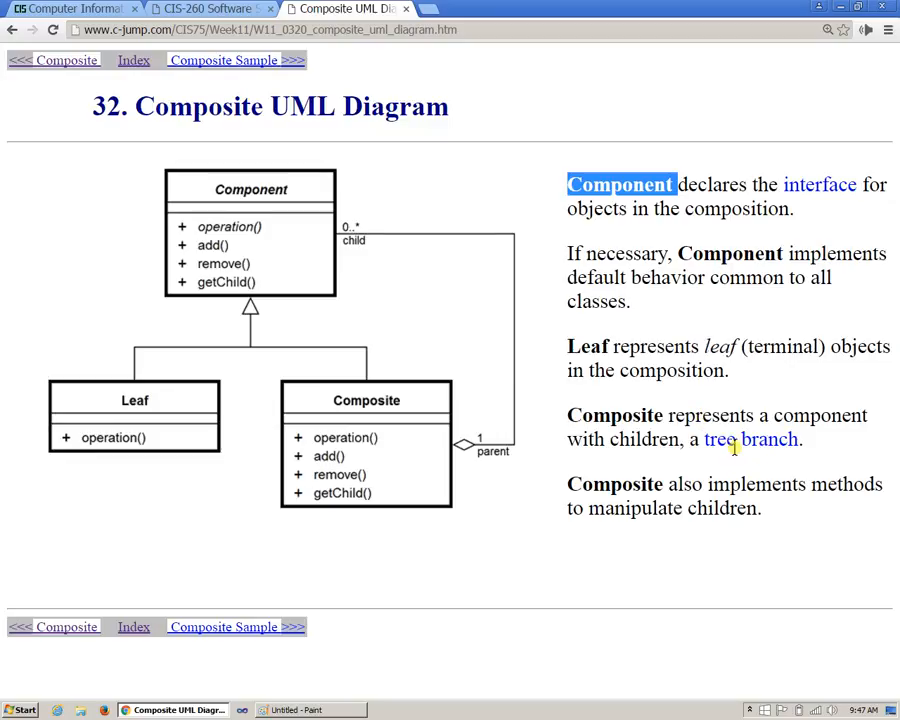
mouse_move(688, 510)
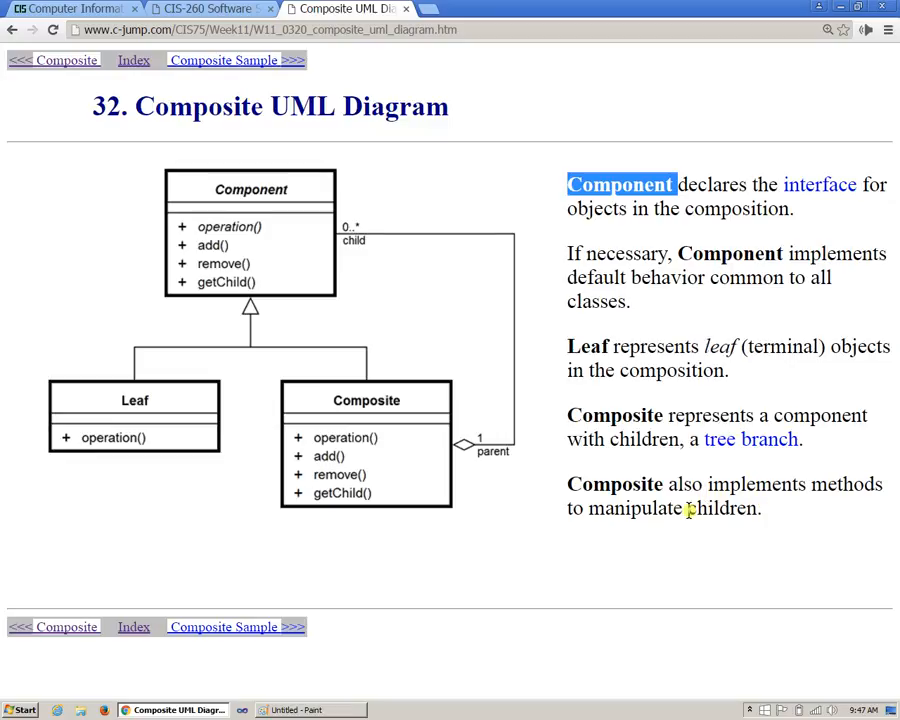
mouse_move(684, 510)
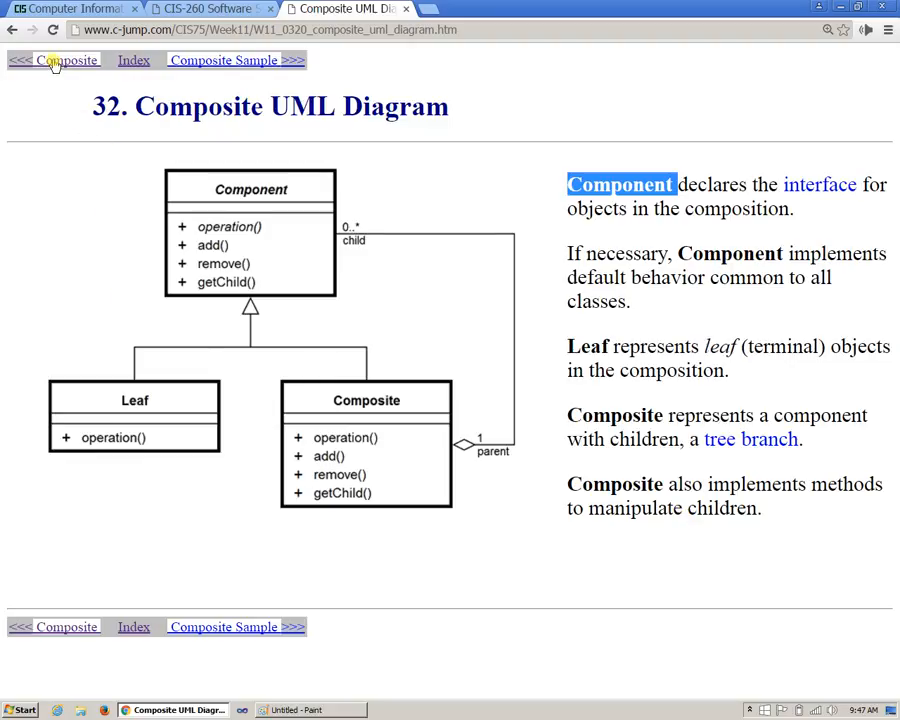
Step: Return to slide 31, highlight 'complex' in the problem statement, and bring Paint forward
click(60, 62)
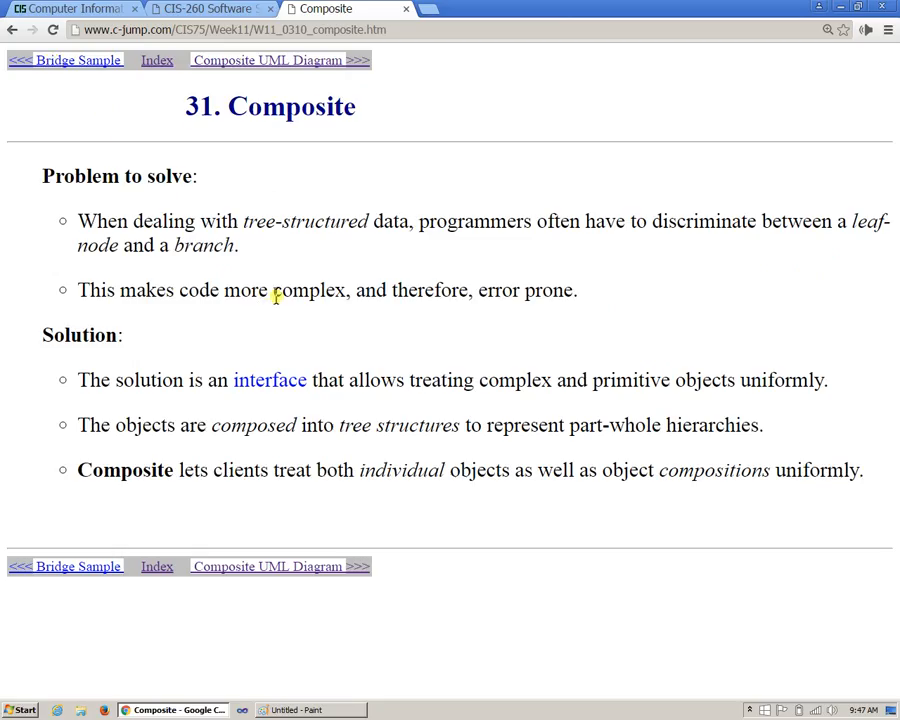
double_click(308, 290)
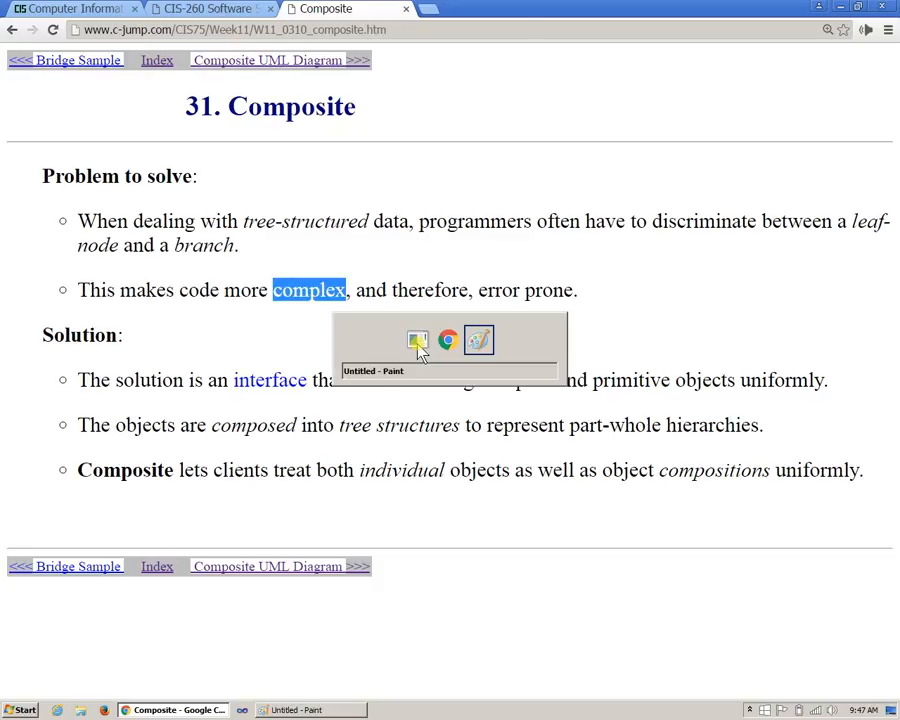
click(416, 340)
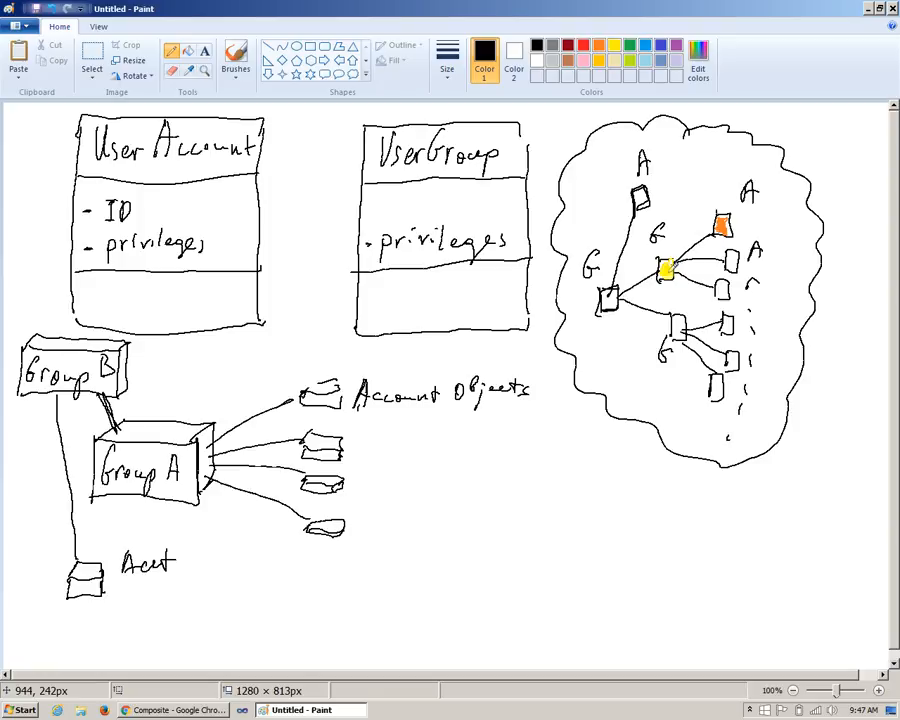
mouse_move(664, 270)
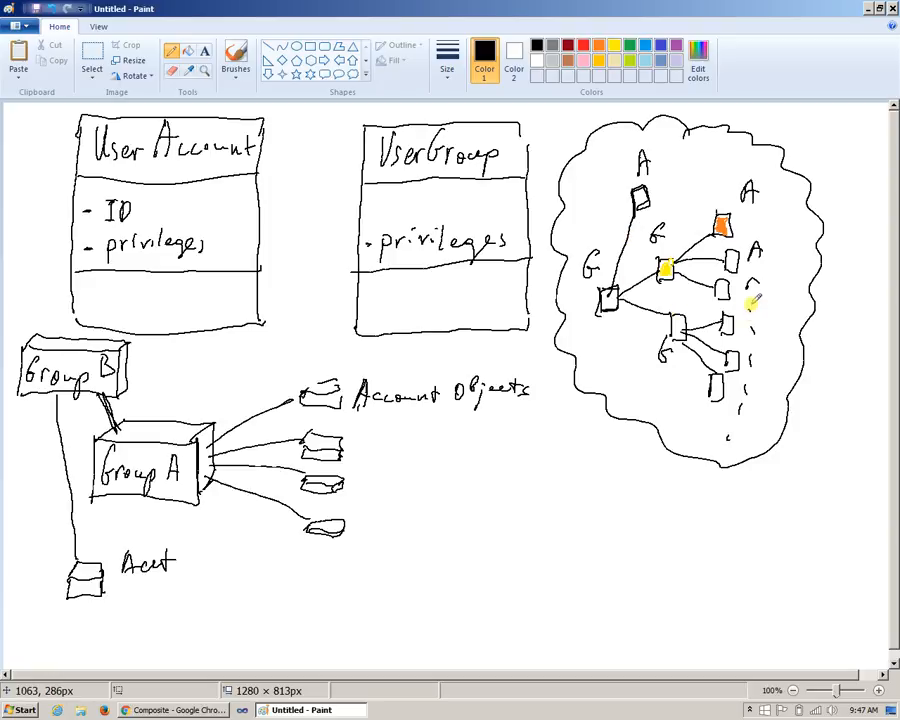
mouse_move(616, 344)
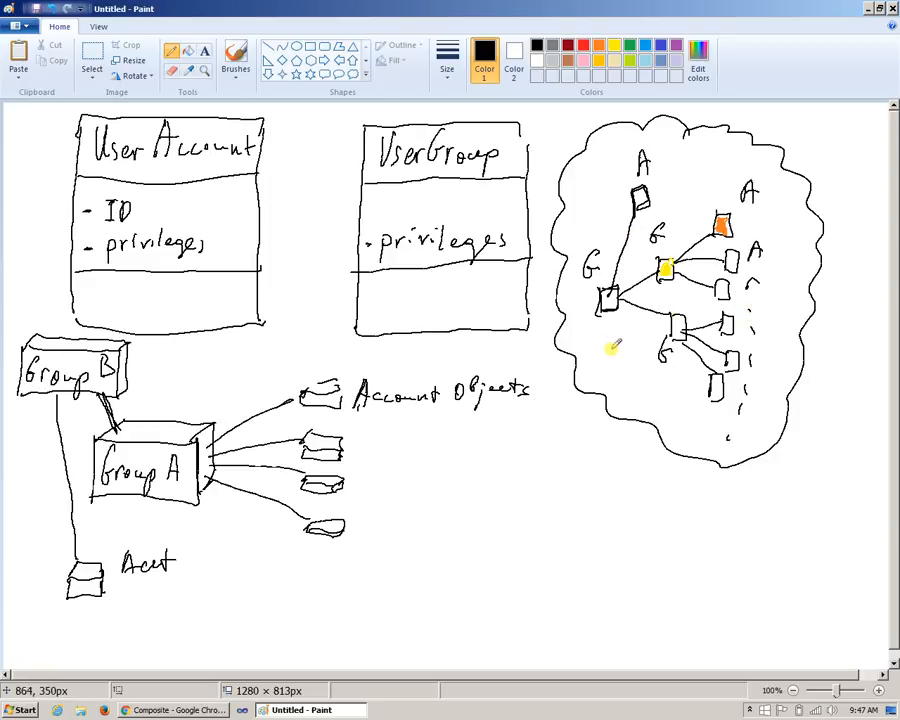
mouse_move(728, 222)
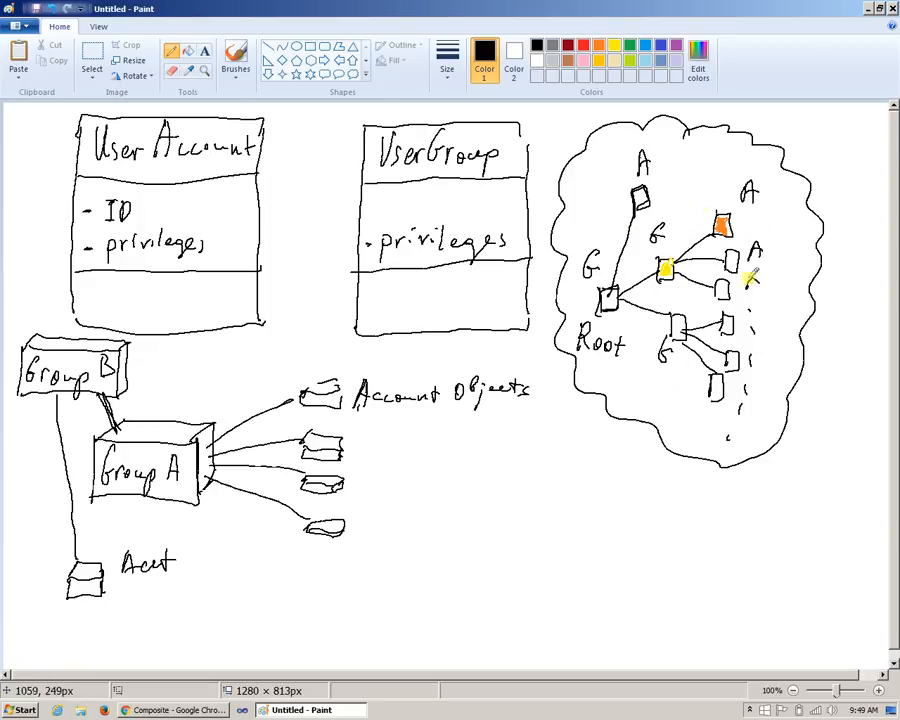
mouse_move(604, 324)
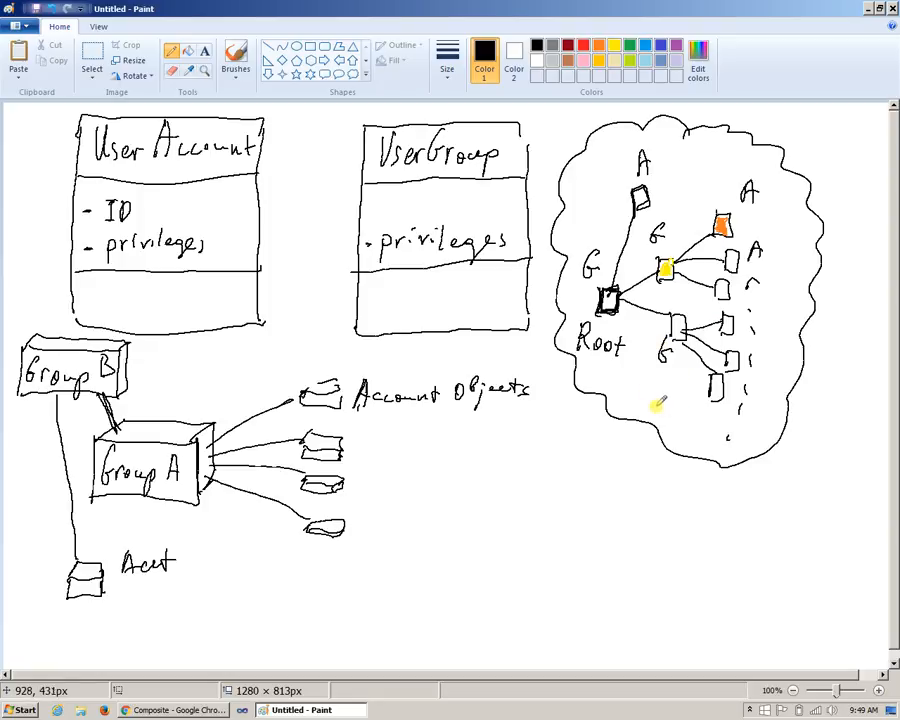
mouse_move(632, 334)
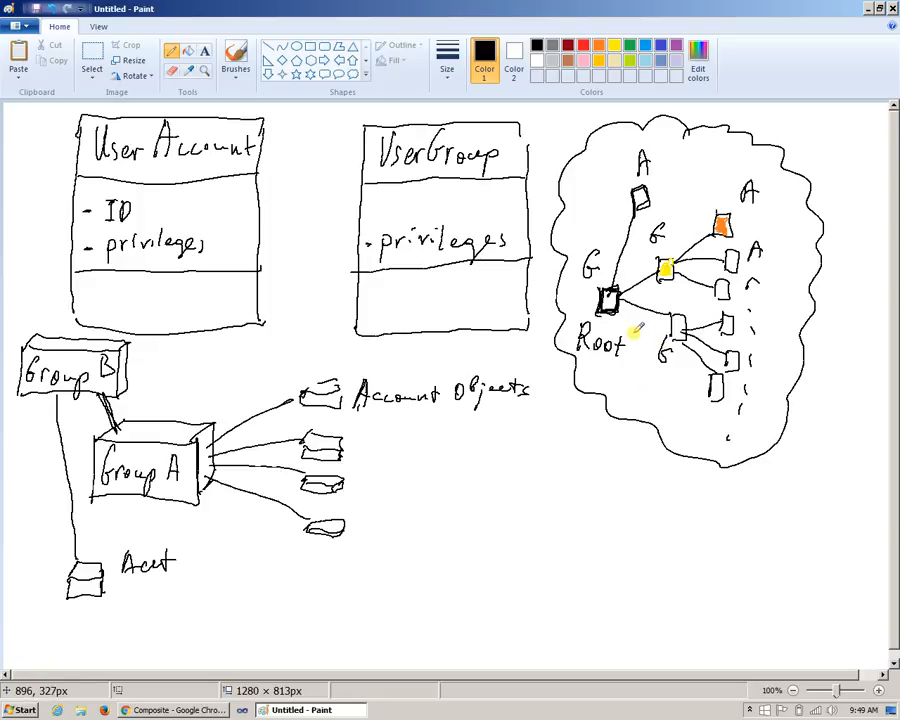
Step: Bring the Chrome window with the Composite slide to the front
click(180, 710)
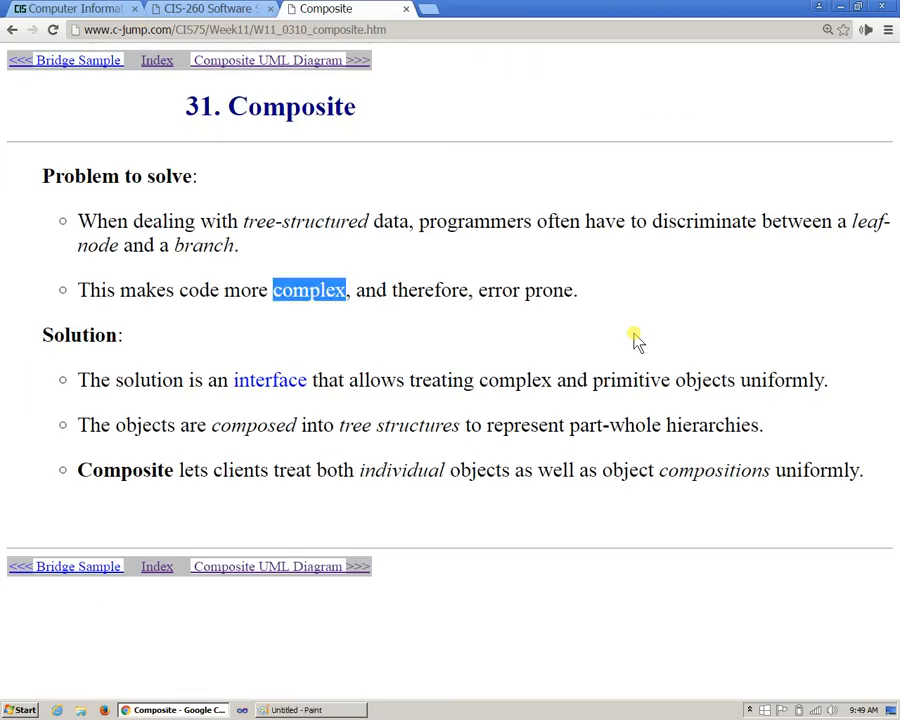
mouse_move(322, 452)
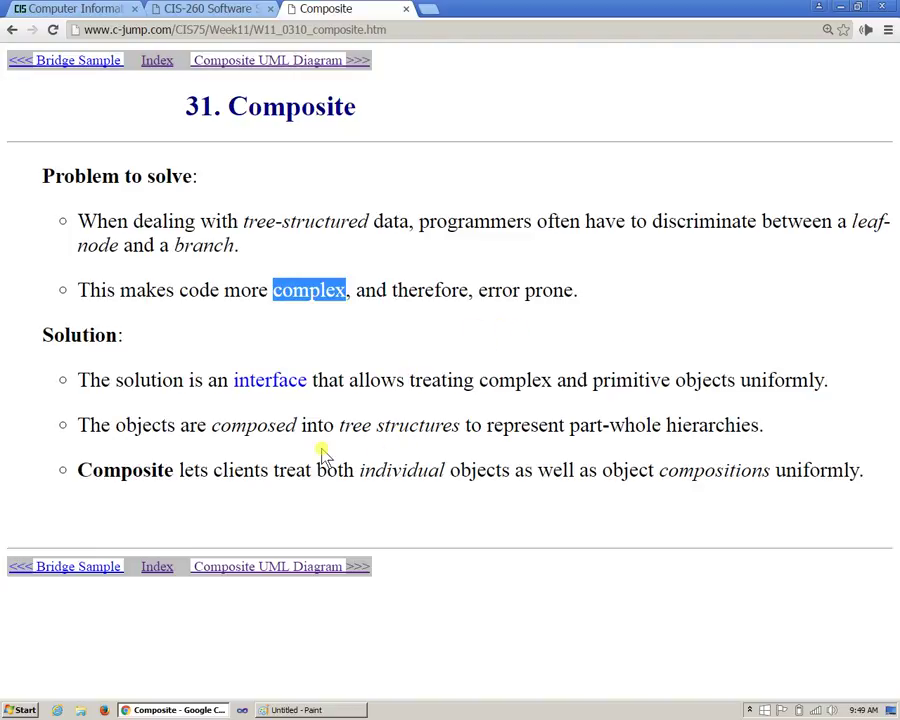
mouse_move(232, 448)
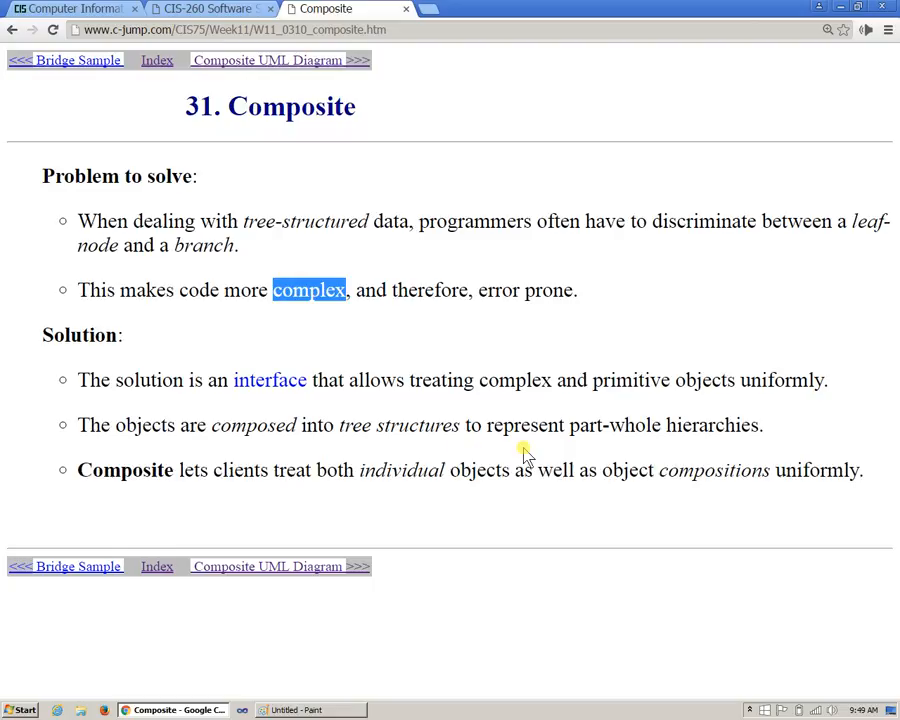
mouse_move(420, 424)
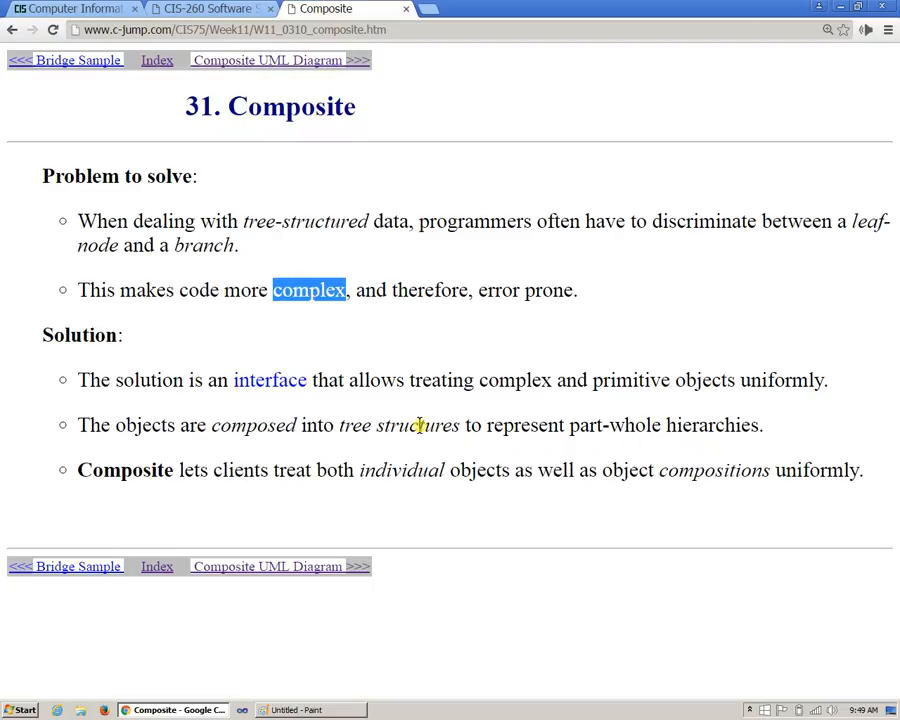
mouse_move(318, 502)
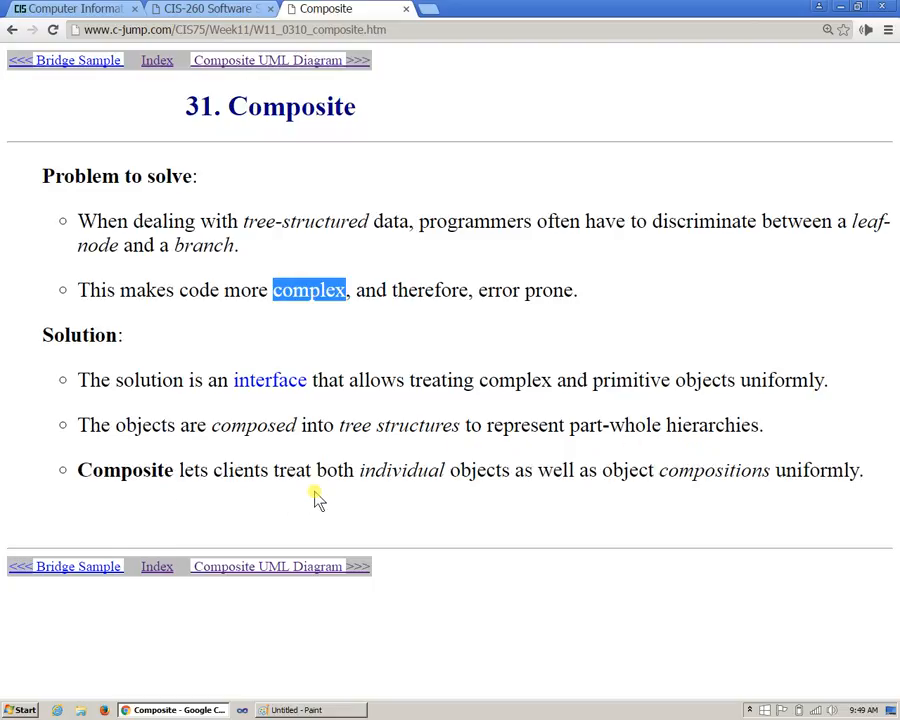
mouse_move(628, 512)
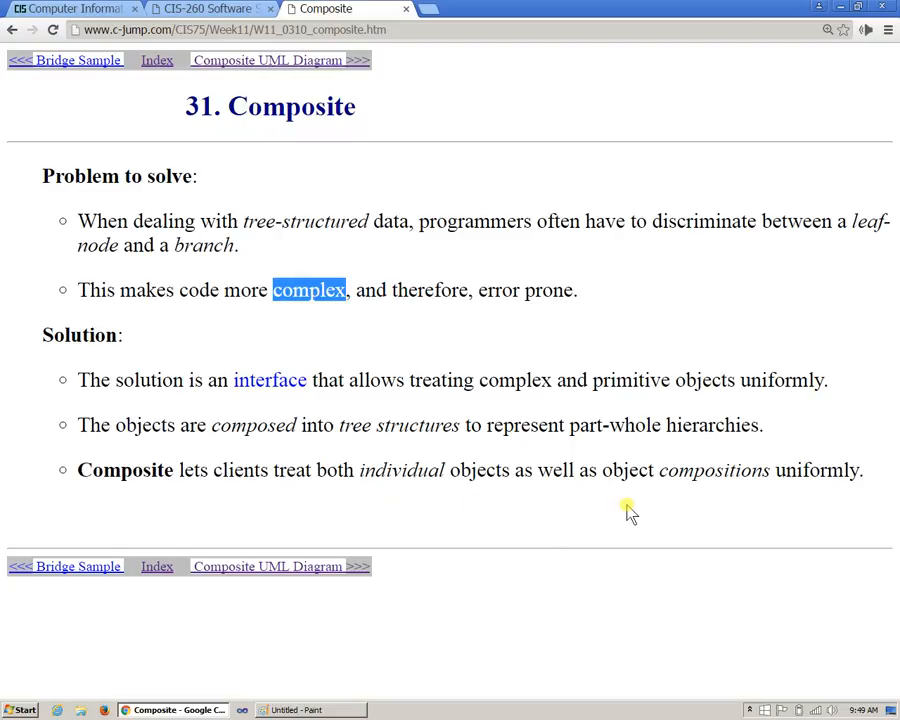
mouse_move(754, 508)
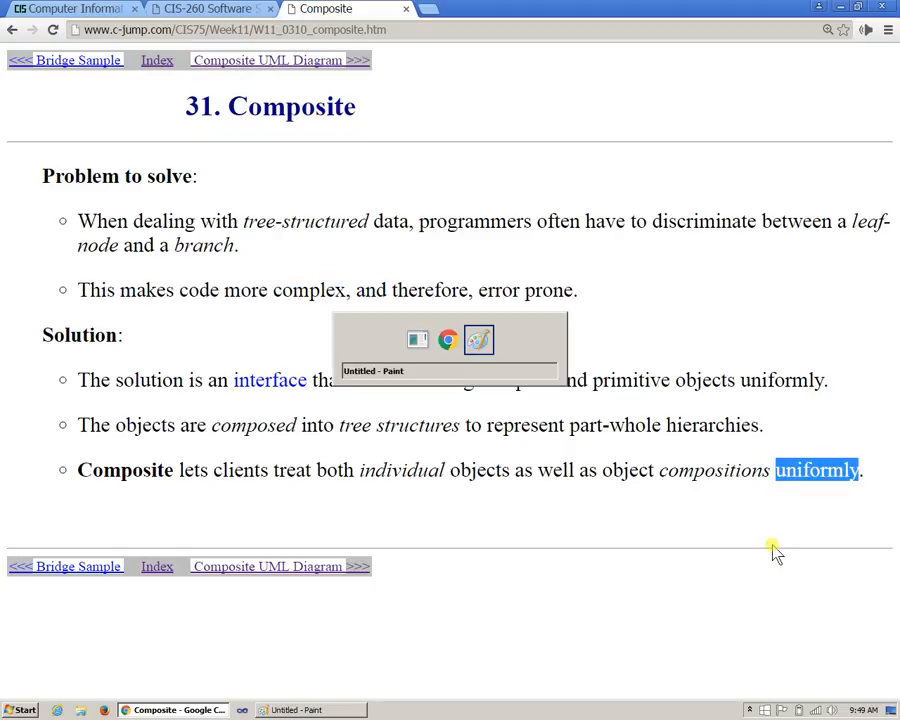
click(478, 340)
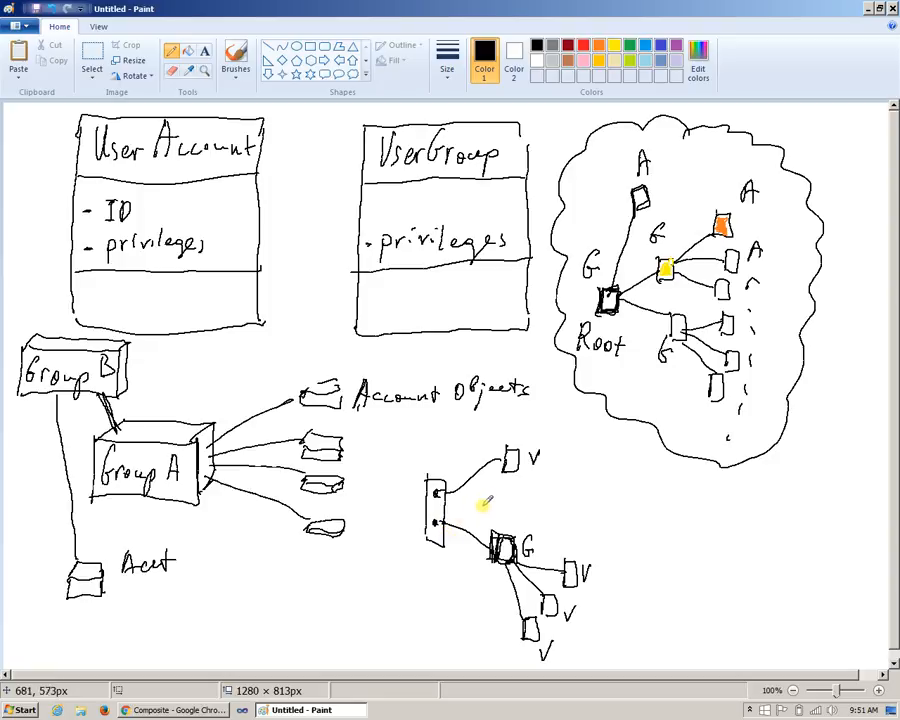
mouse_move(520, 492)
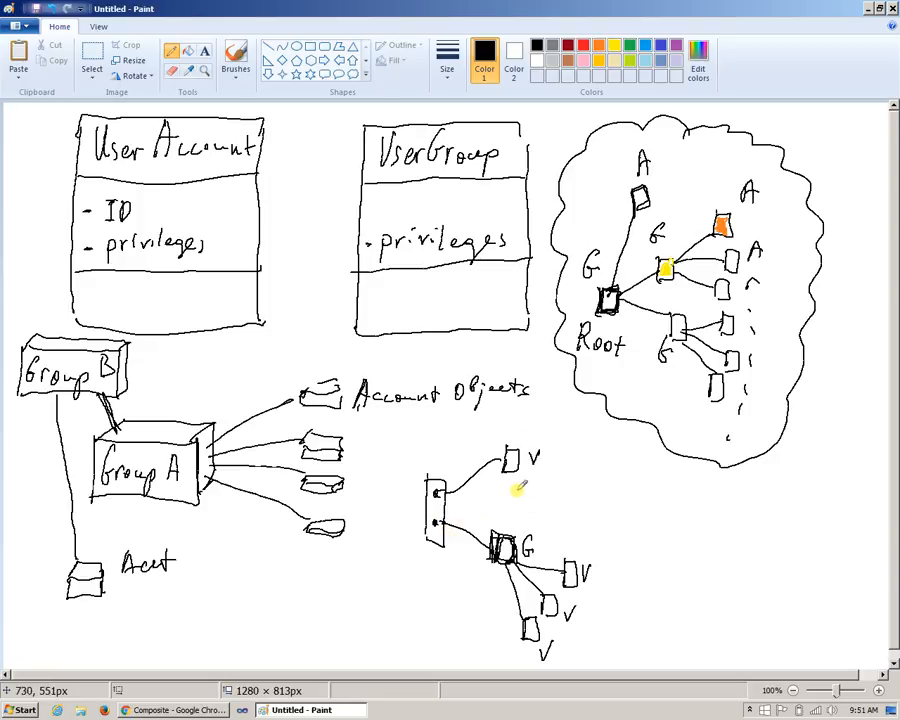
mouse_move(540, 522)
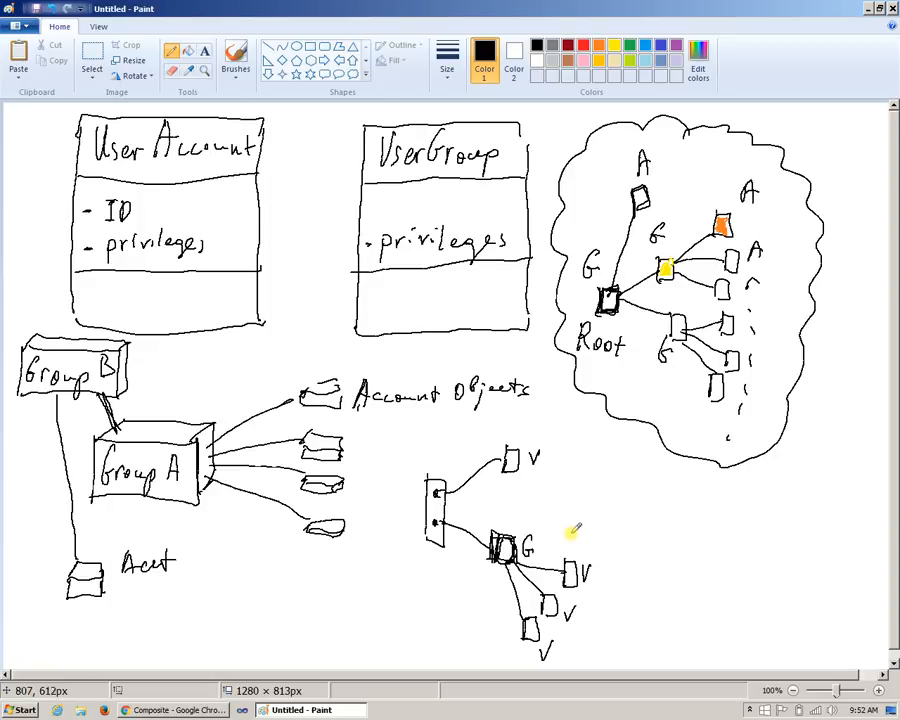
mouse_move(596, 532)
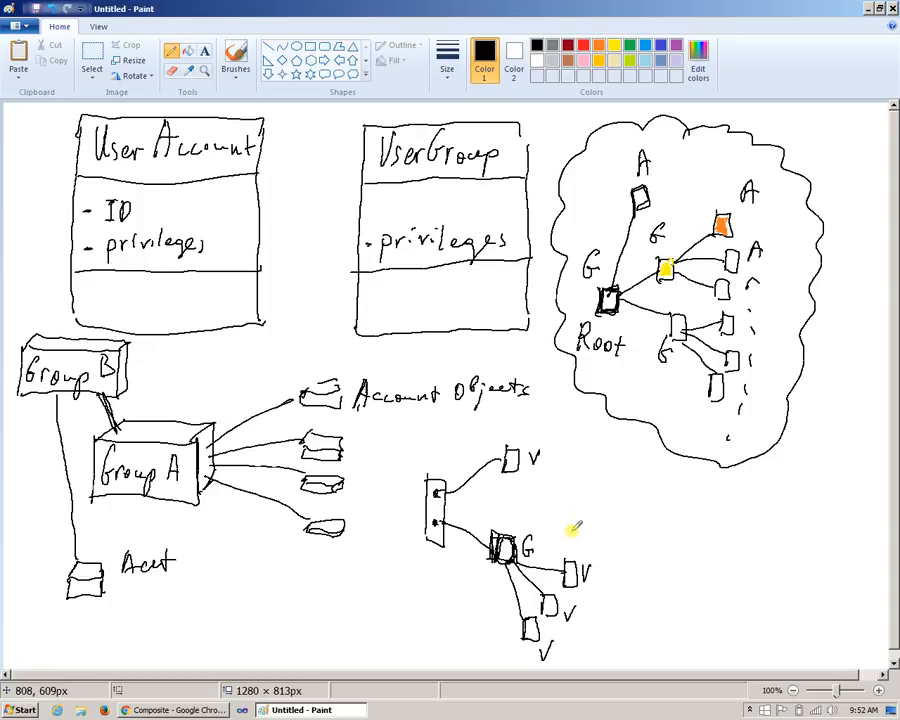
mouse_move(544, 544)
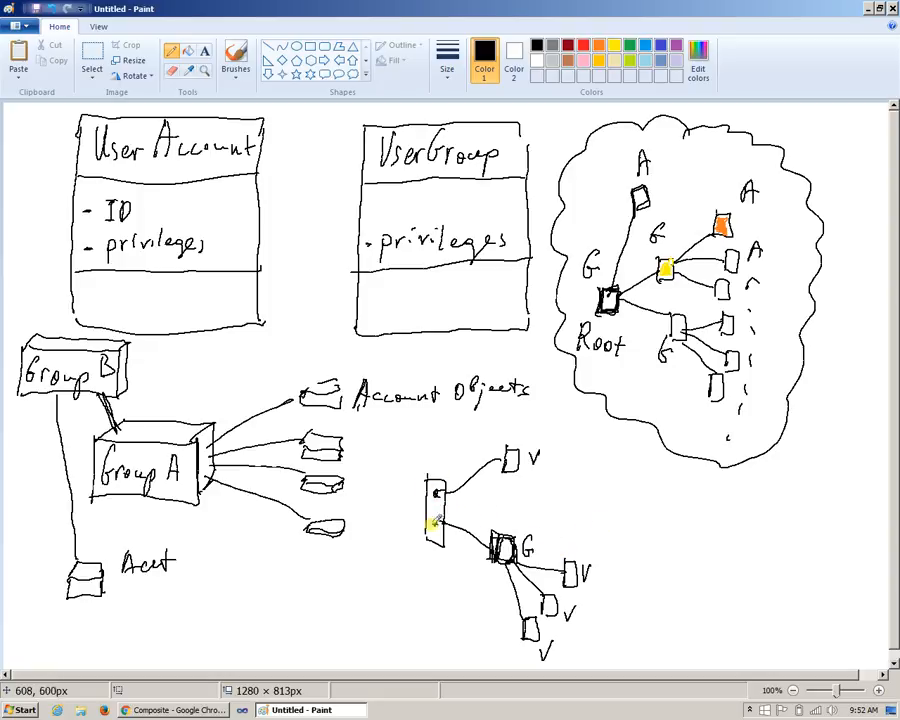
mouse_move(434, 516)
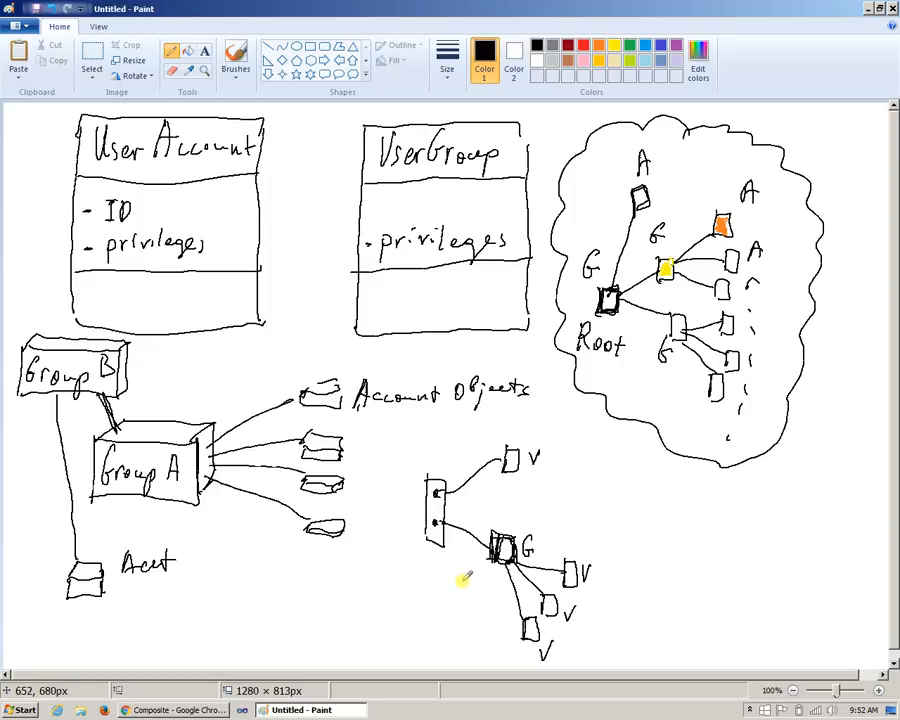
mouse_move(502, 482)
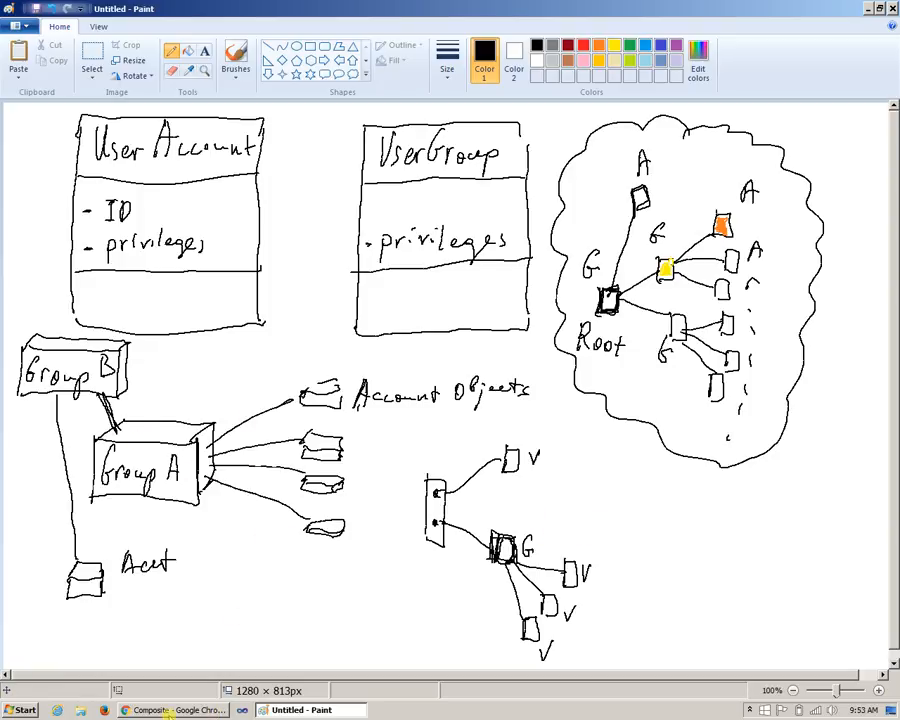
Step: Bring the Chrome window with the Composite slide back to the front
click(180, 710)
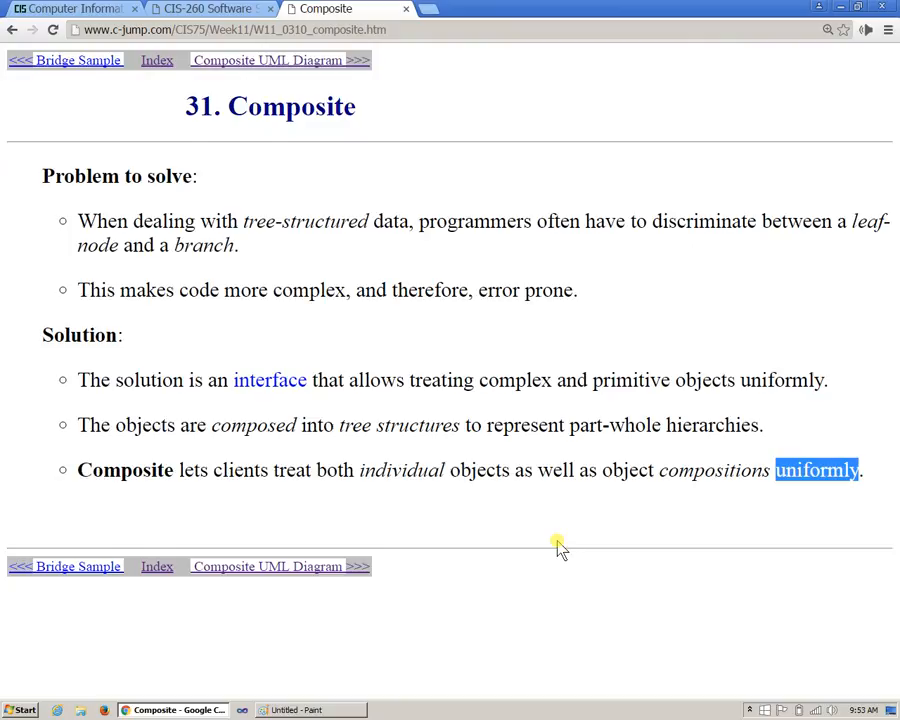
mouse_move(832, 494)
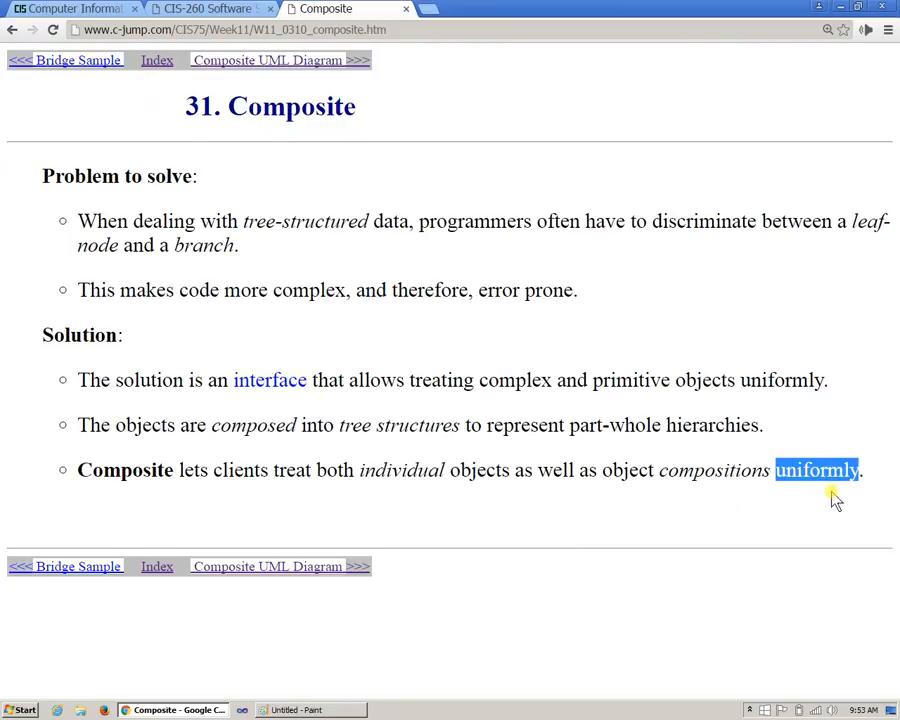
mouse_move(596, 352)
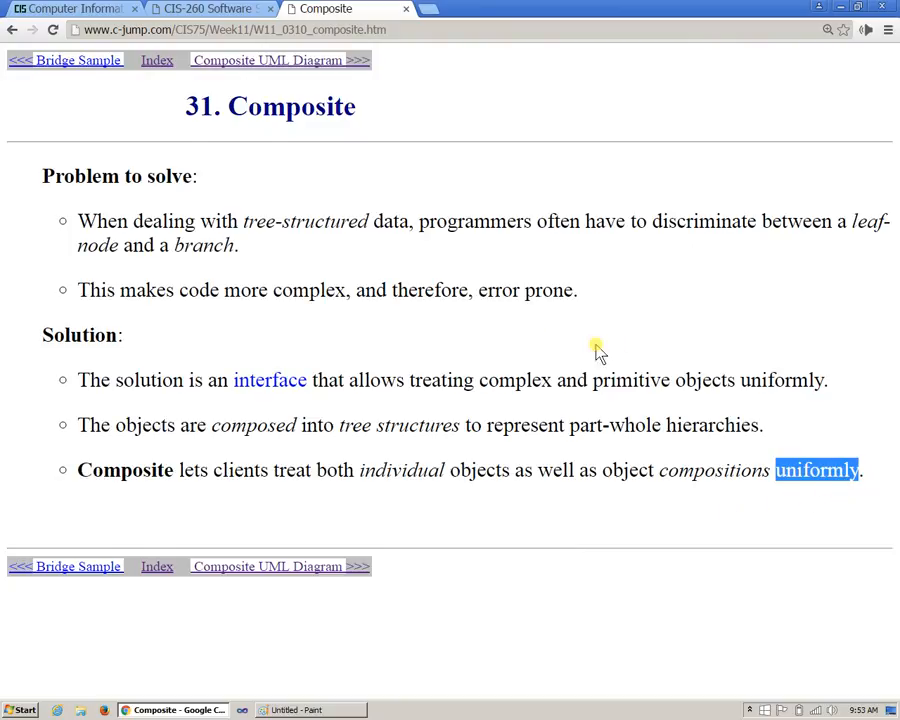
click(268, 60)
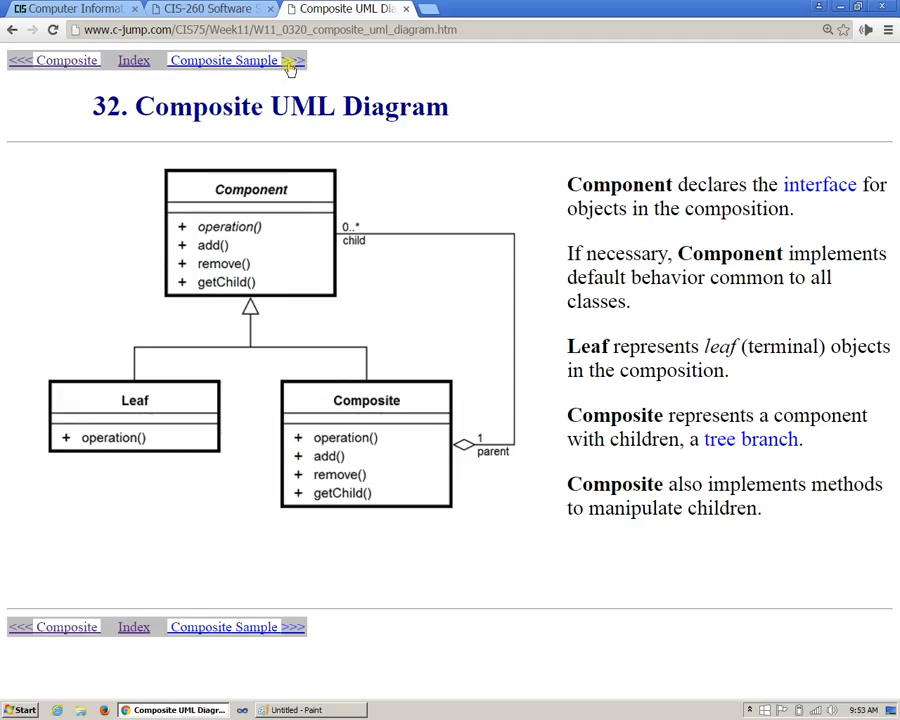
mouse_move(278, 352)
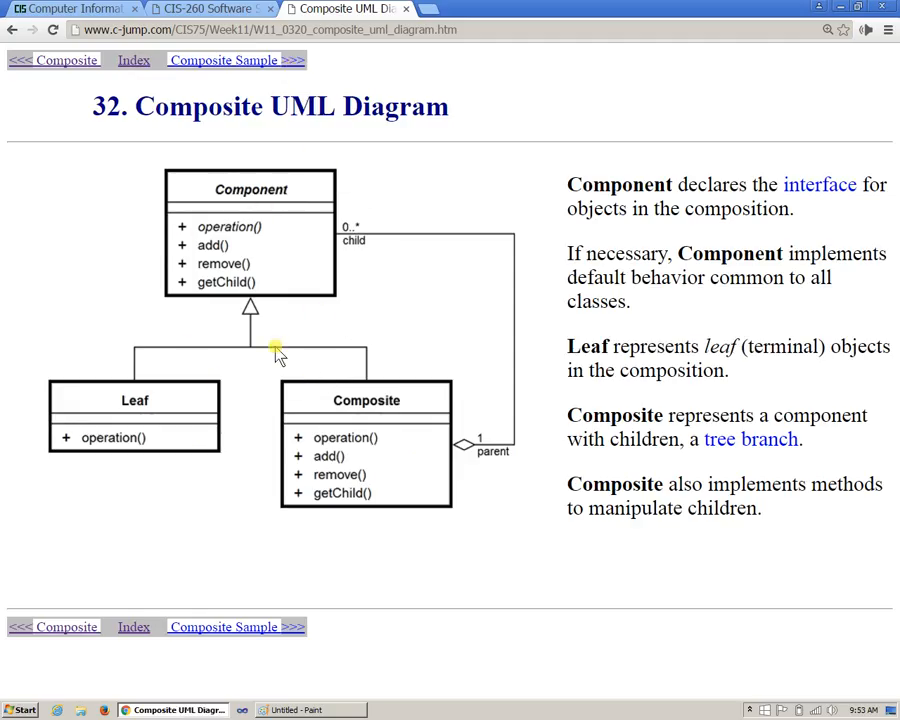
mouse_move(232, 282)
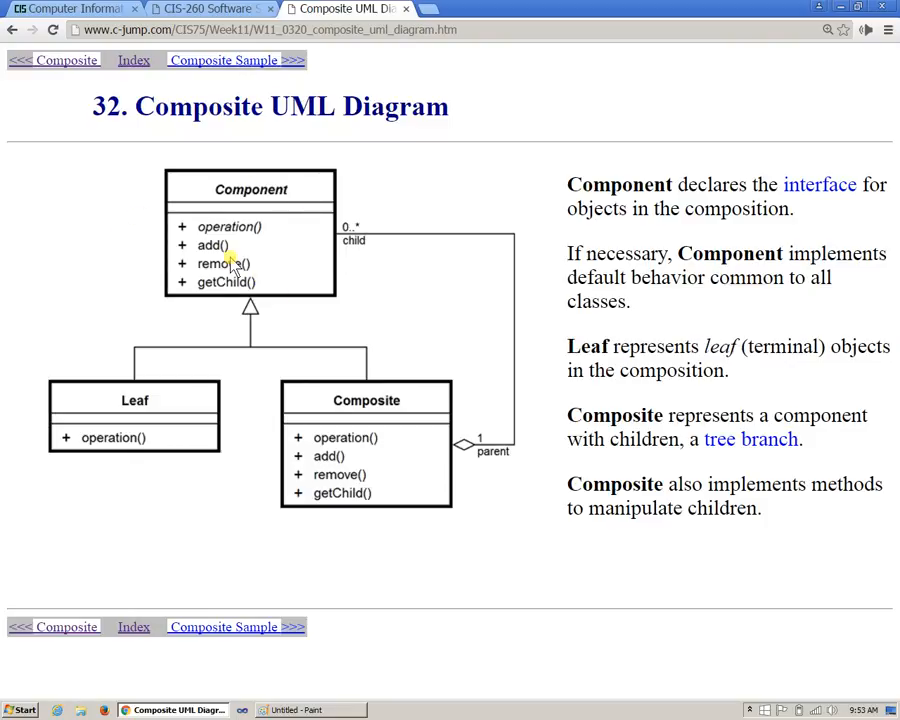
mouse_move(258, 254)
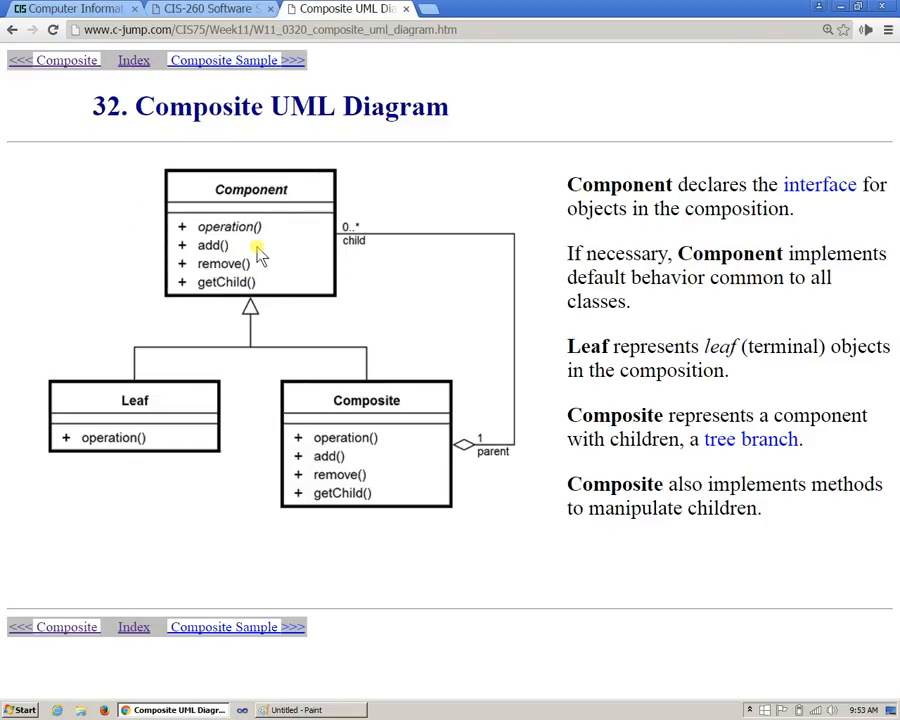
mouse_move(304, 254)
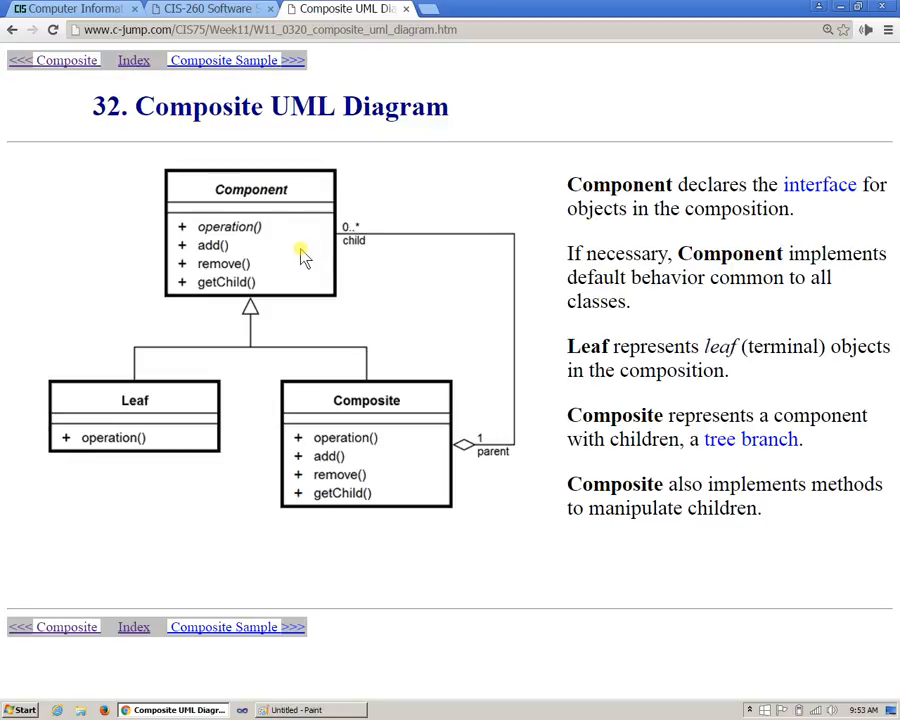
mouse_move(240, 282)
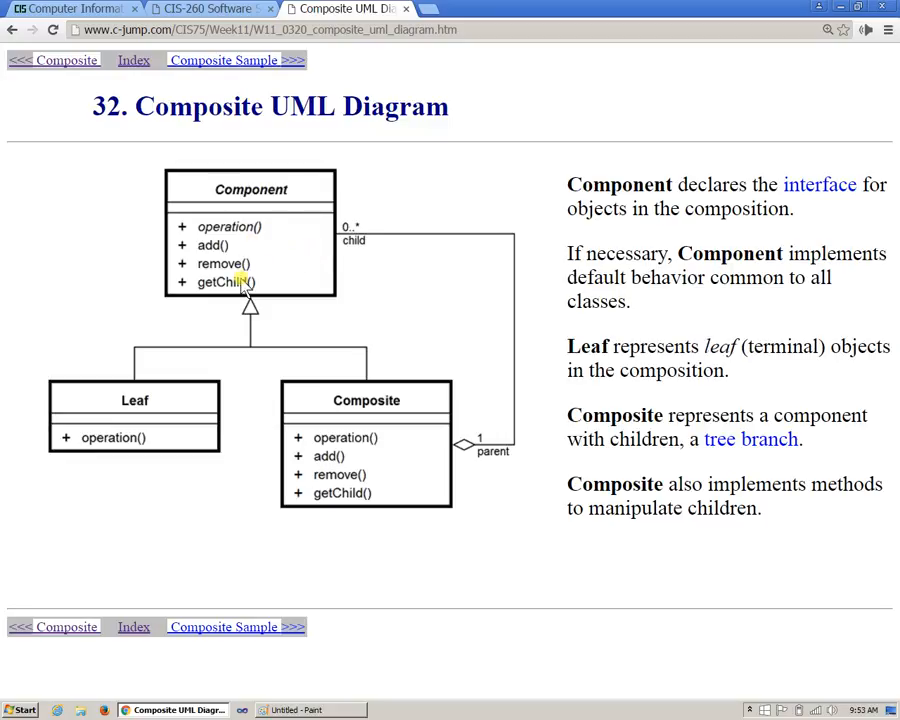
mouse_move(166, 416)
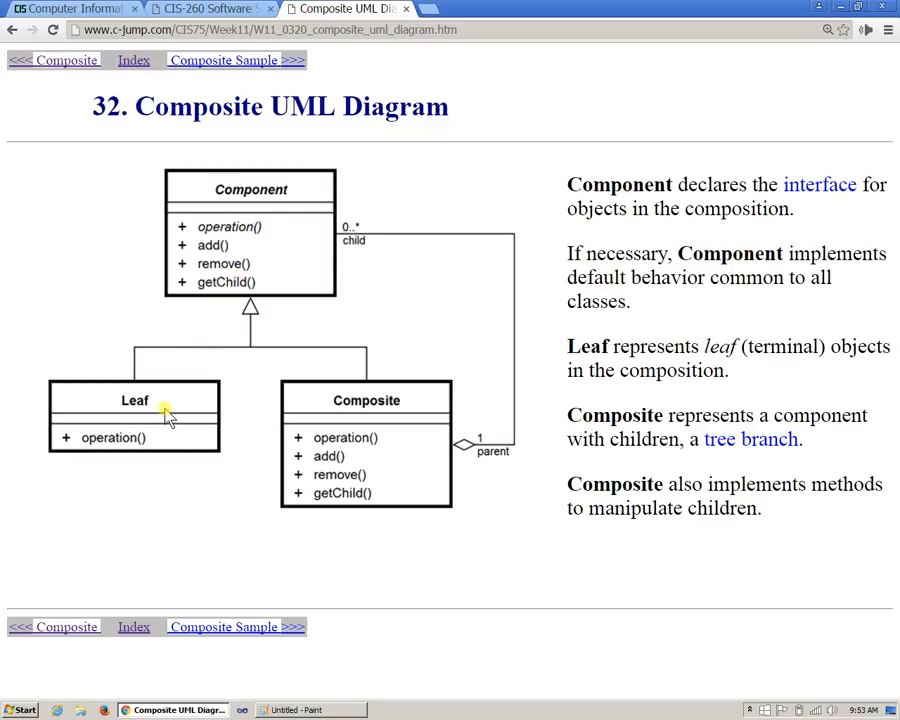
mouse_move(436, 432)
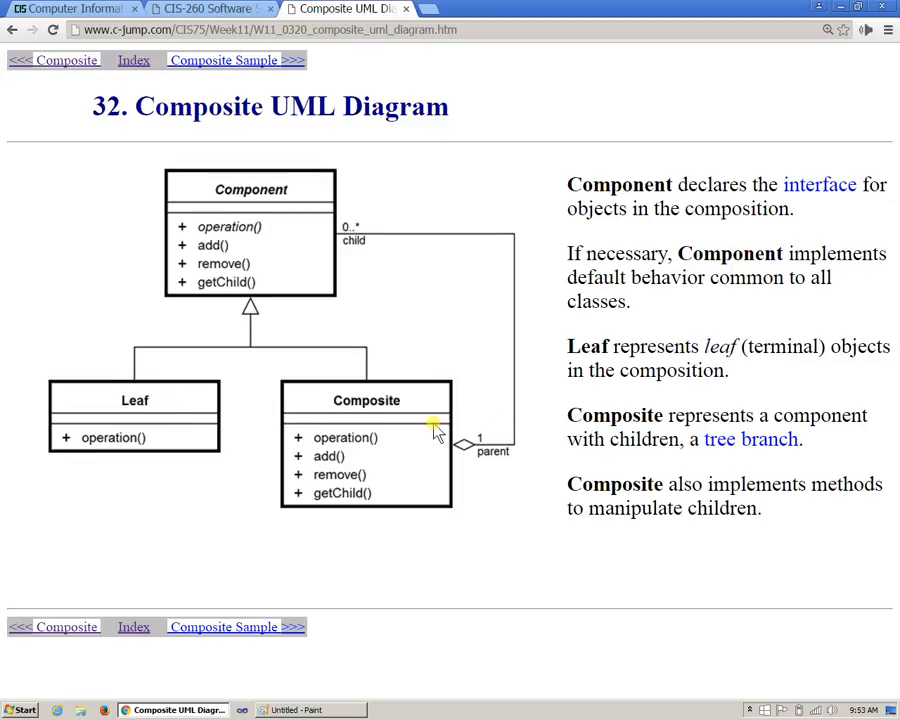
mouse_move(402, 404)
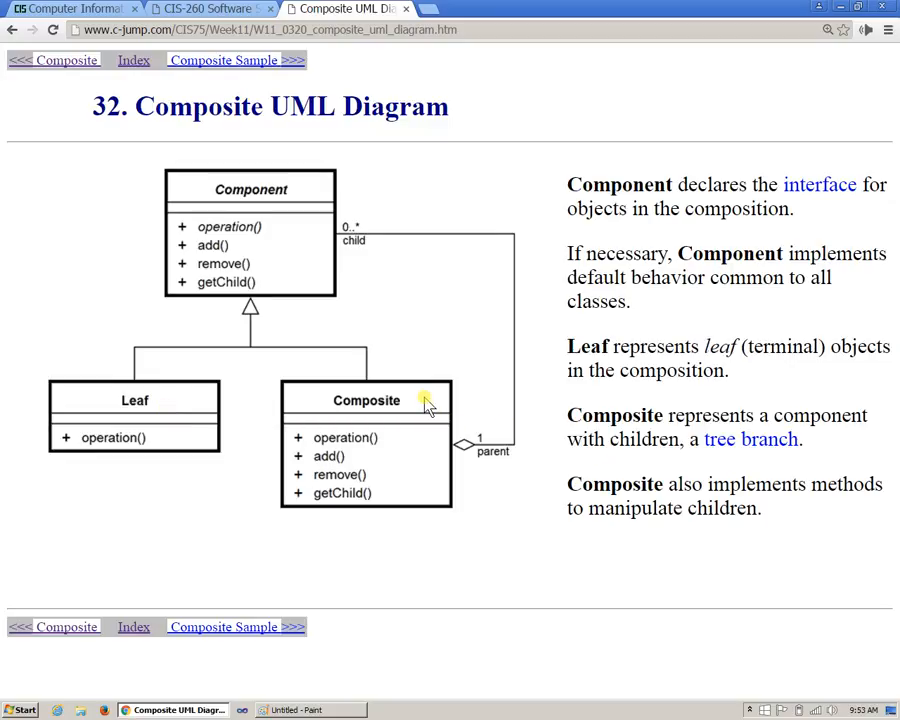
mouse_move(236, 420)
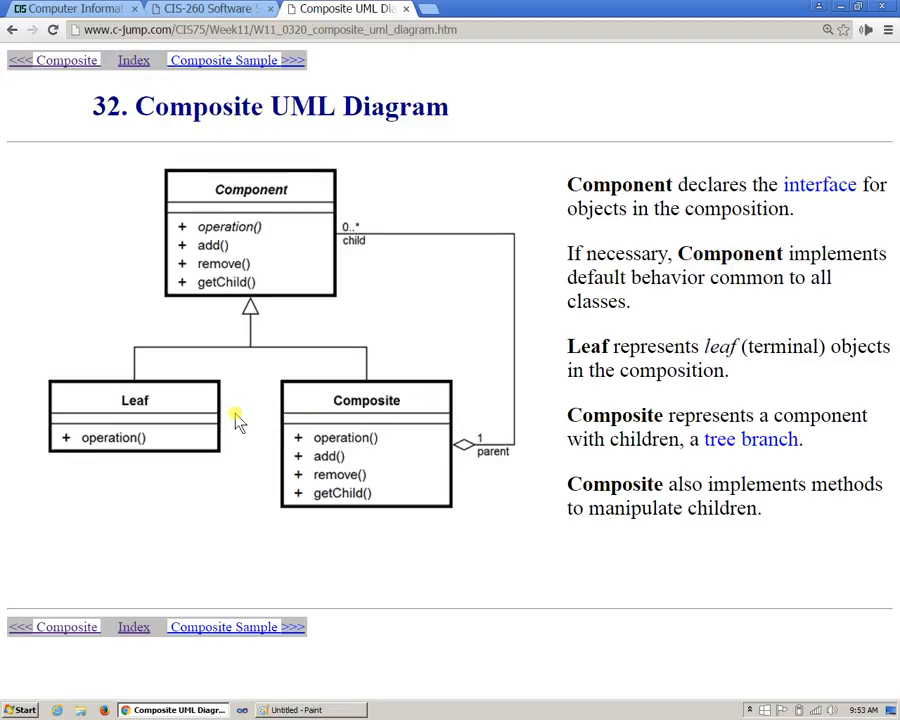
mouse_move(432, 582)
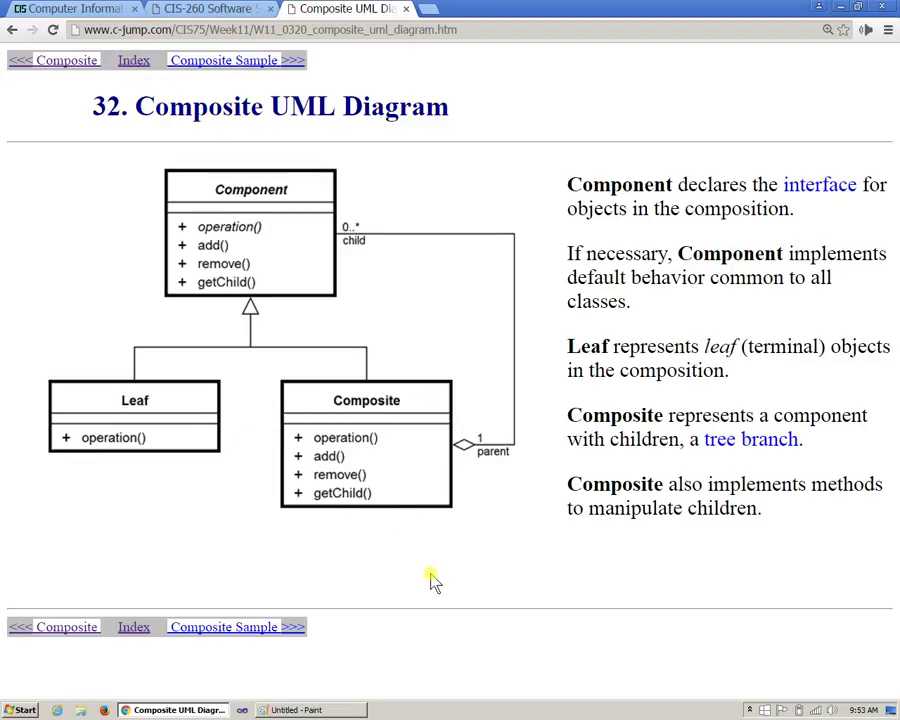
mouse_move(398, 348)
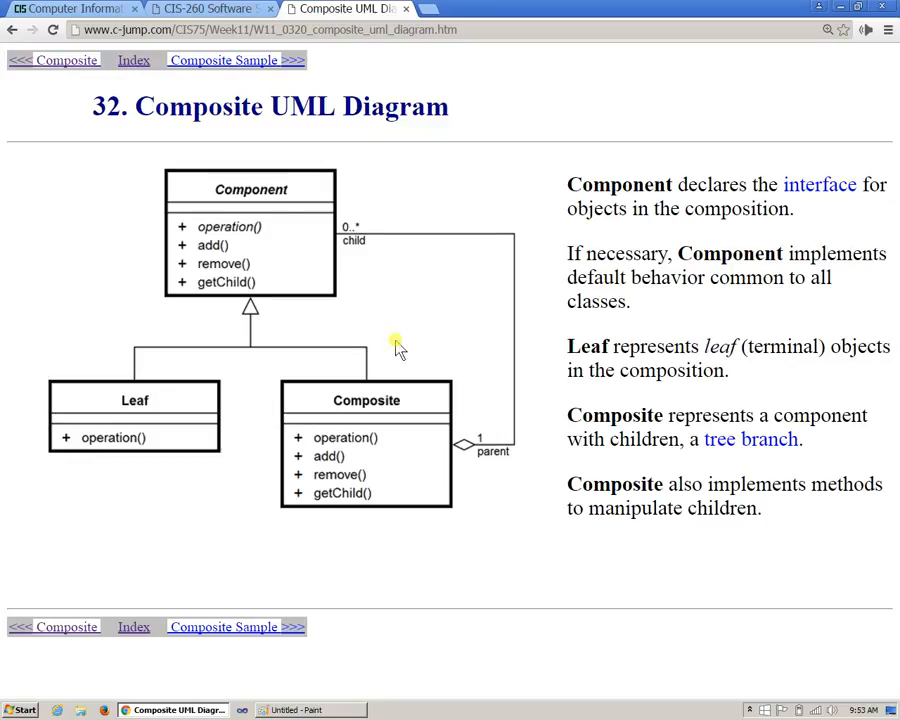
mouse_move(386, 404)
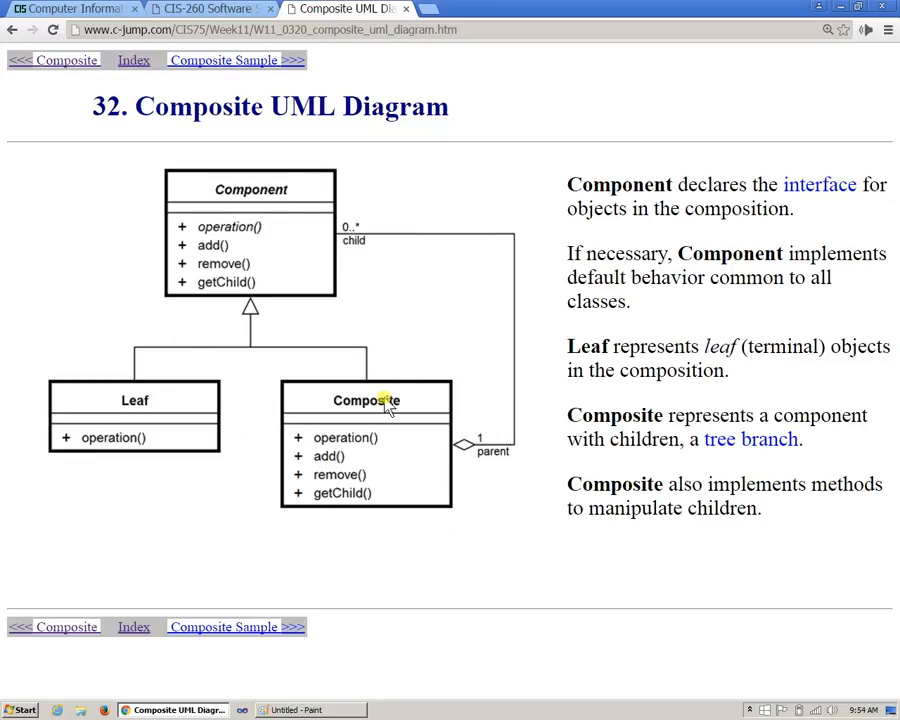
mouse_move(434, 414)
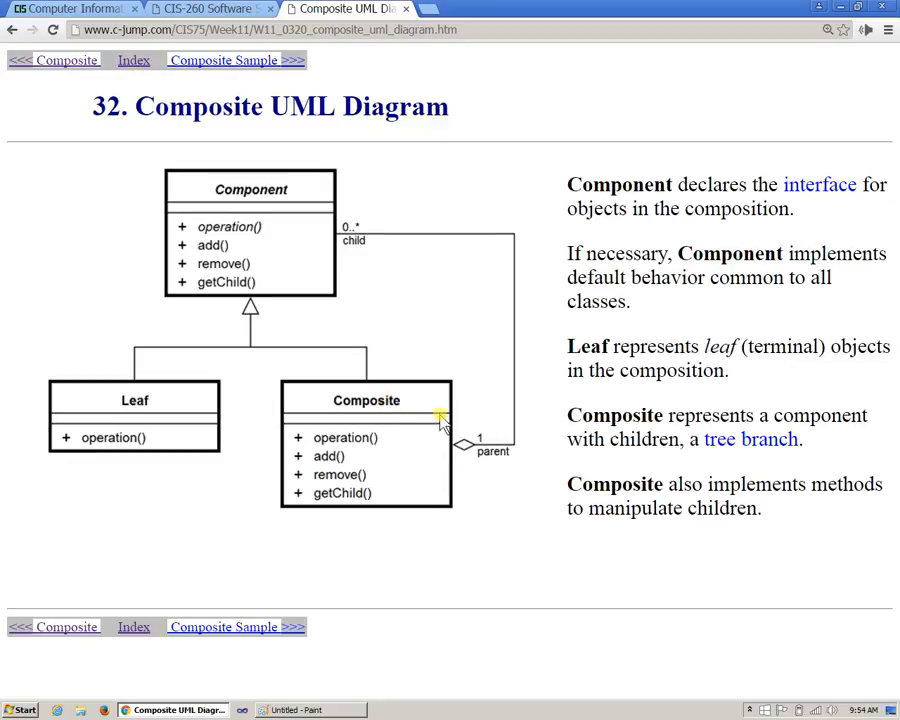
mouse_move(450, 478)
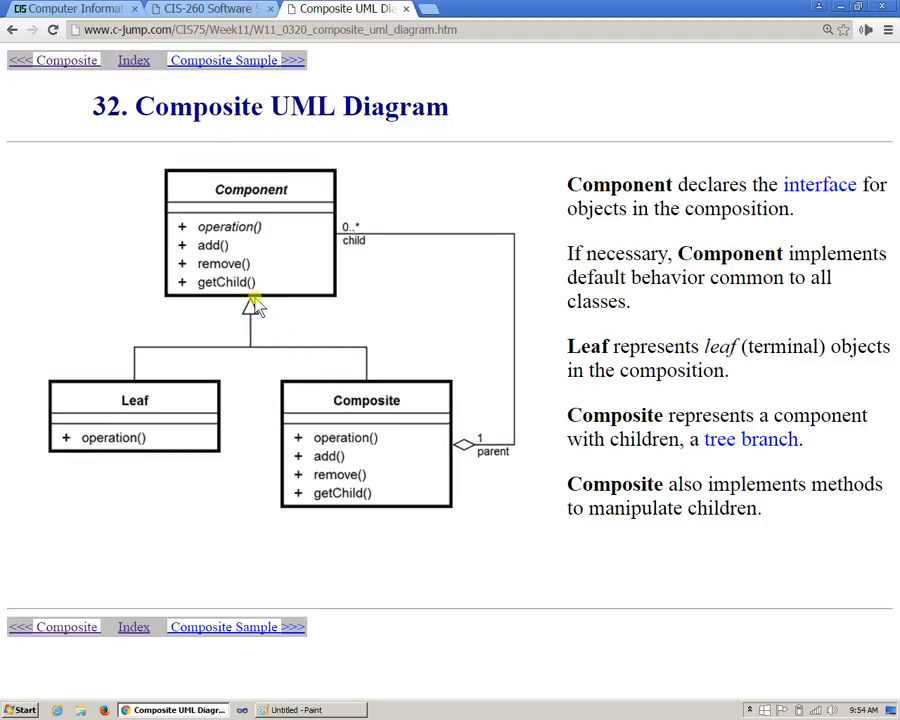
mouse_move(280, 252)
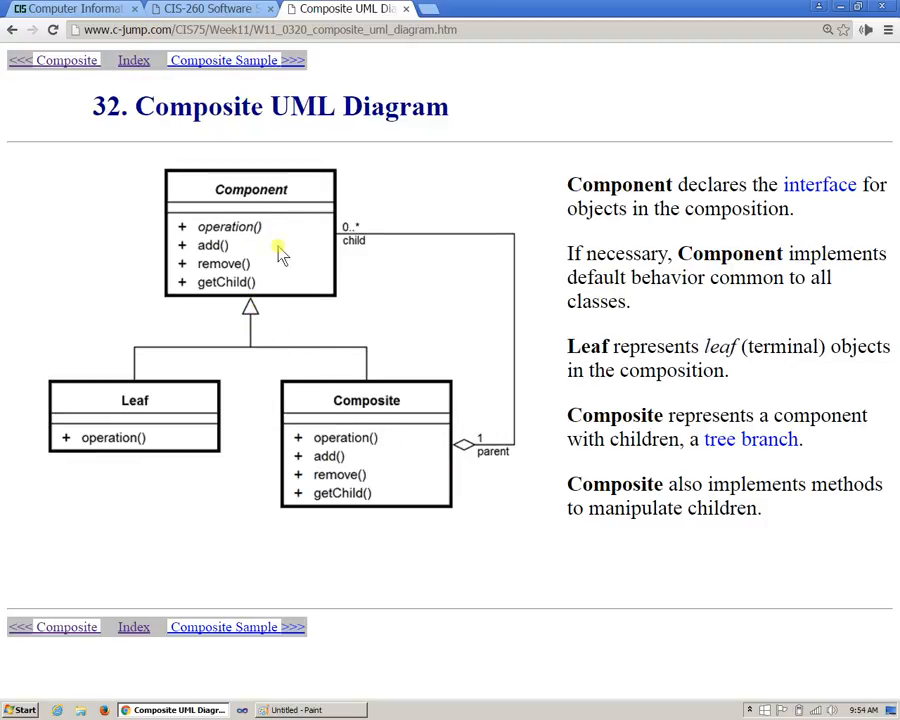
mouse_move(258, 194)
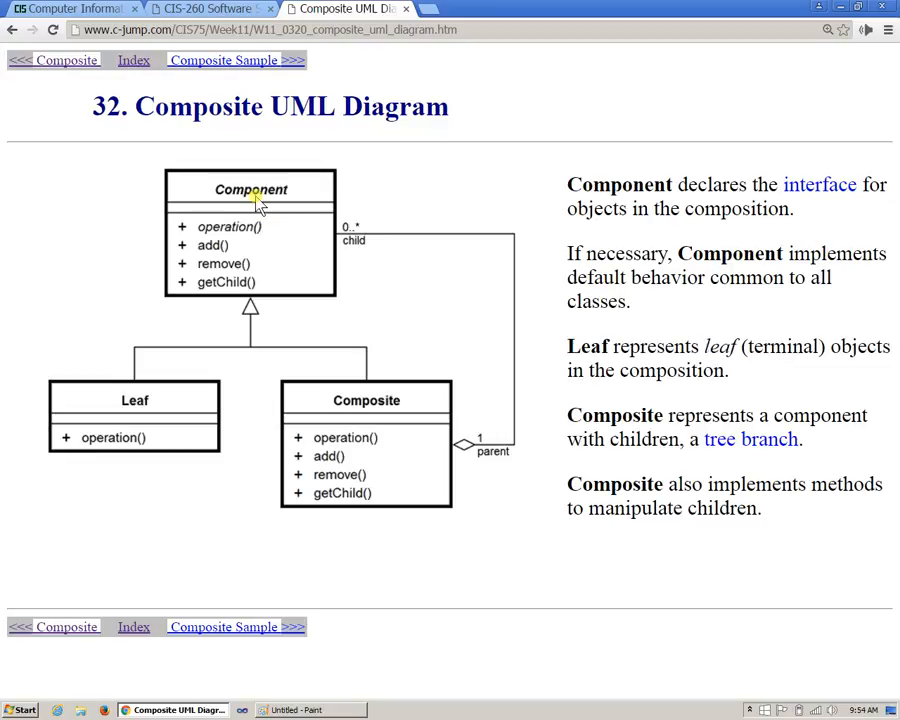
mouse_move(480, 392)
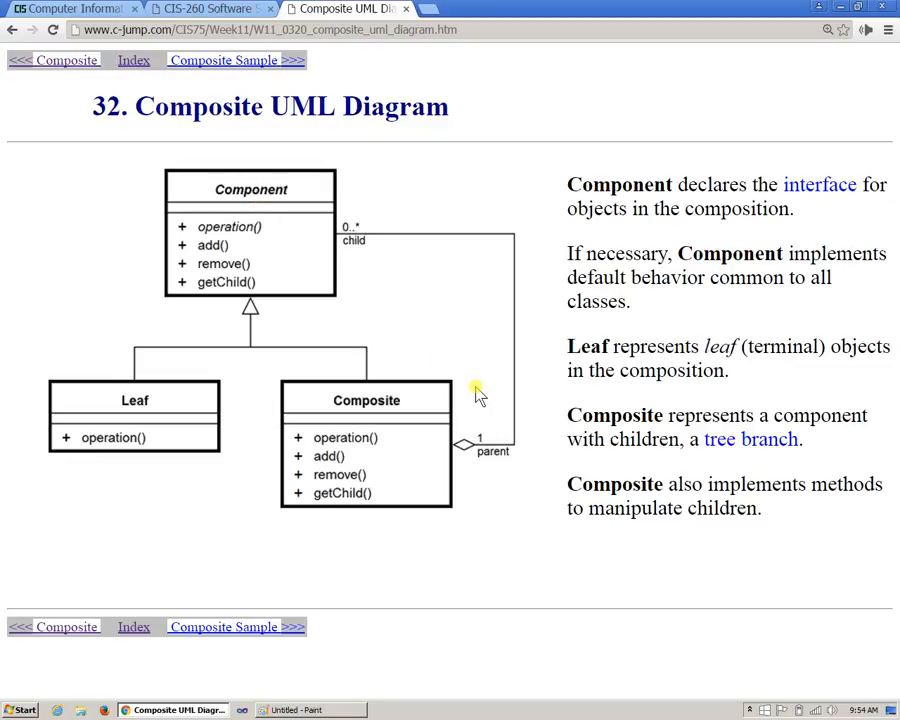
mouse_move(536, 448)
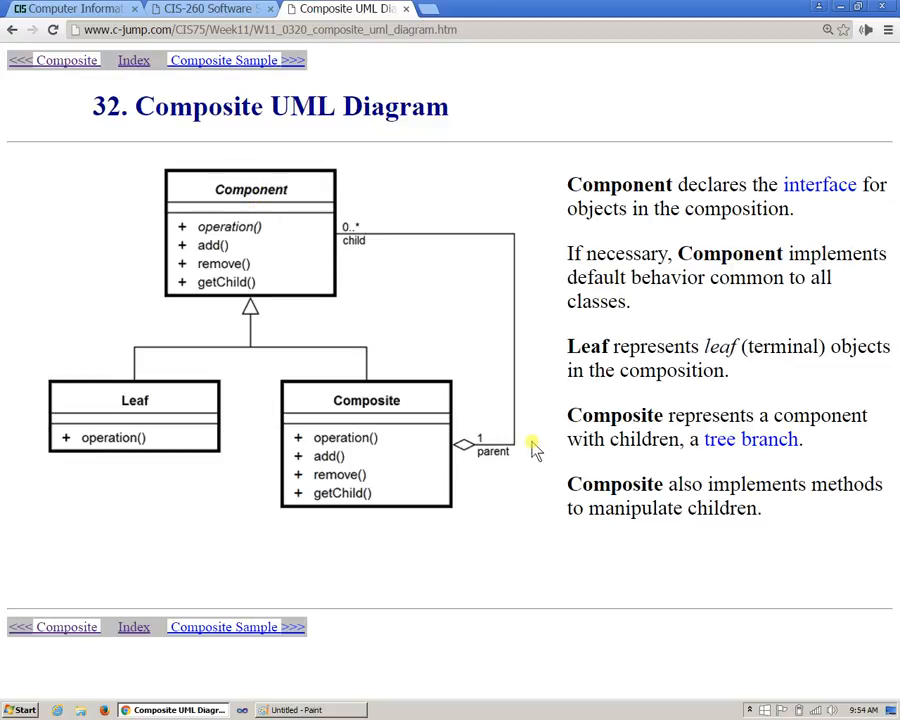
mouse_move(450, 238)
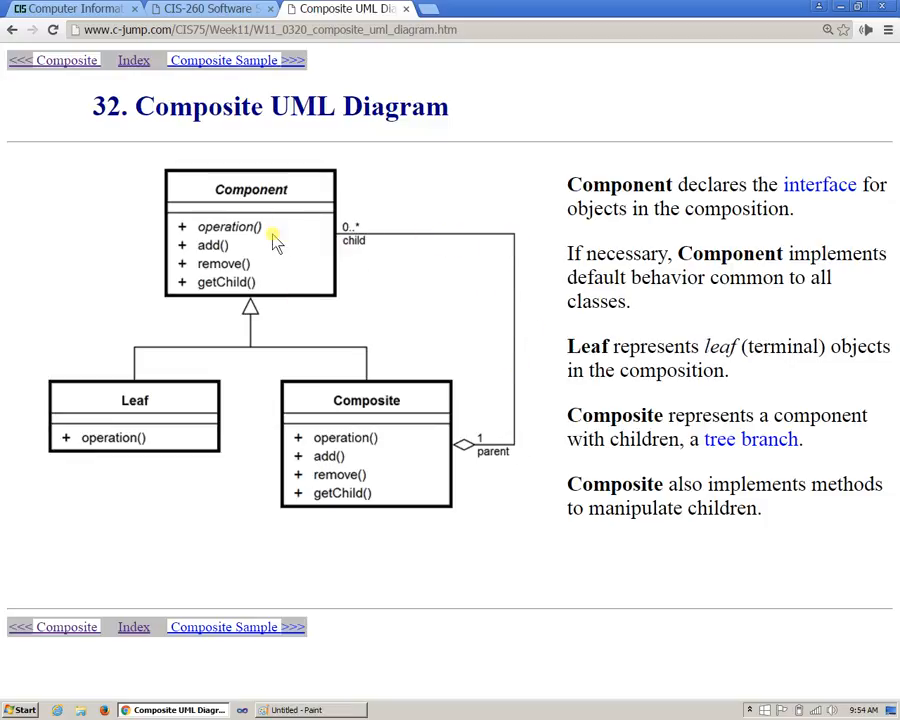
mouse_move(284, 238)
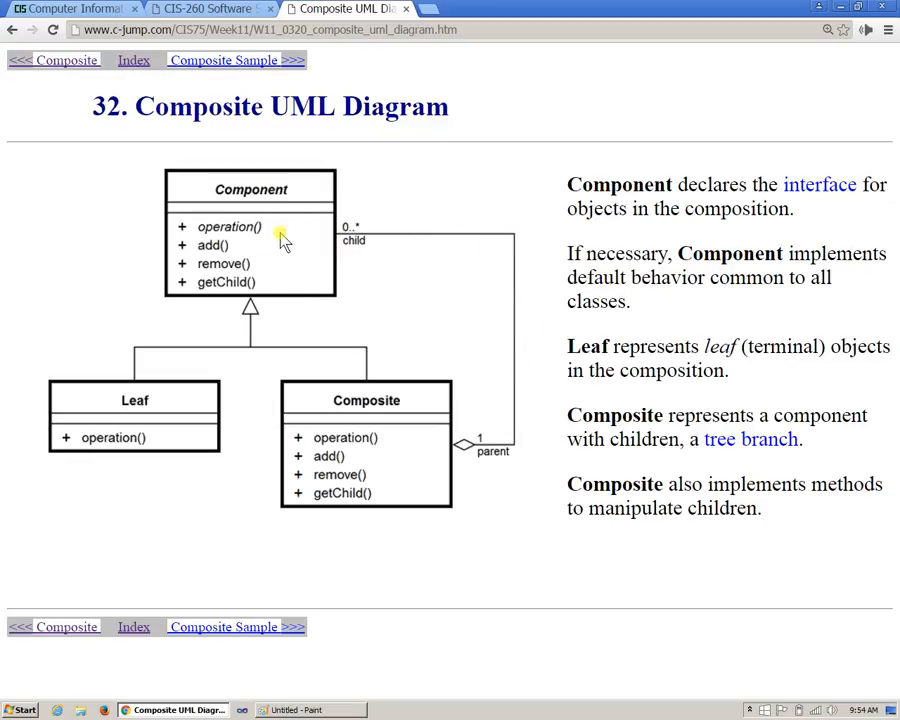
mouse_move(288, 252)
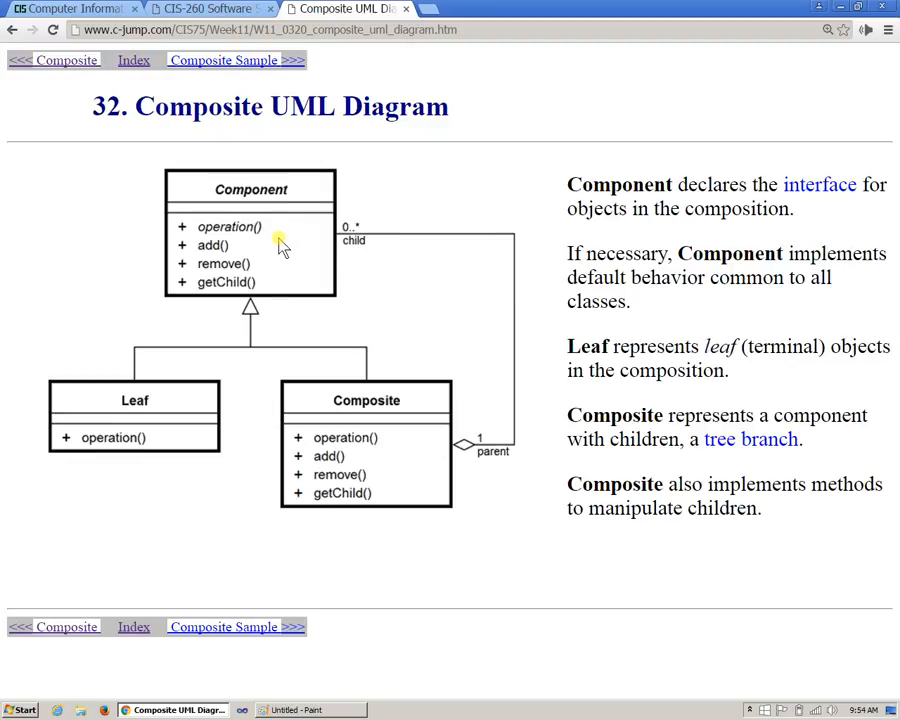
mouse_move(388, 332)
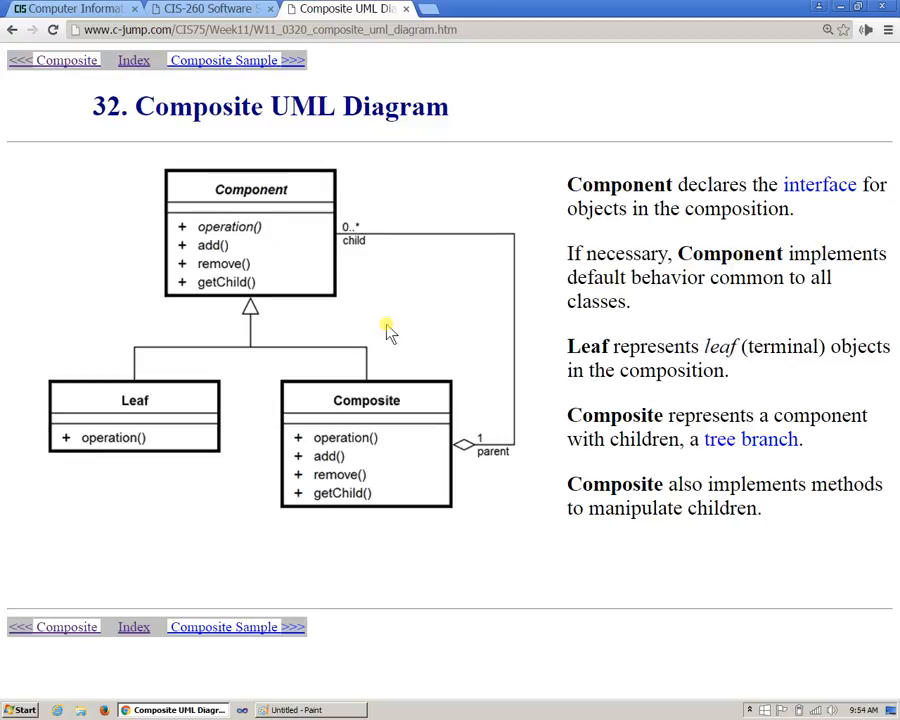
mouse_move(376, 464)
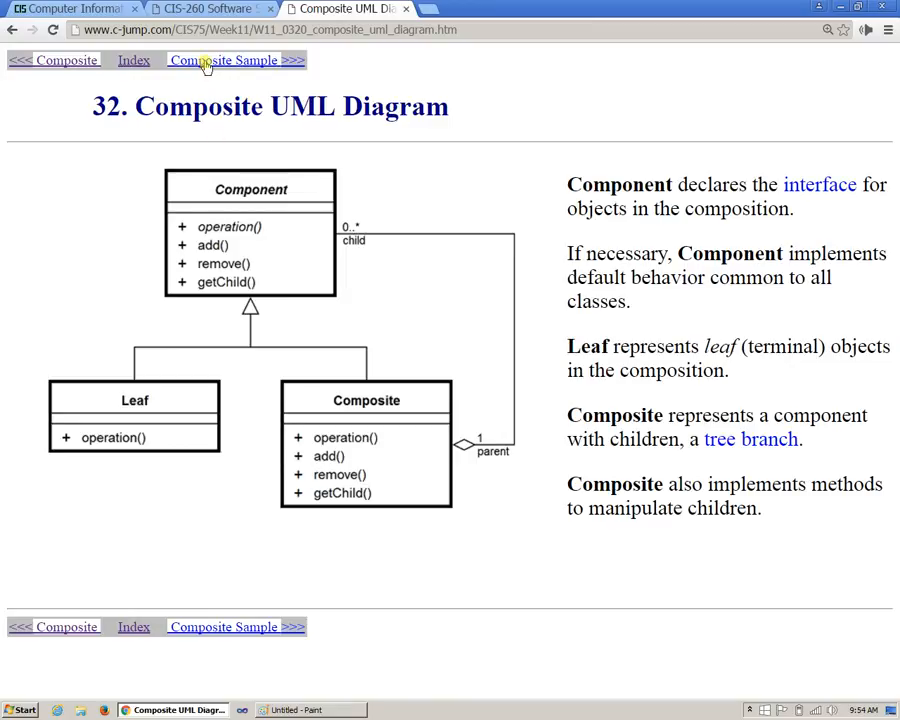
click(228, 60)
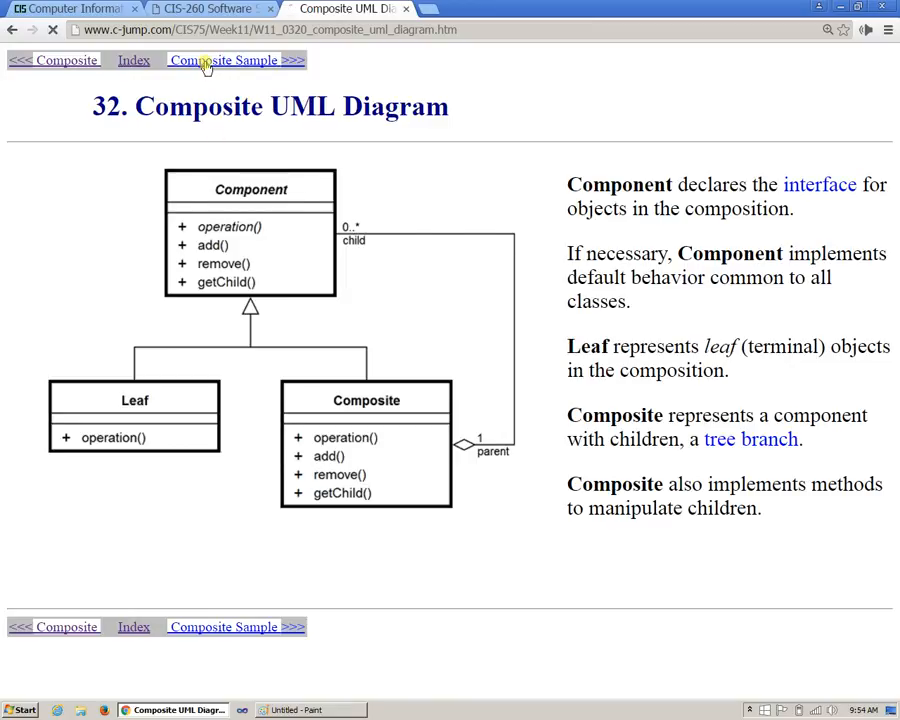
Step: Follow the 'Composite Sample >>>' link to slide 33 on the Composite.cpp drawing program
click(224, 60)
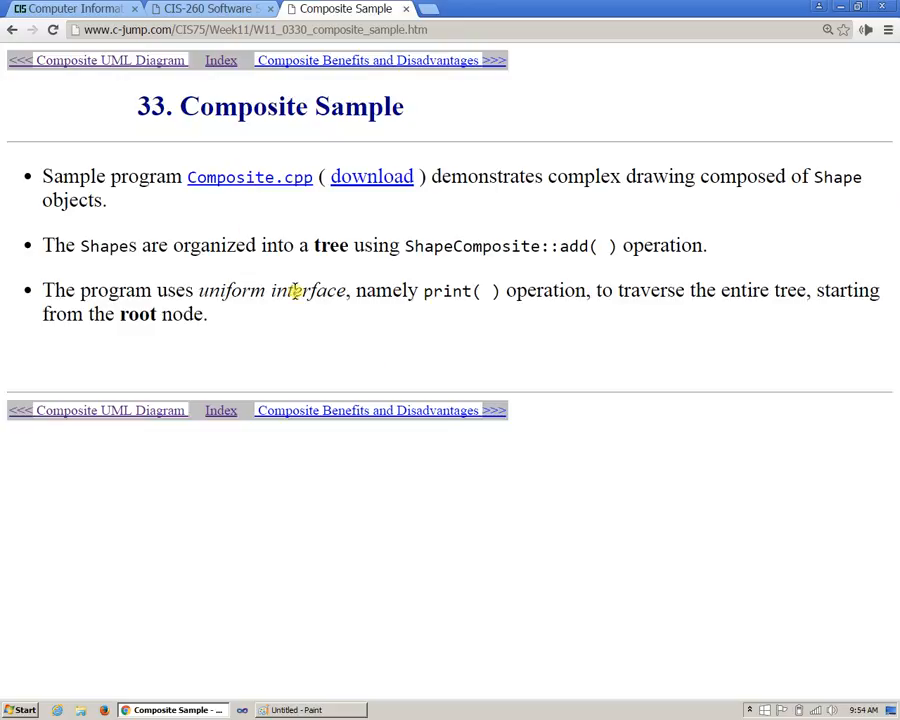
mouse_move(348, 336)
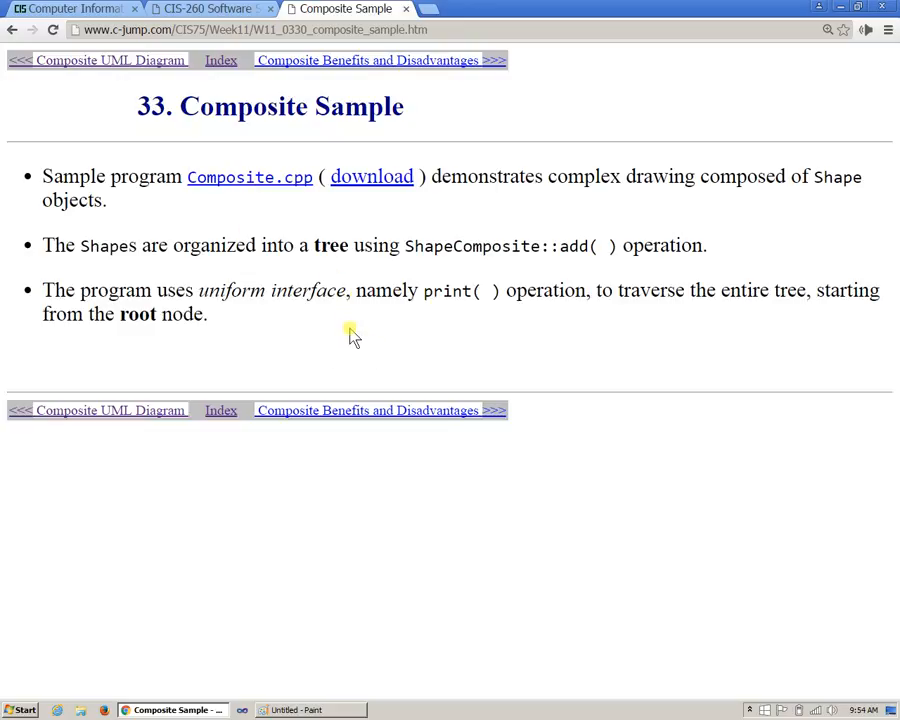
mouse_move(402, 296)
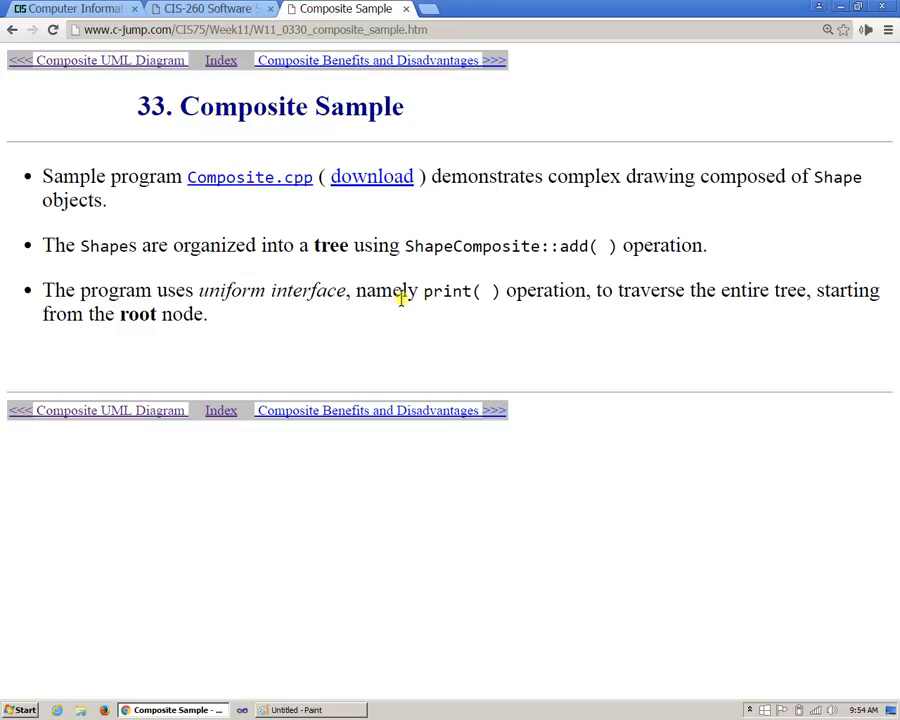
mouse_move(302, 290)
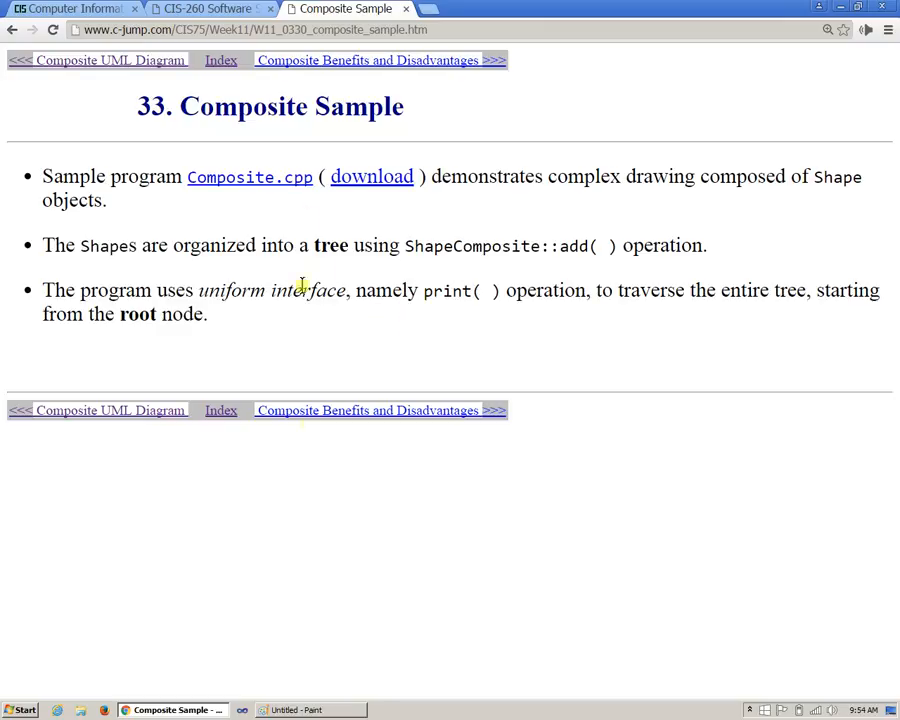
Step: Bring the 'Untitled - Paint' window with the UserAccount and UserGroup sketches forward
click(300, 712)
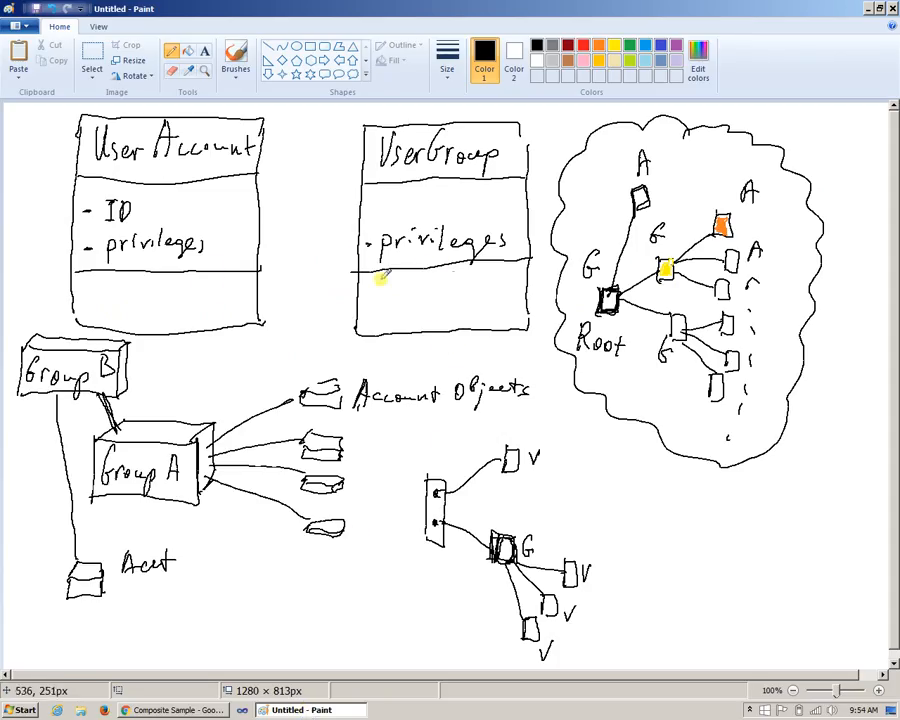
mouse_move(476, 272)
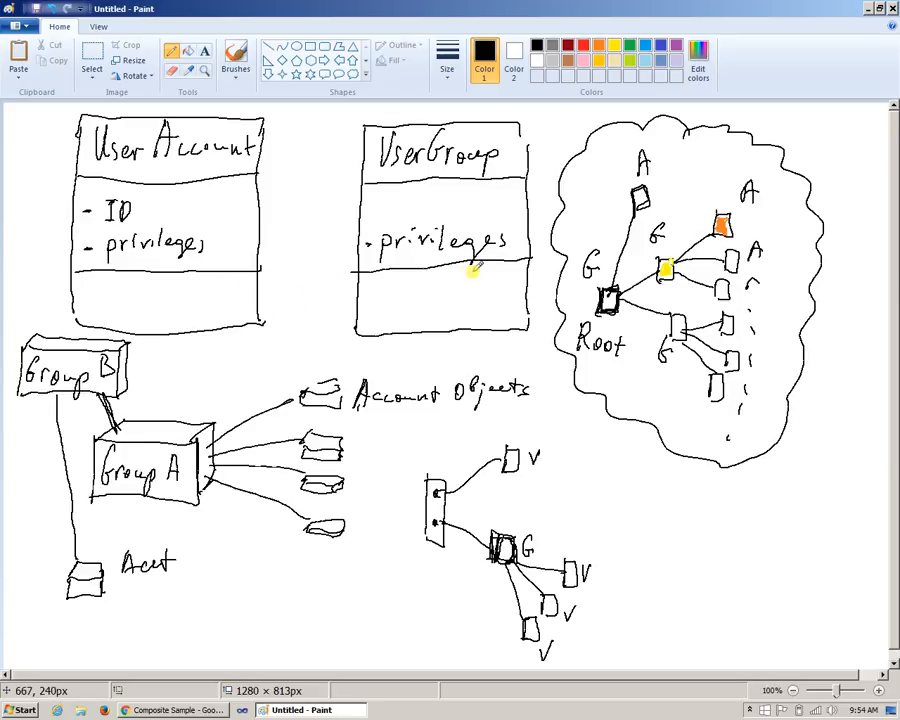
mouse_move(438, 318)
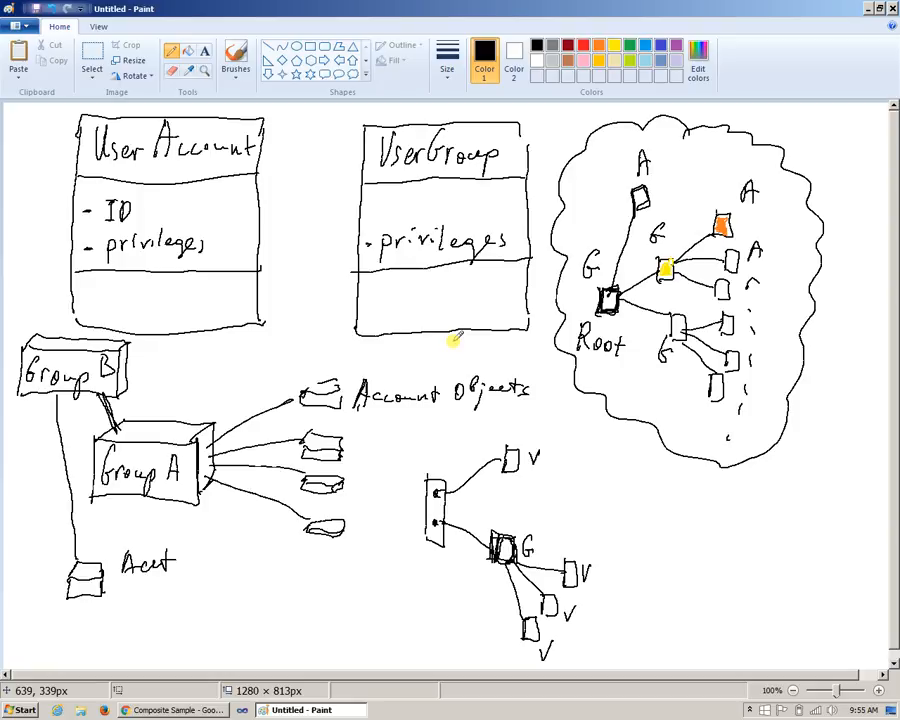
mouse_move(458, 320)
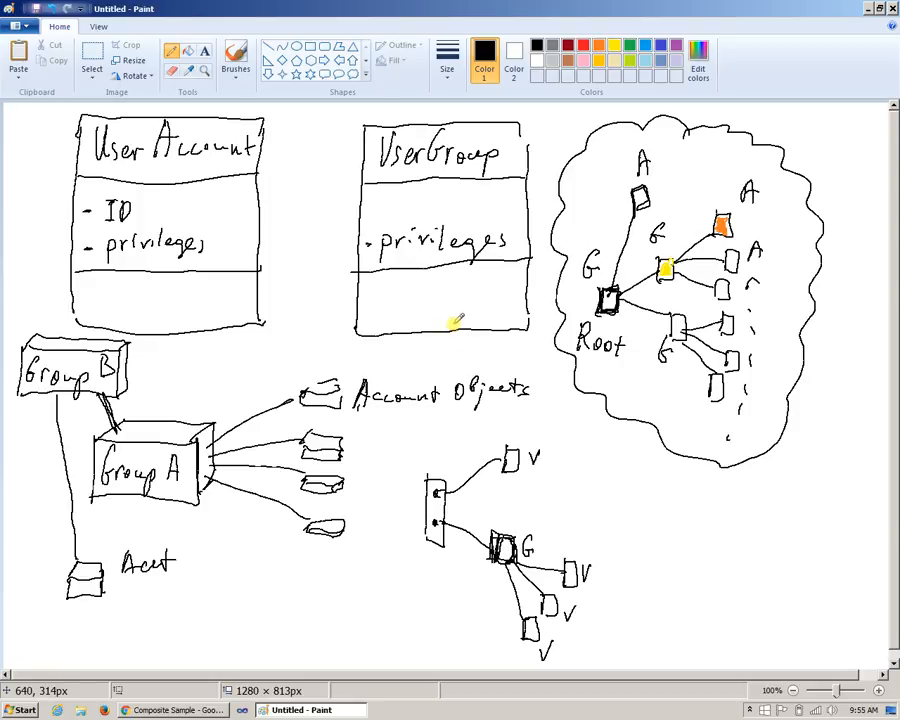